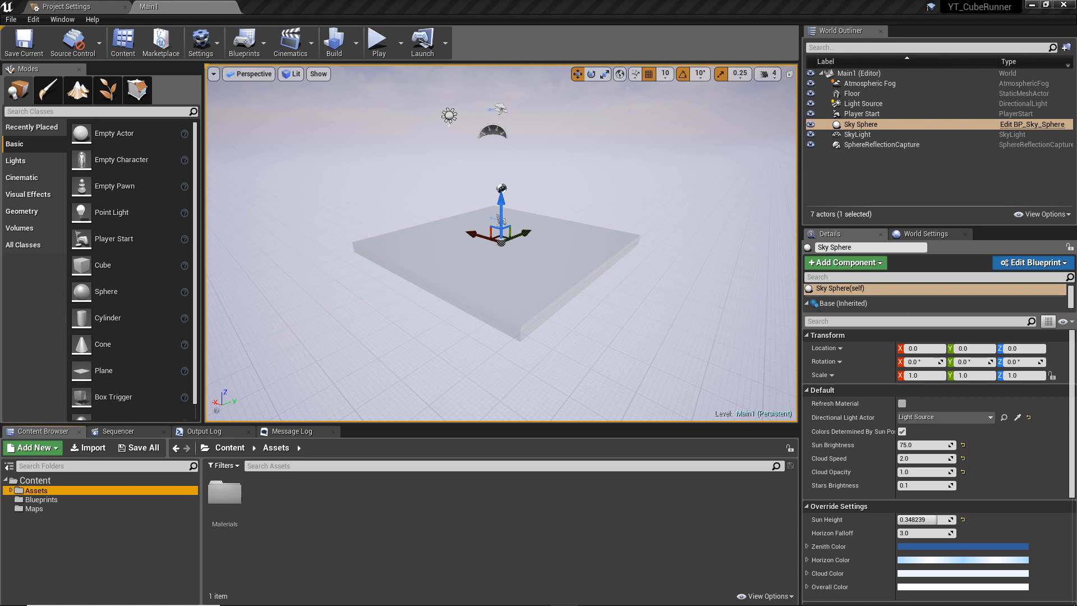
pyautogui.moveTo(1058, 26)
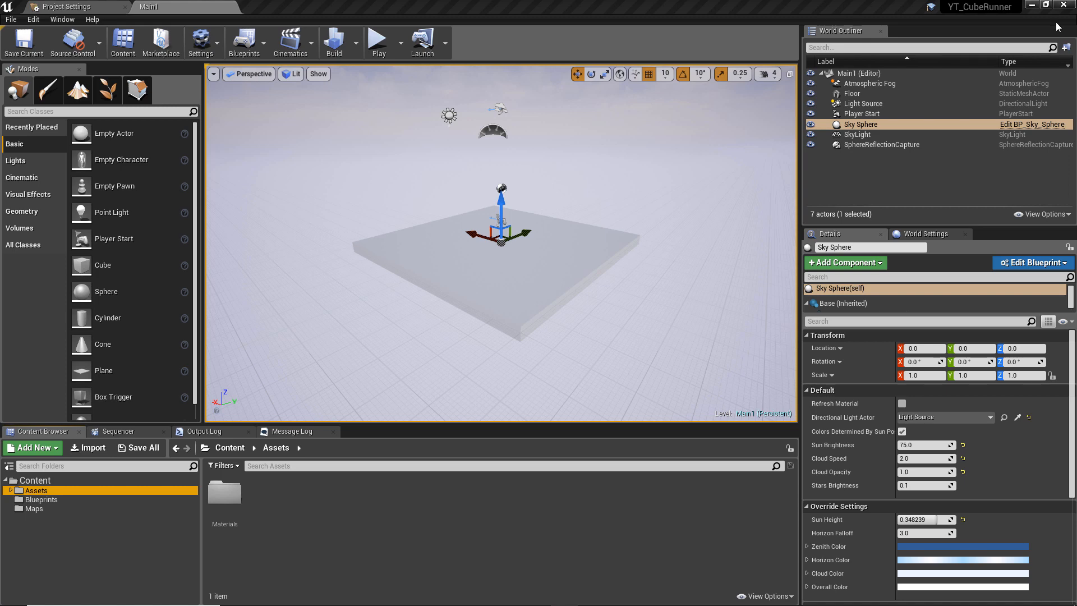
pyautogui.moveTo(449, 156)
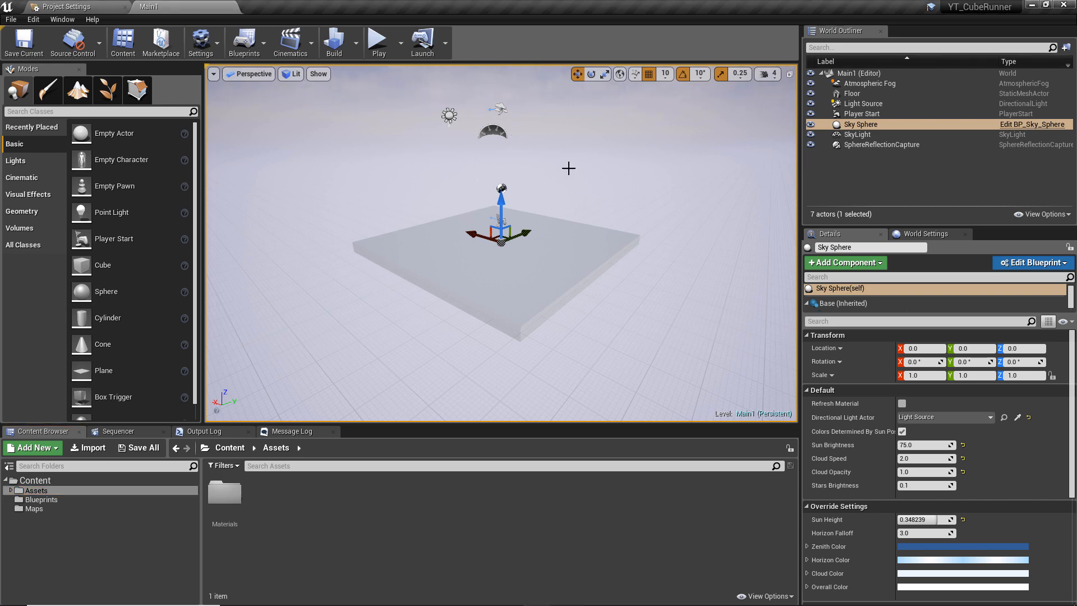
pyautogui.moveTo(225, 402)
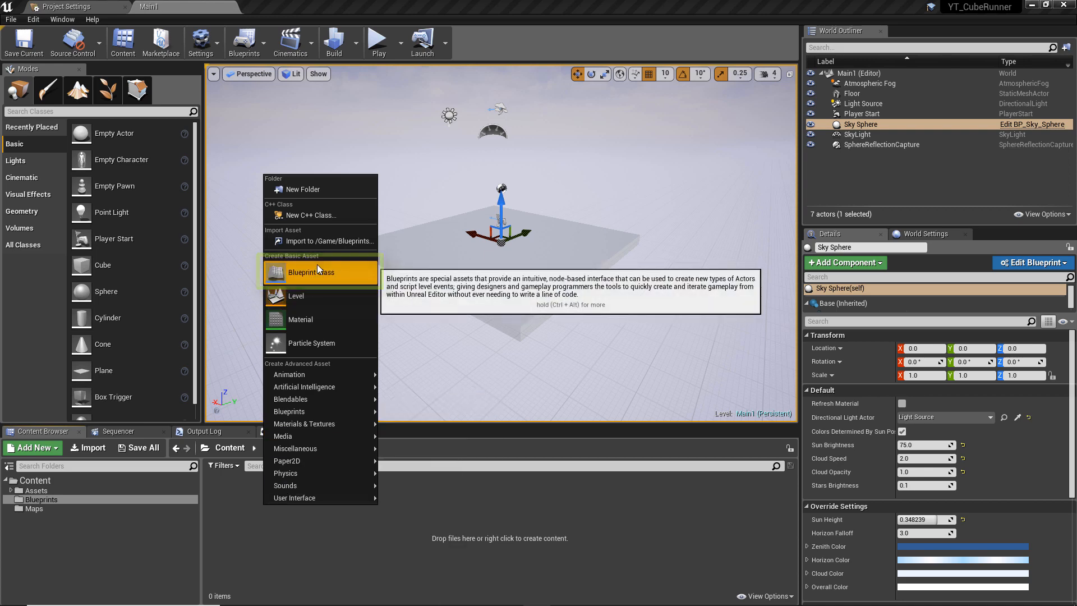
# Step: Create a Blueprint Class based on Pawn and name it BP_Player
pyautogui.click(307, 271)
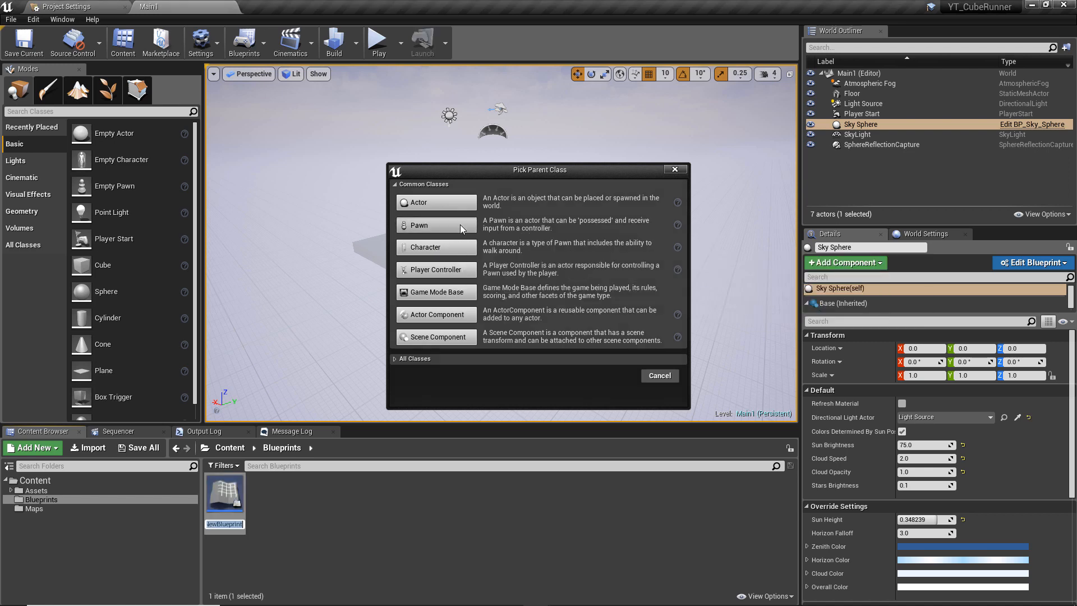
pyautogui.click(657, 375)
pyautogui.write('BP_Player')
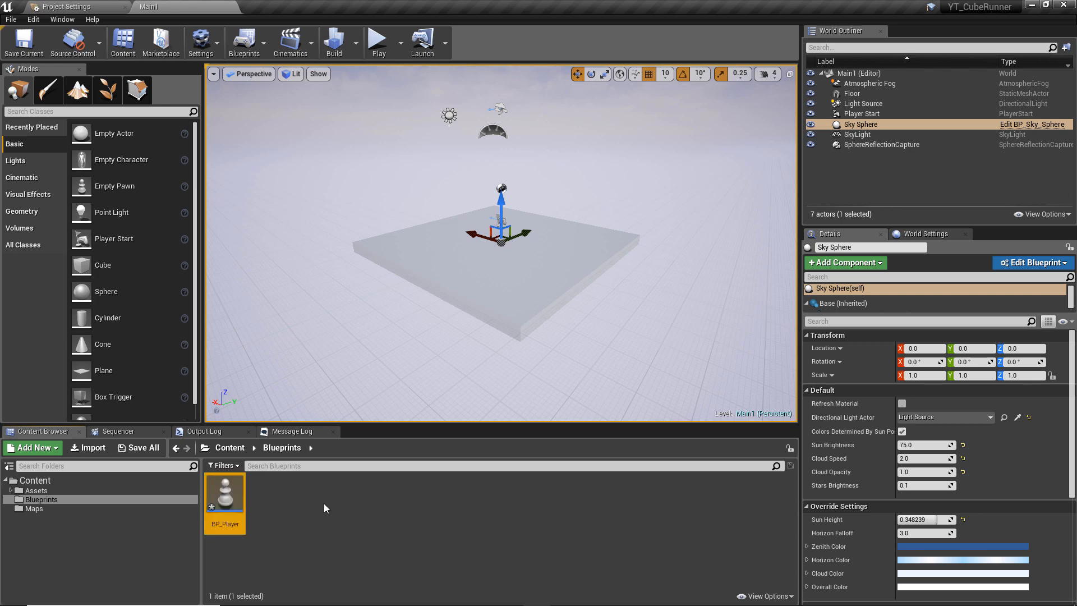
pyautogui.moveTo(224, 494)
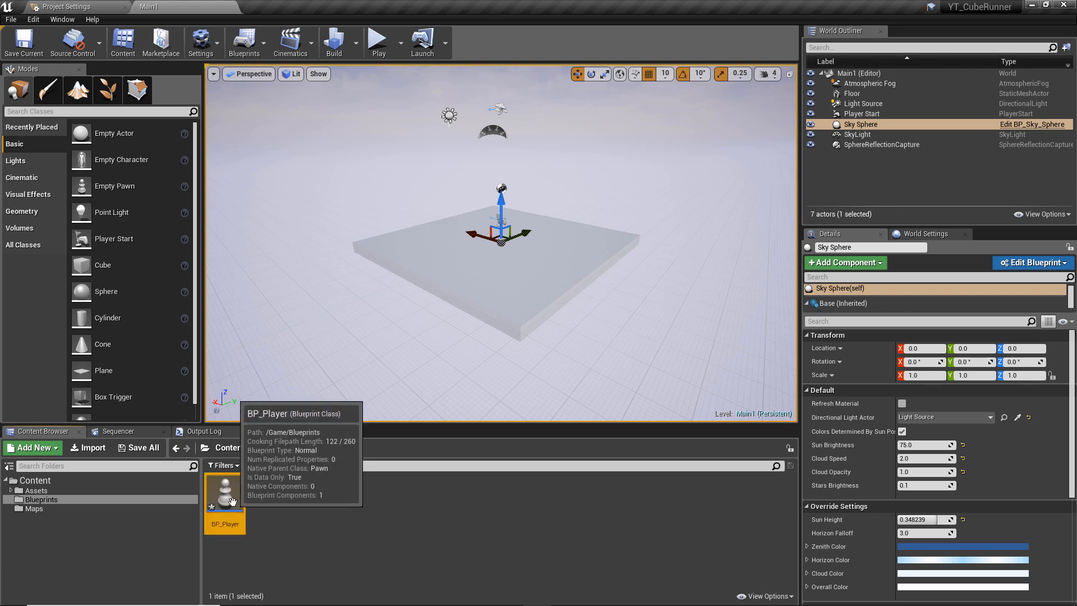
# Step: Open BP_Player and view its Class Defaults with the blueprint root selected
pyautogui.doubleClick(224, 491)
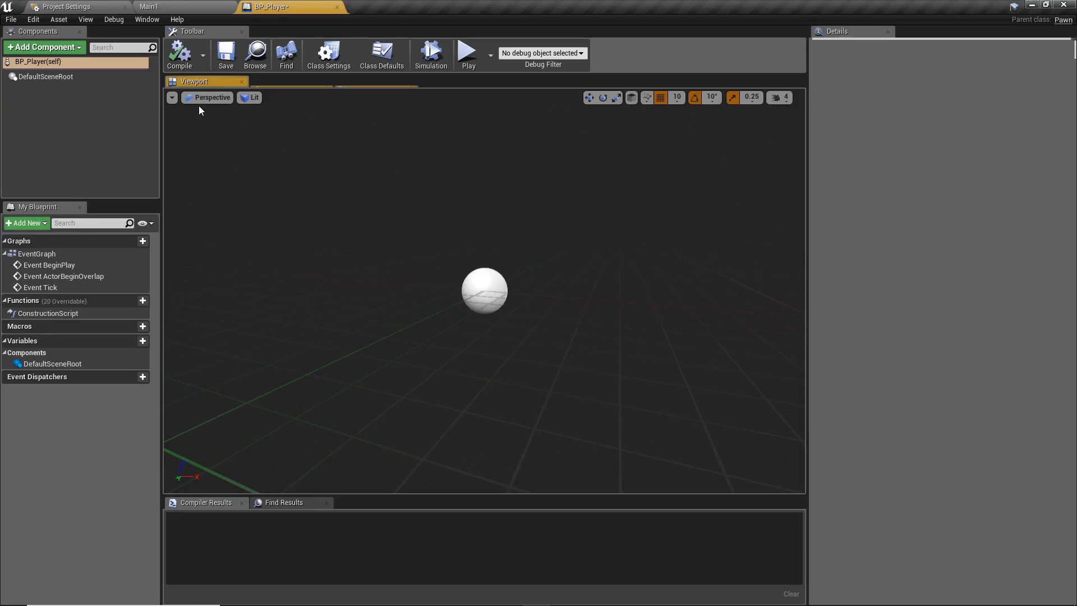
pyautogui.click(382, 54)
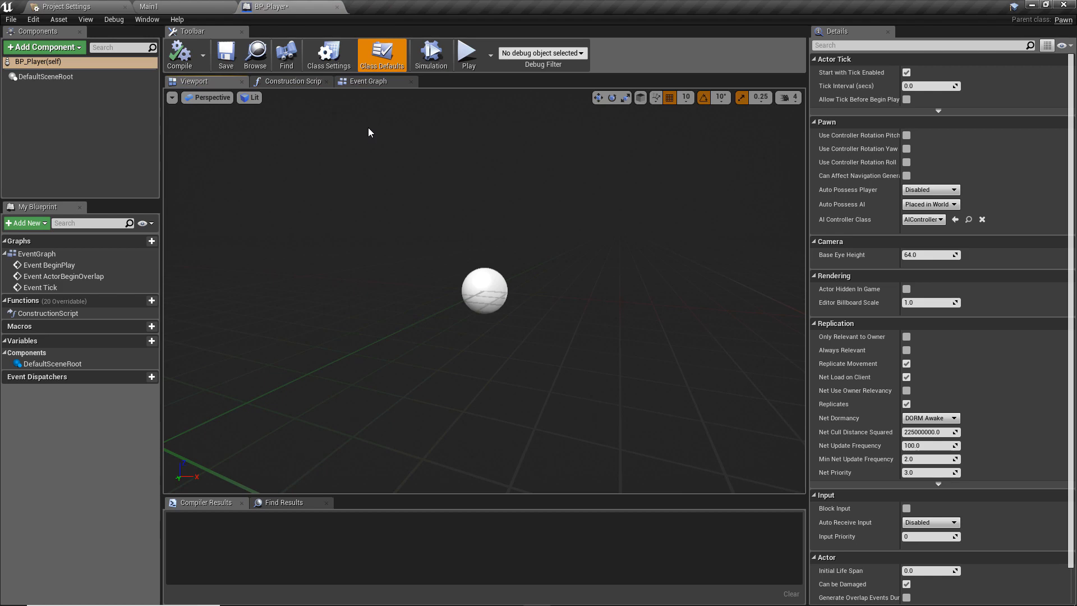
pyautogui.moveTo(208, 176)
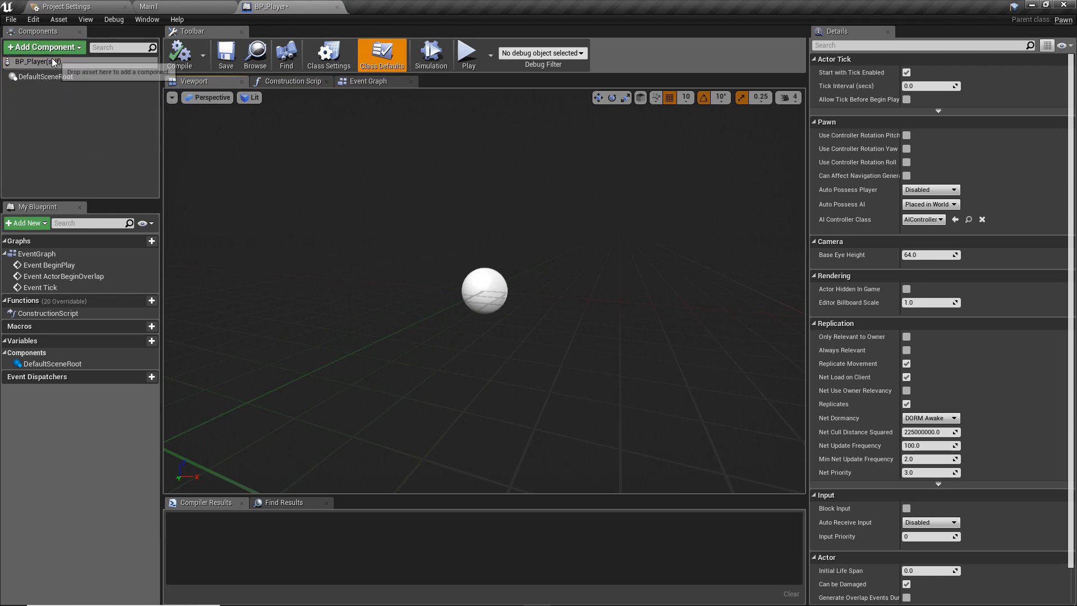
pyautogui.click(36, 60)
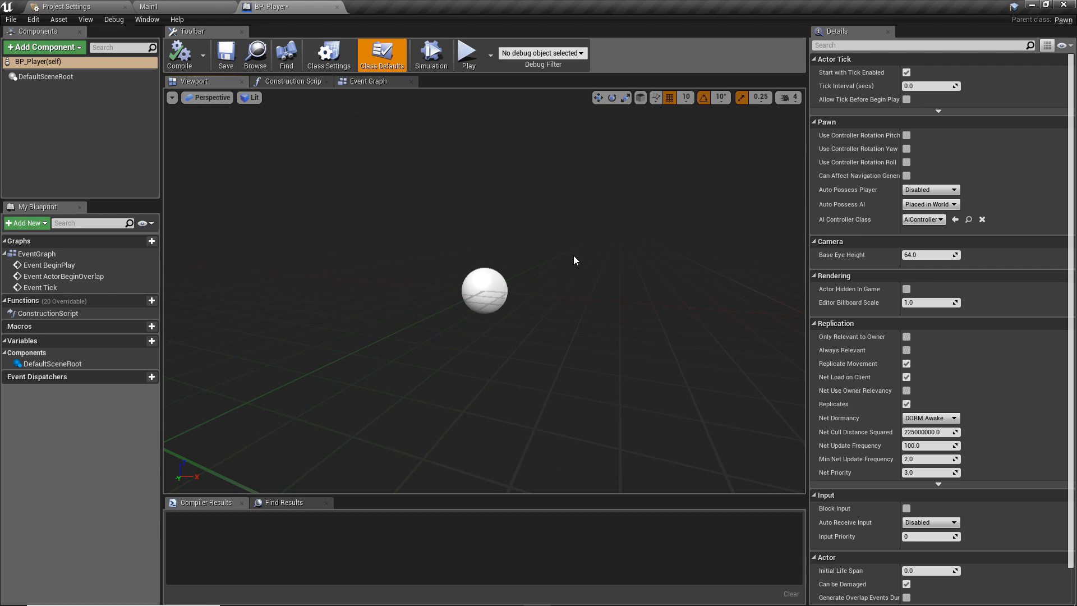
pyautogui.moveTo(573, 249)
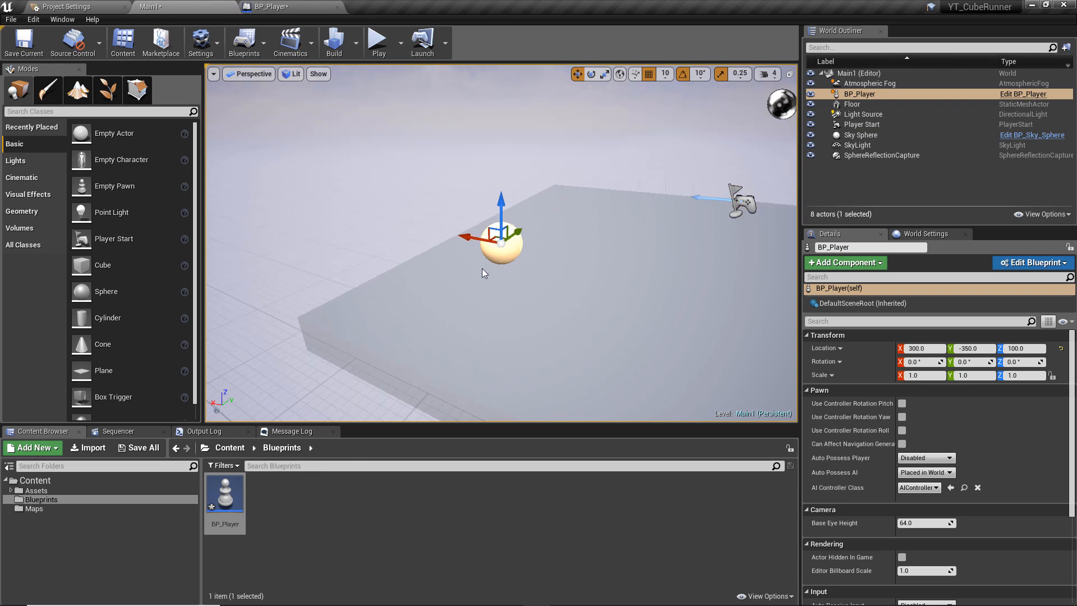
# Step: Play and stop the level twice to test, then reopen BP_Player for editing
pyautogui.click(378, 41)
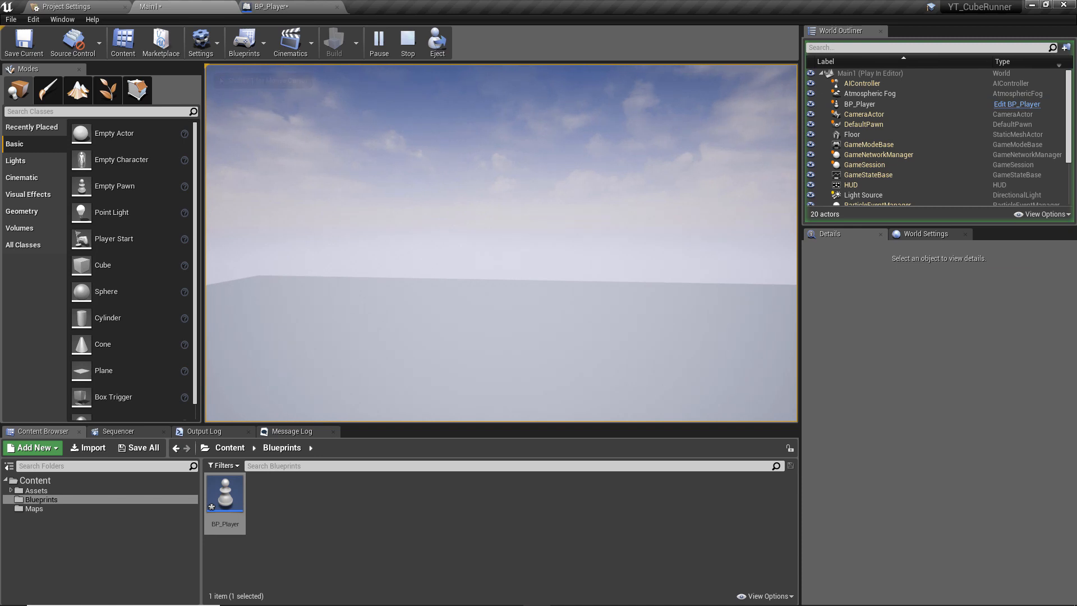
pyautogui.click(406, 43)
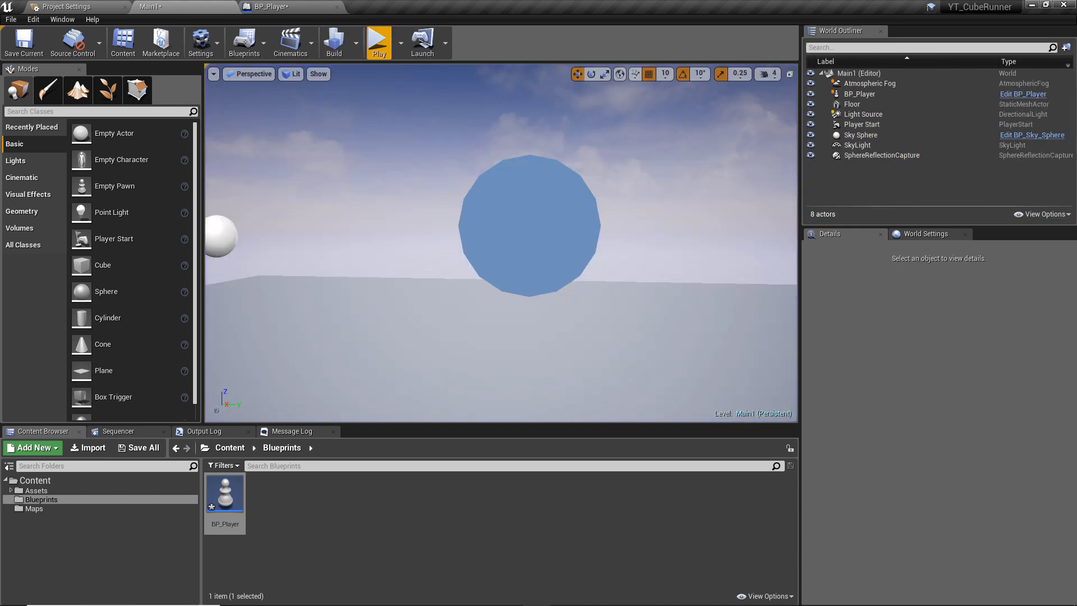
pyautogui.moveTo(379, 38)
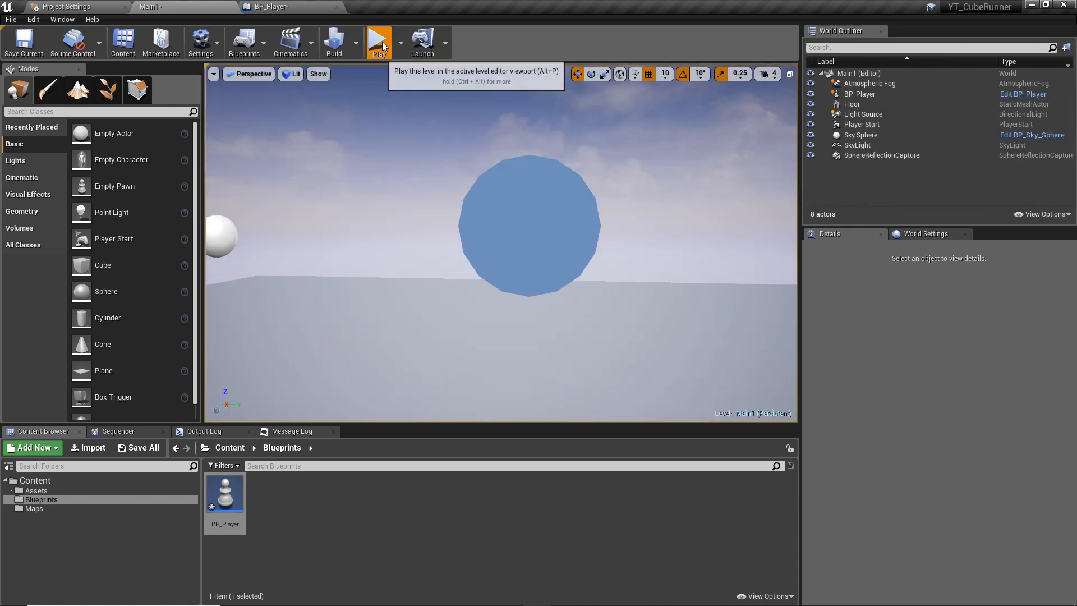
pyautogui.click(378, 39)
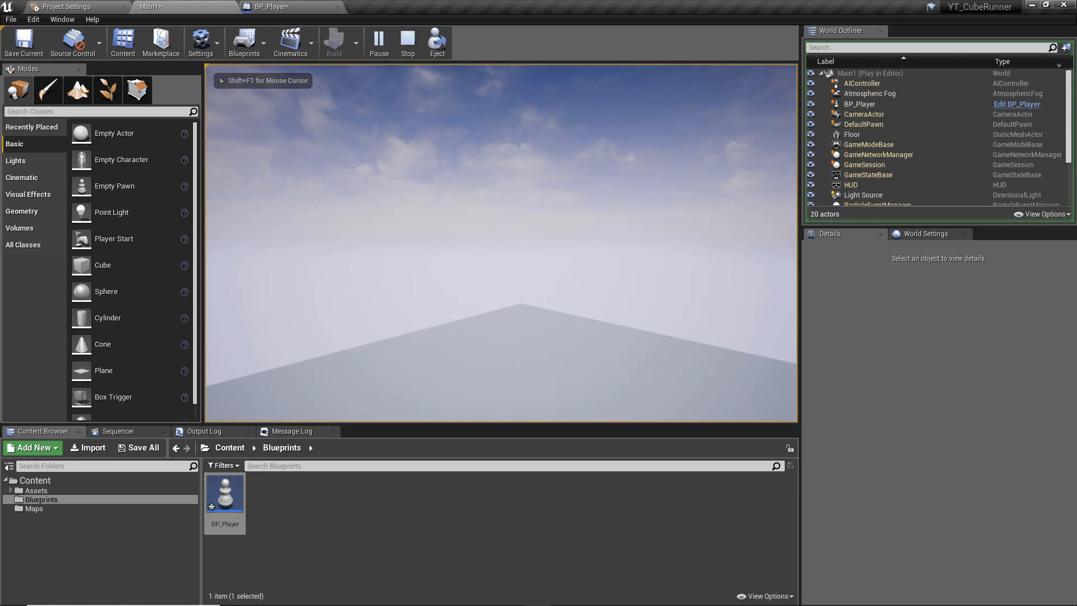
pyautogui.click(406, 43)
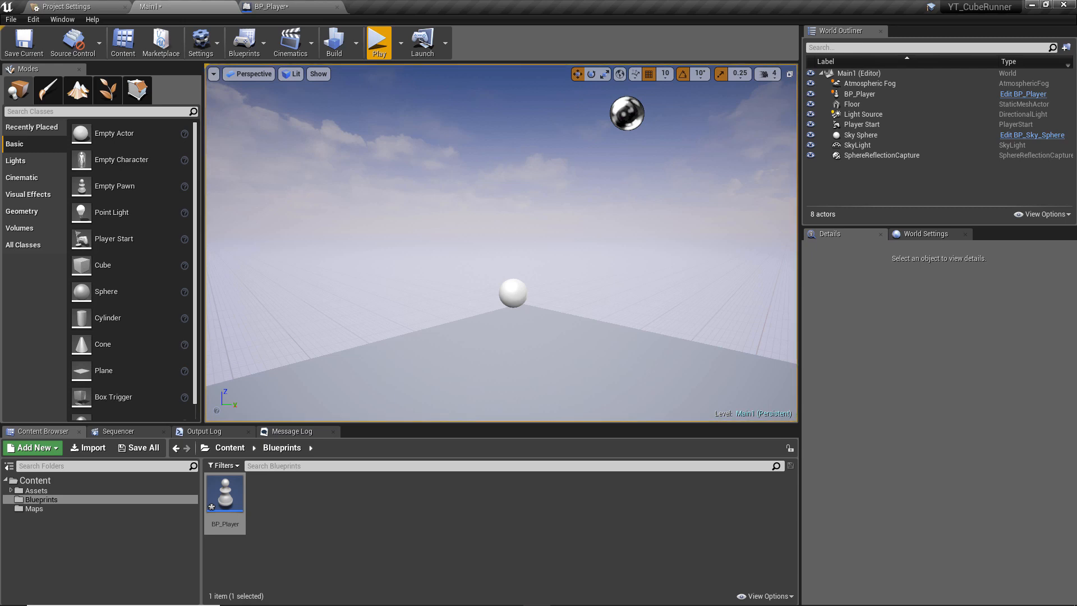
pyautogui.doubleClick(224, 491)
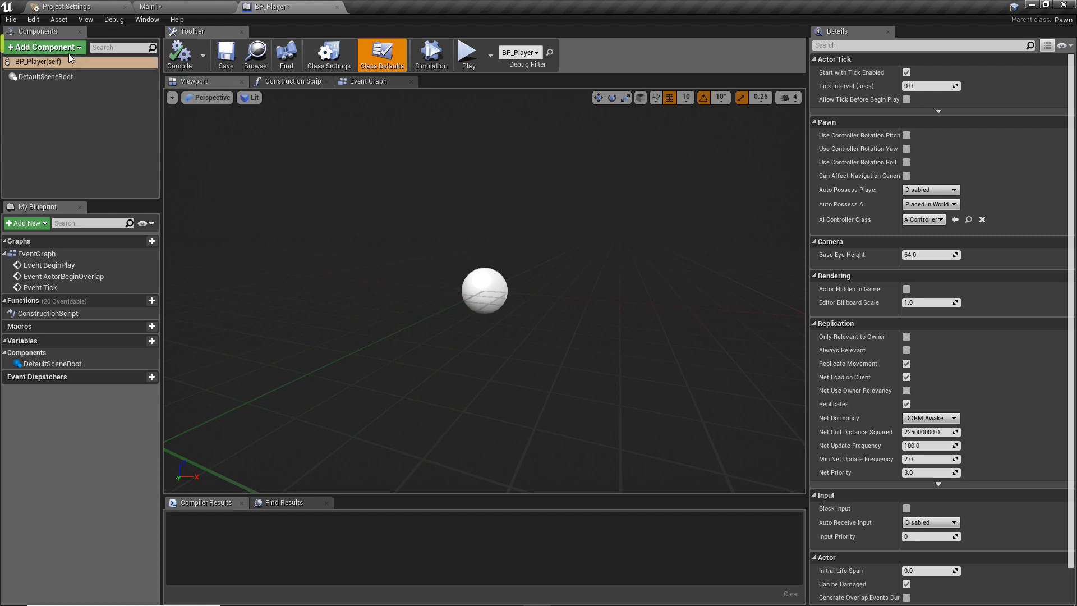
# Step: Add a Cube component renamed Player and make it the pawn's root
pyautogui.click(44, 47)
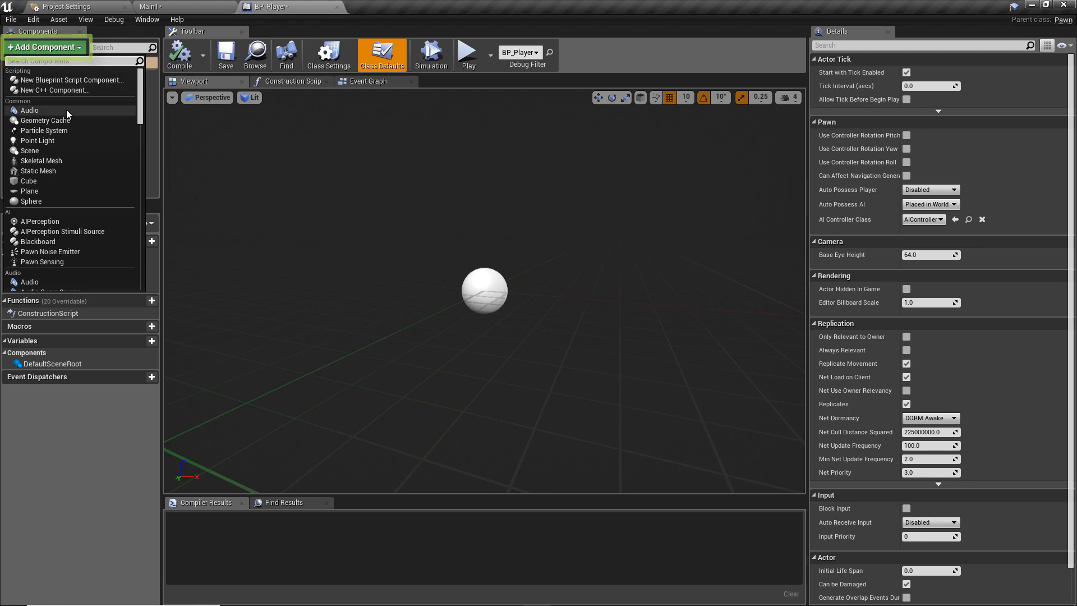
pyautogui.moveTo(29, 181)
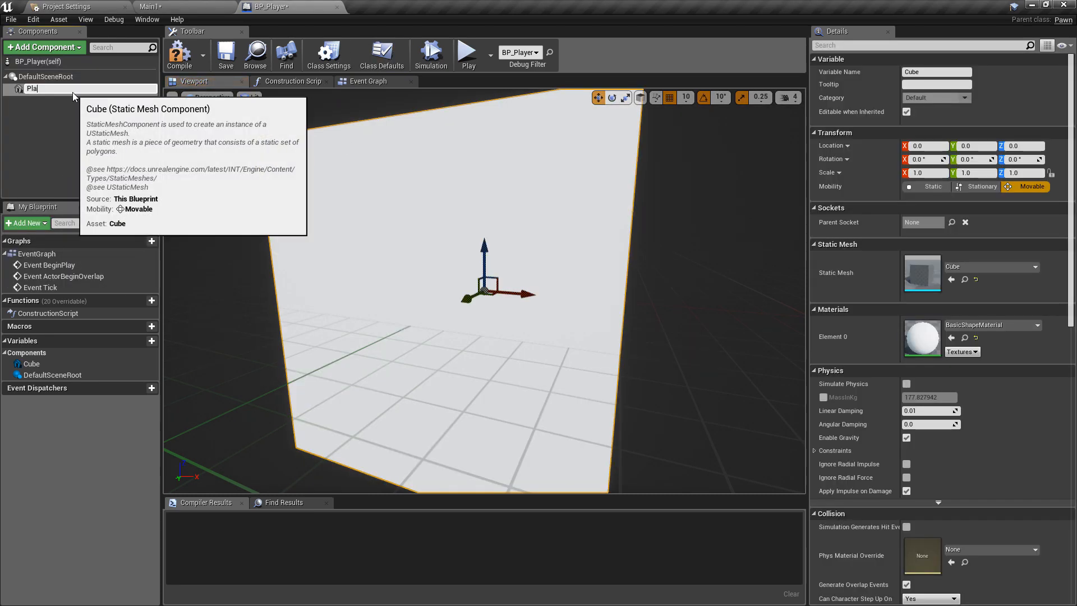
pyautogui.write('Player')
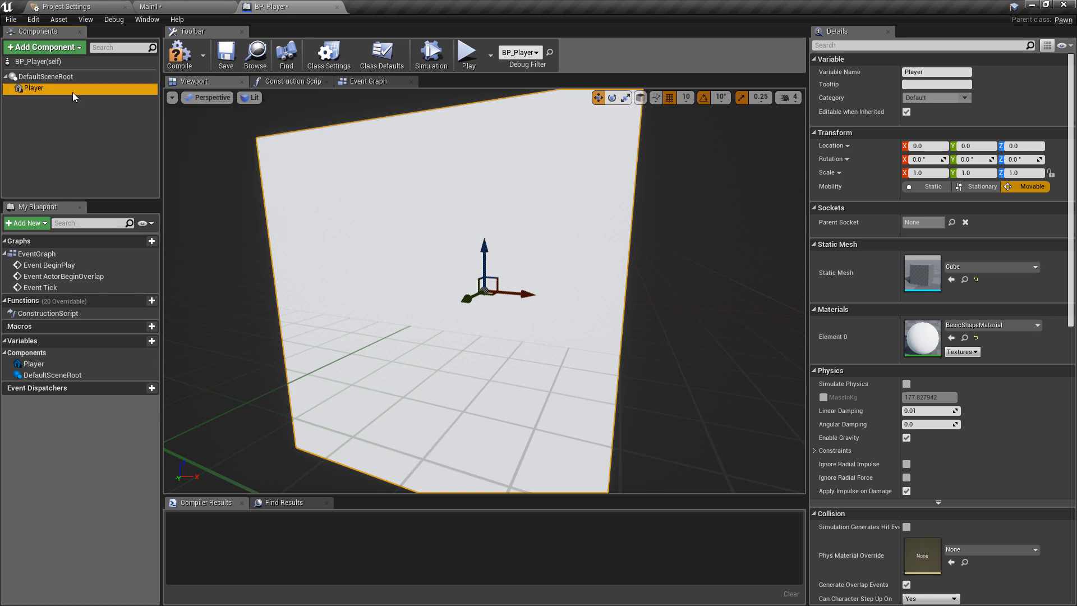
pyautogui.doubleClick(33, 88)
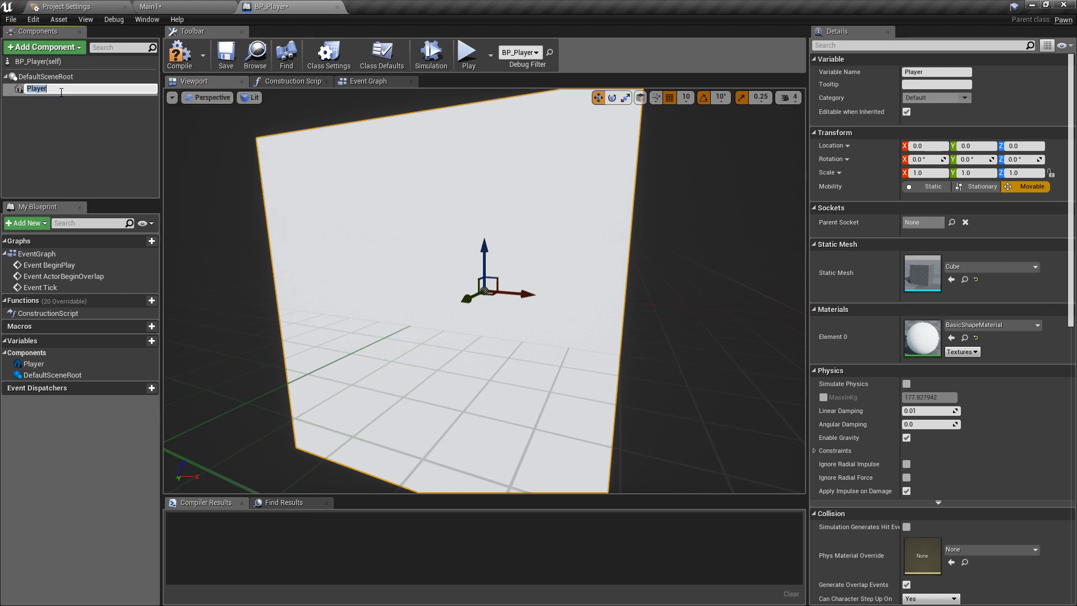
pyautogui.moveTo(37, 87)
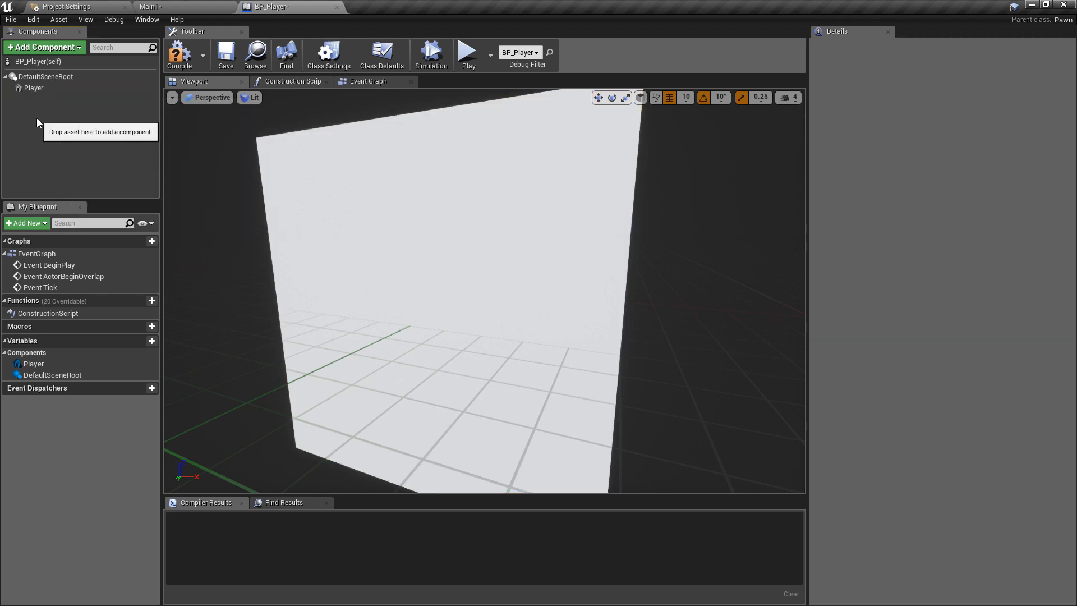
pyautogui.click(32, 87)
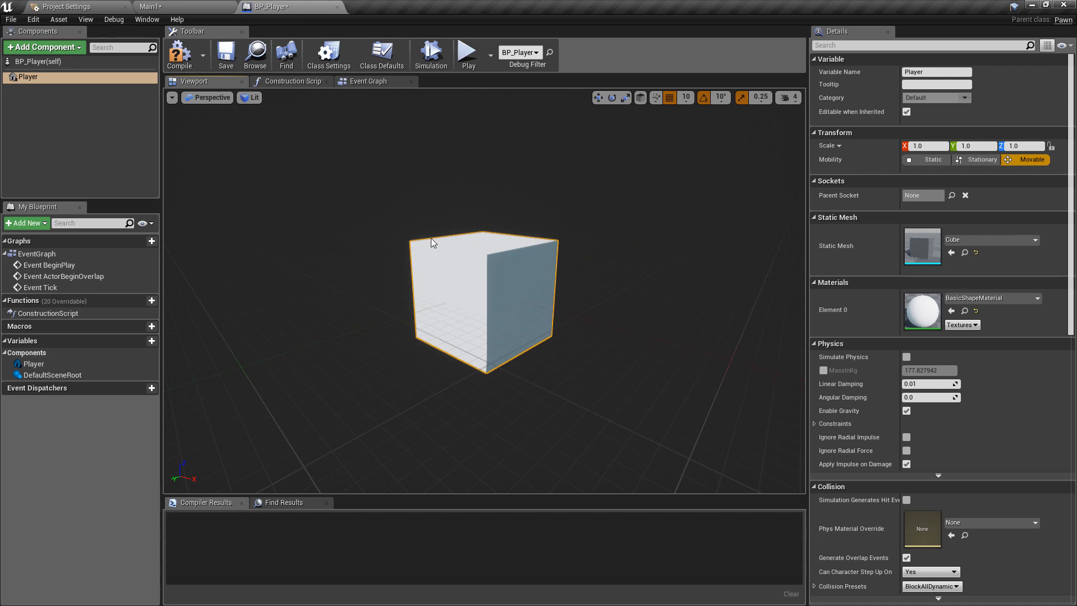
pyautogui.moveTo(583, 344)
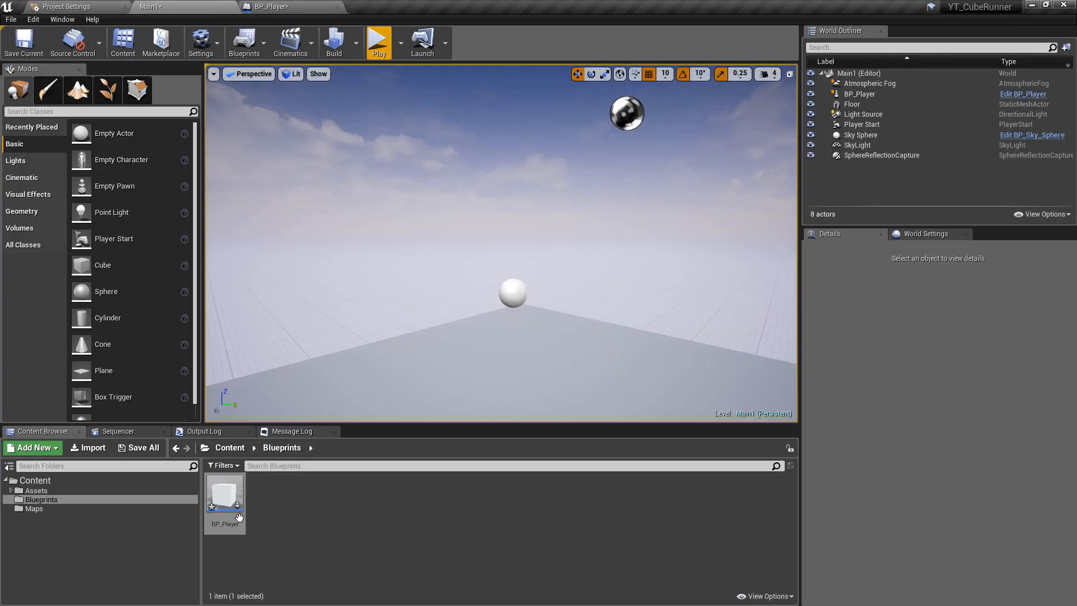
# Step: Select the BP_Player cube in the level and test-play to see it appear above the floor
pyautogui.click(859, 134)
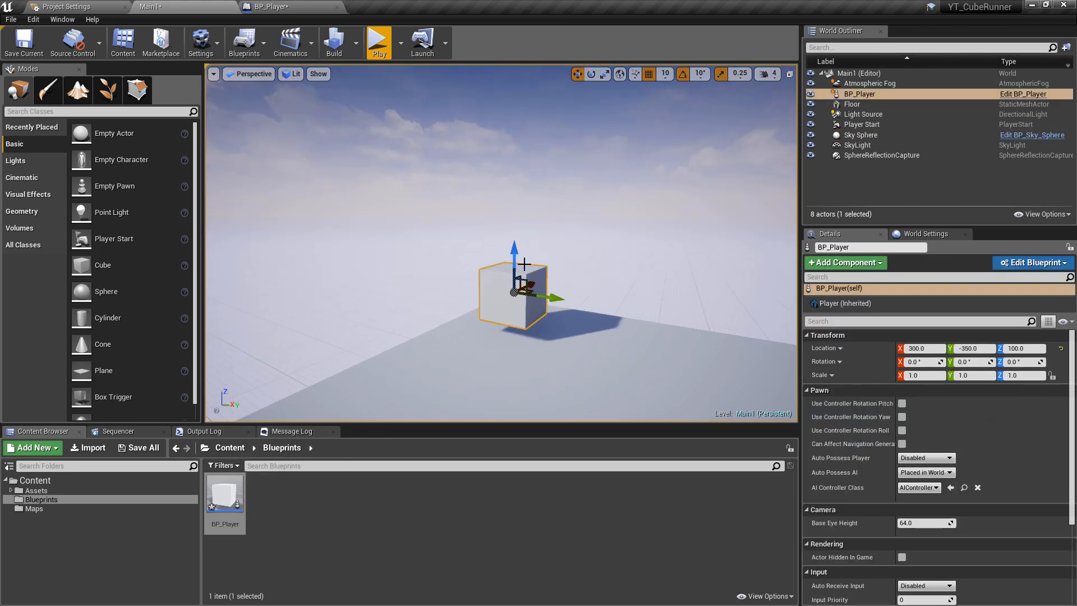
pyautogui.click(378, 41)
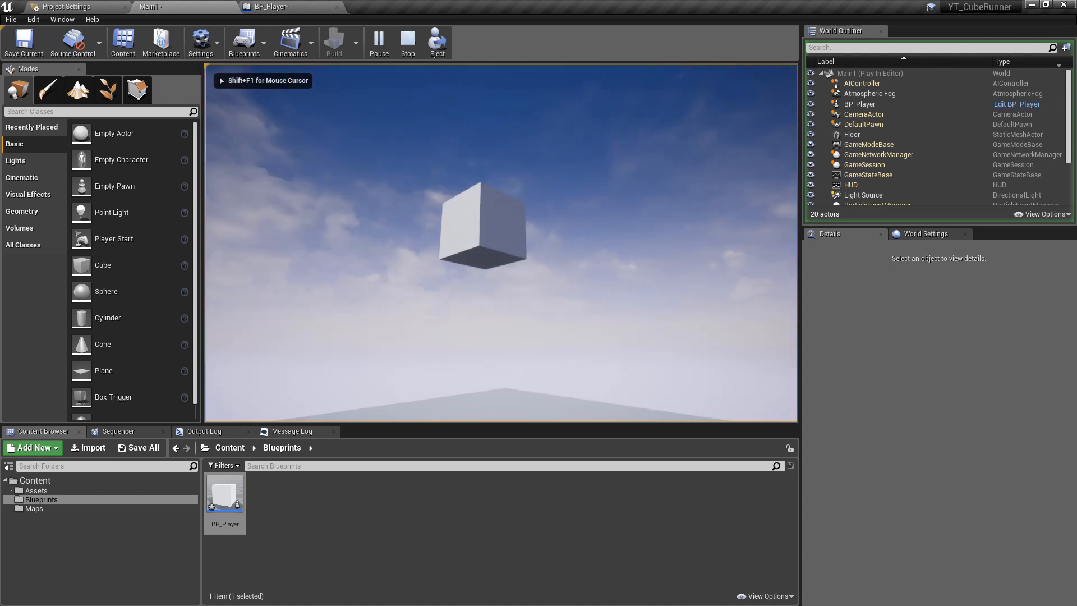
pyautogui.click(406, 42)
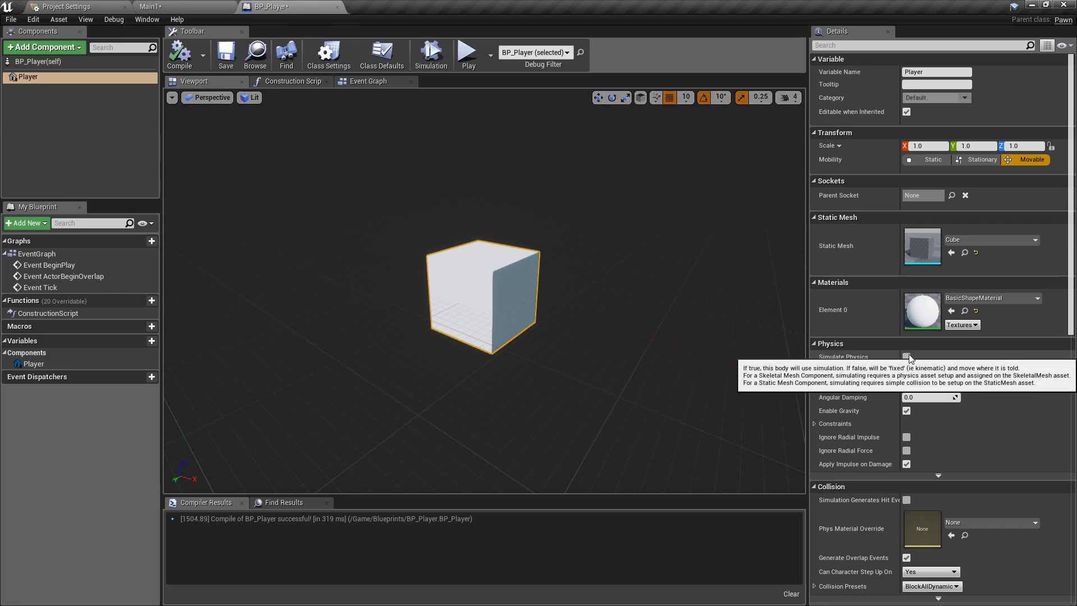
# Step: Enable Simulate Physics on the Player cube, switching its collision to PhysicsActor
pyautogui.click(906, 357)
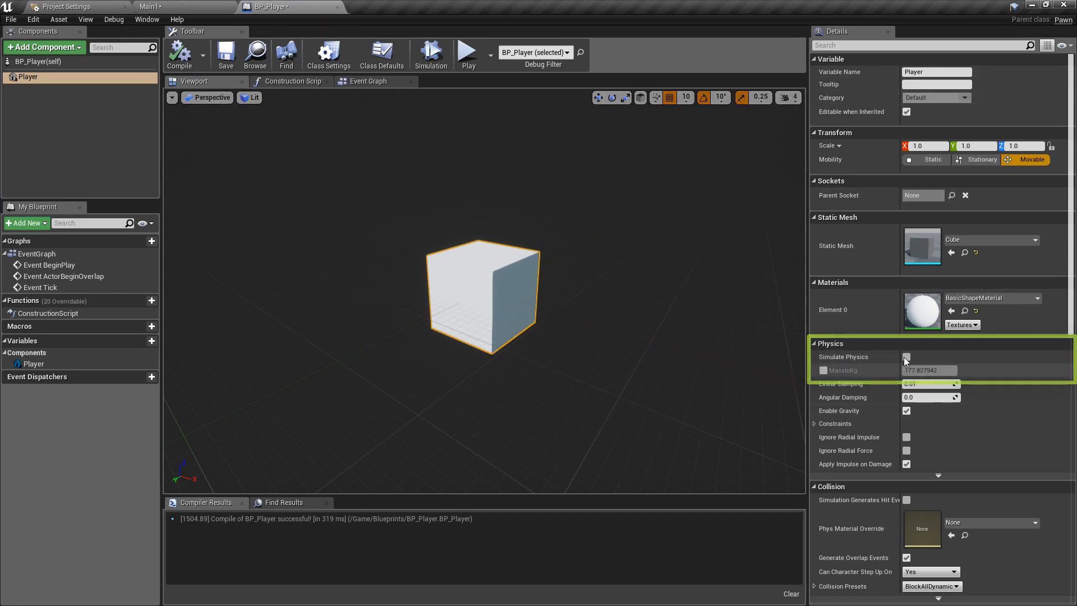
pyautogui.click(906, 357)
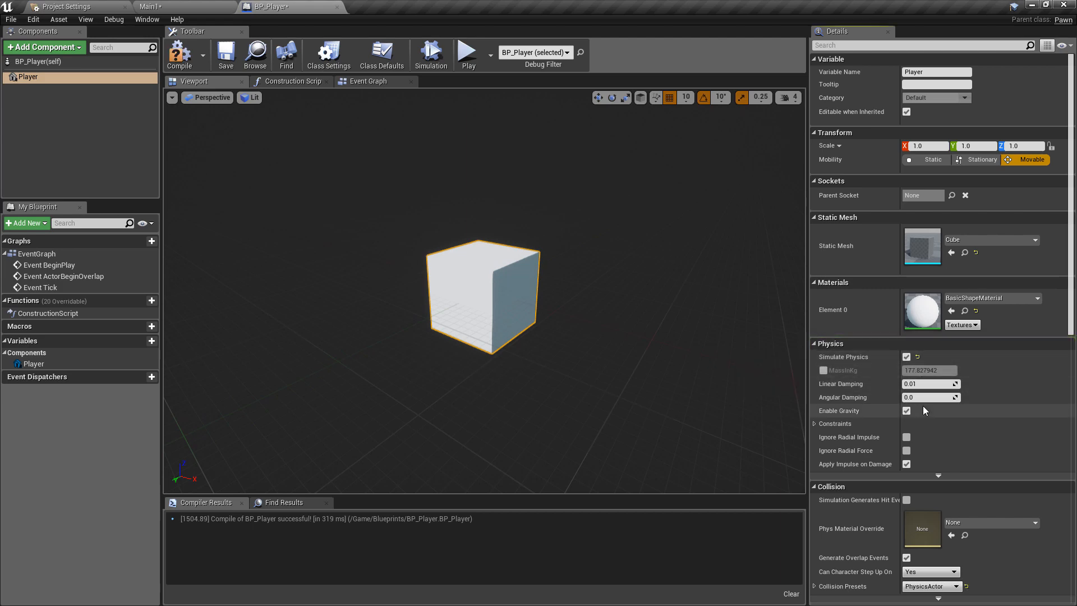
pyautogui.scroll(-3)
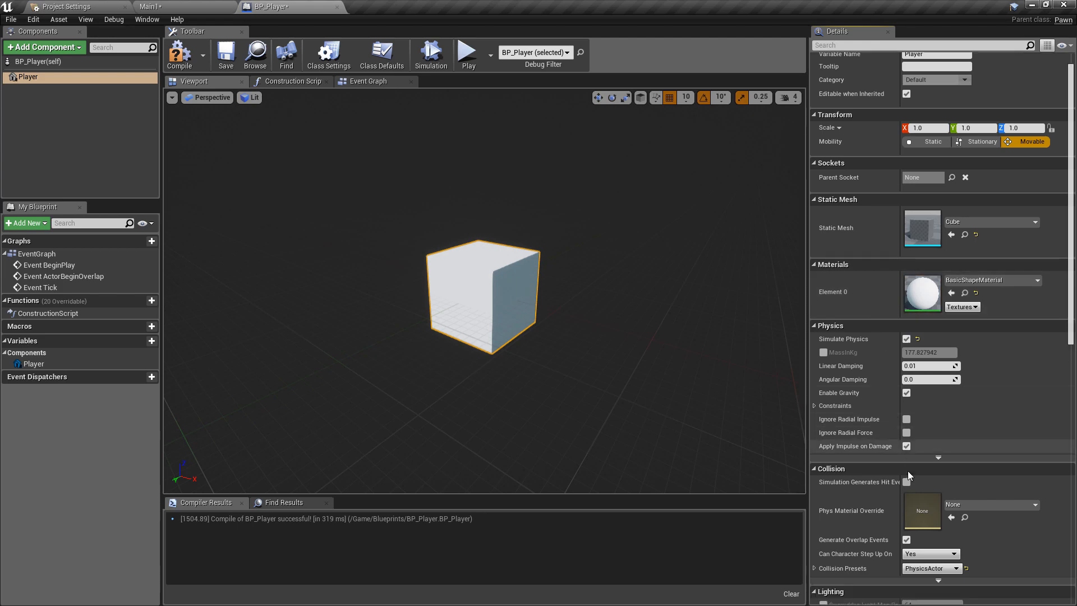
pyautogui.moveTo(909, 398)
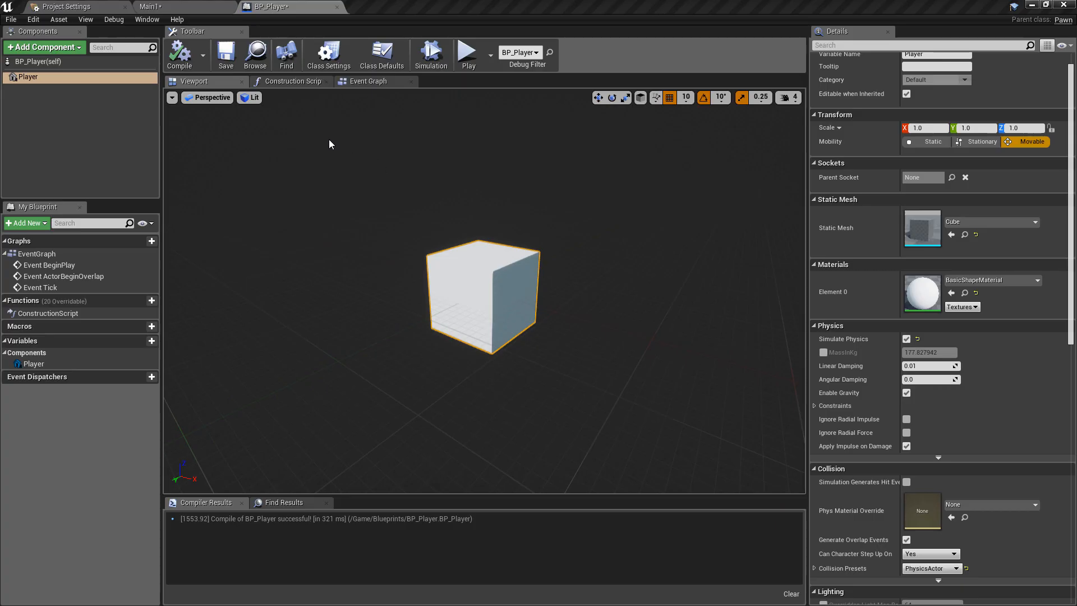
pyautogui.moveTo(376, 115)
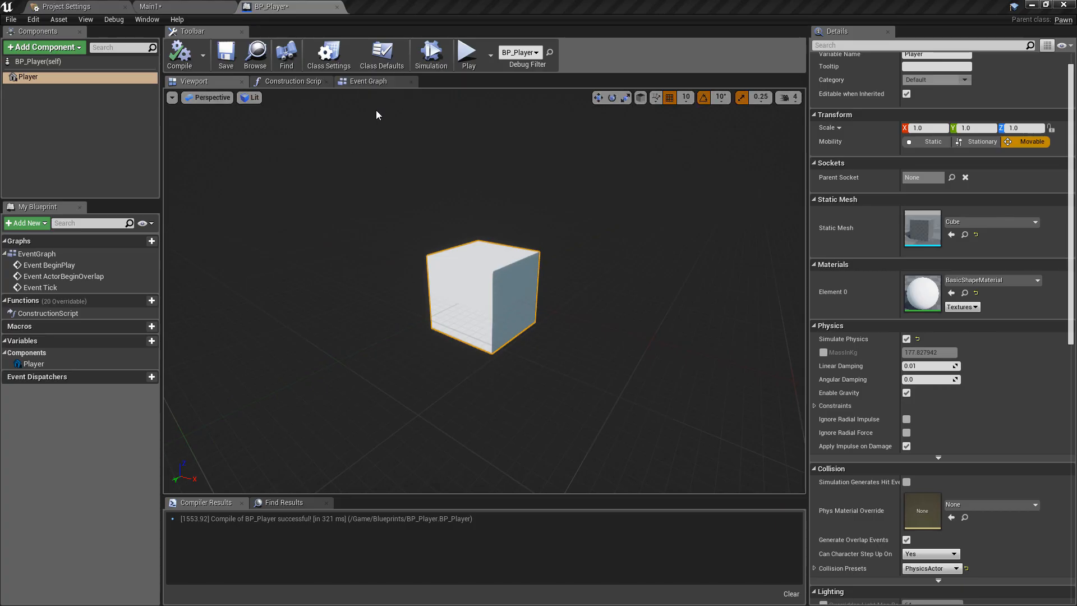
pyautogui.moveTo(368, 81)
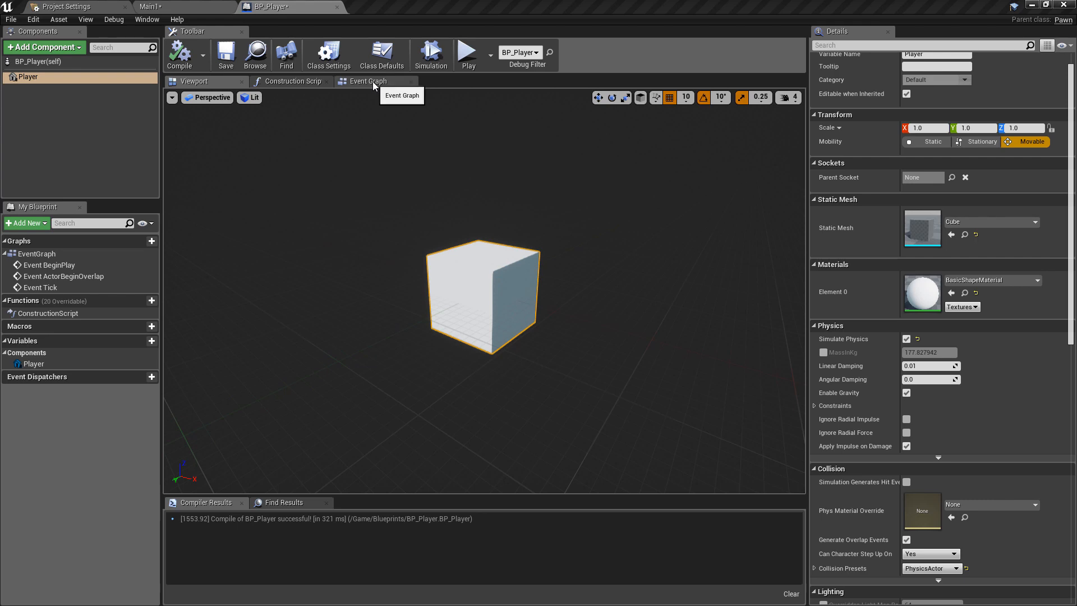
# Step: In the Event Graph, wire an Add Impulse (Player) node from Event BeginPlay
pyautogui.click(368, 81)
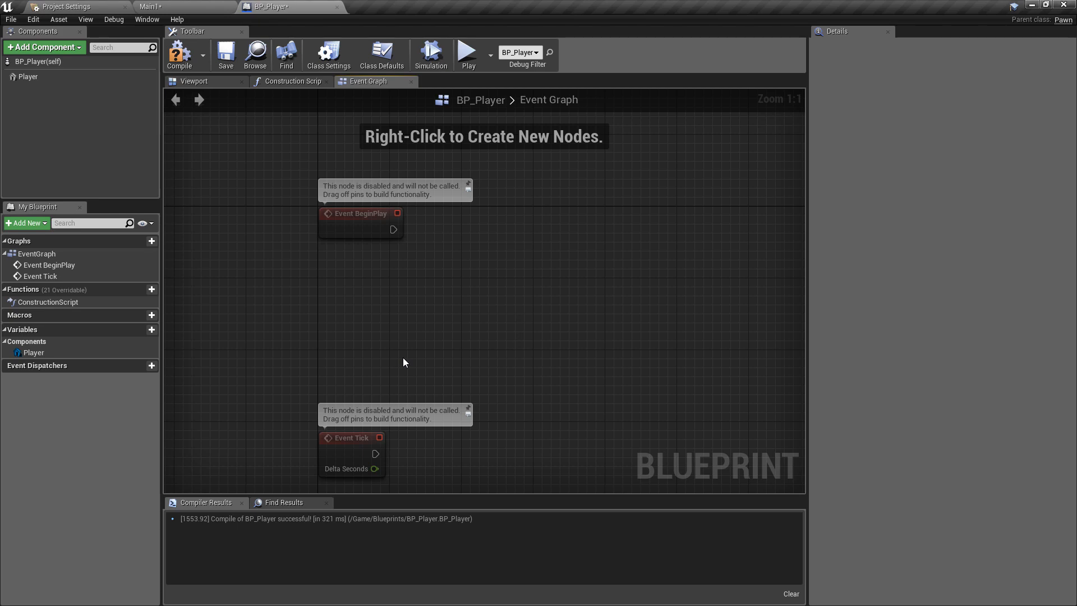
pyautogui.moveTo(393, 335)
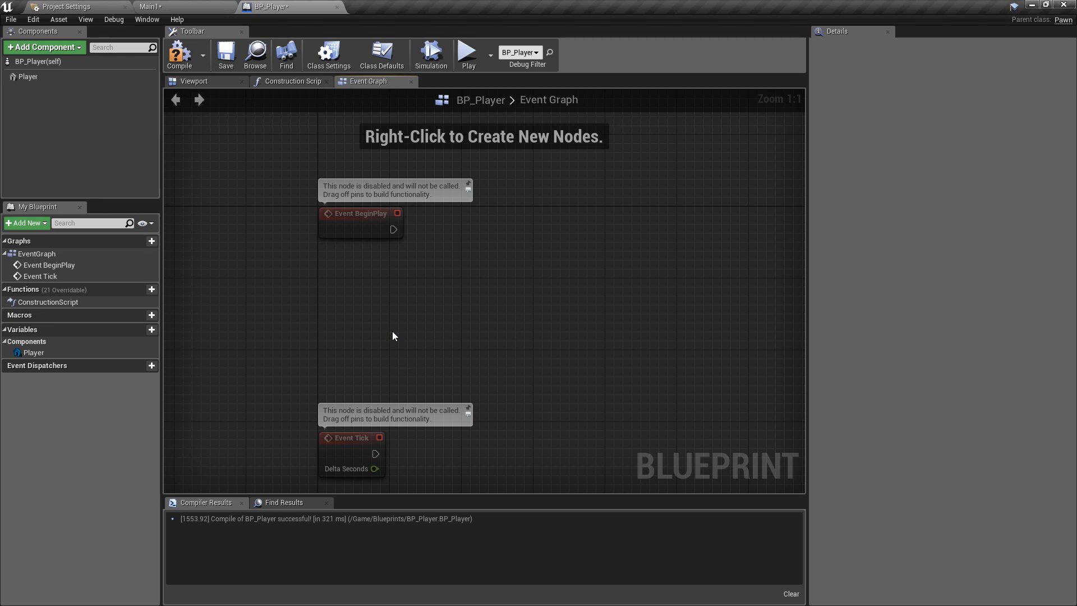
pyautogui.moveTo(26, 76)
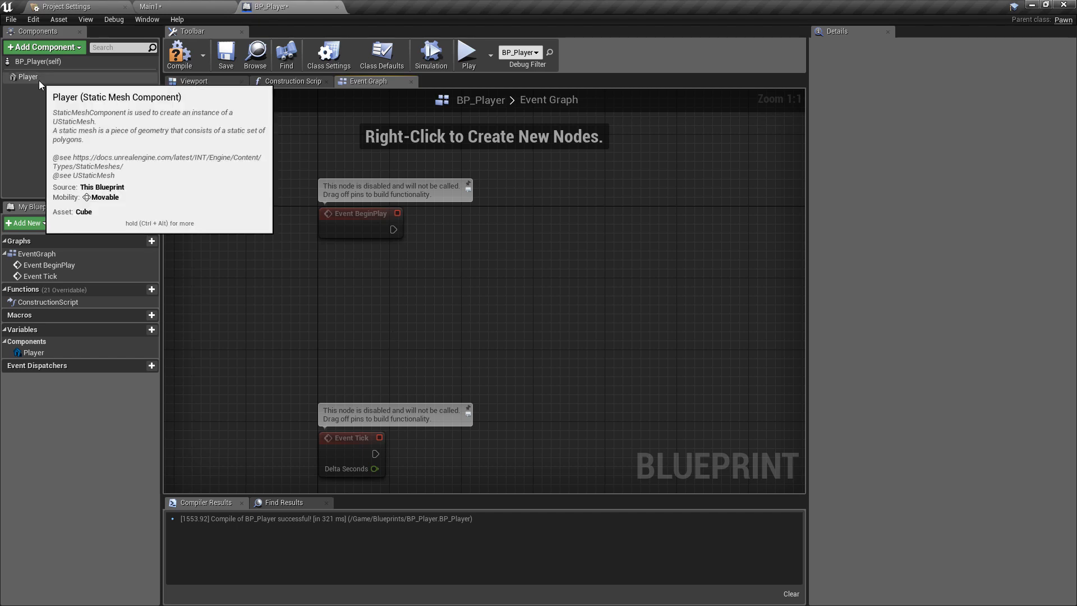
pyautogui.moveTo(388, 340)
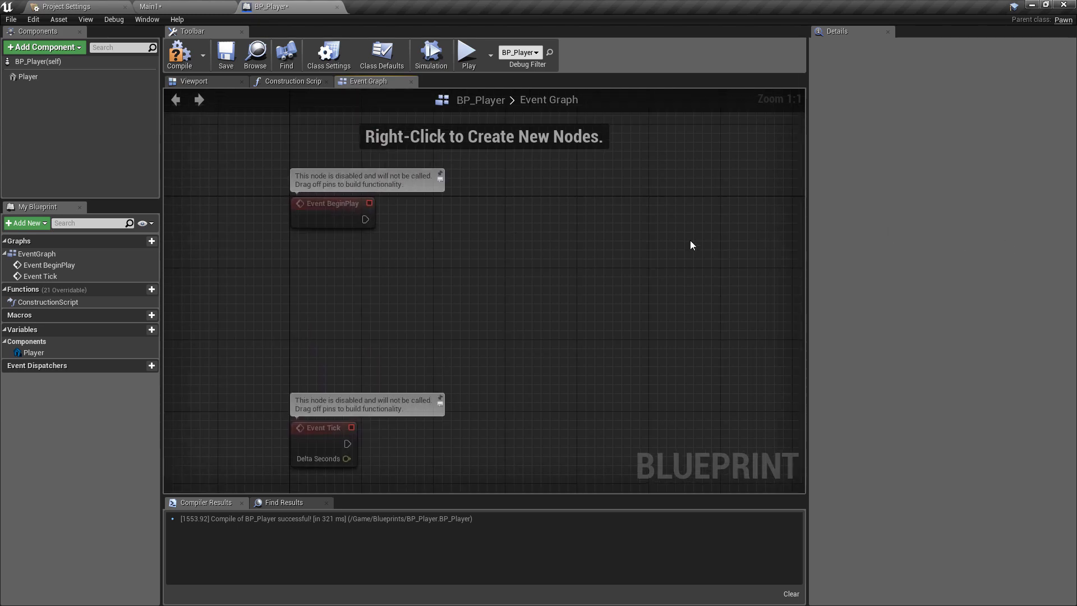
pyautogui.moveTo(374, 222)
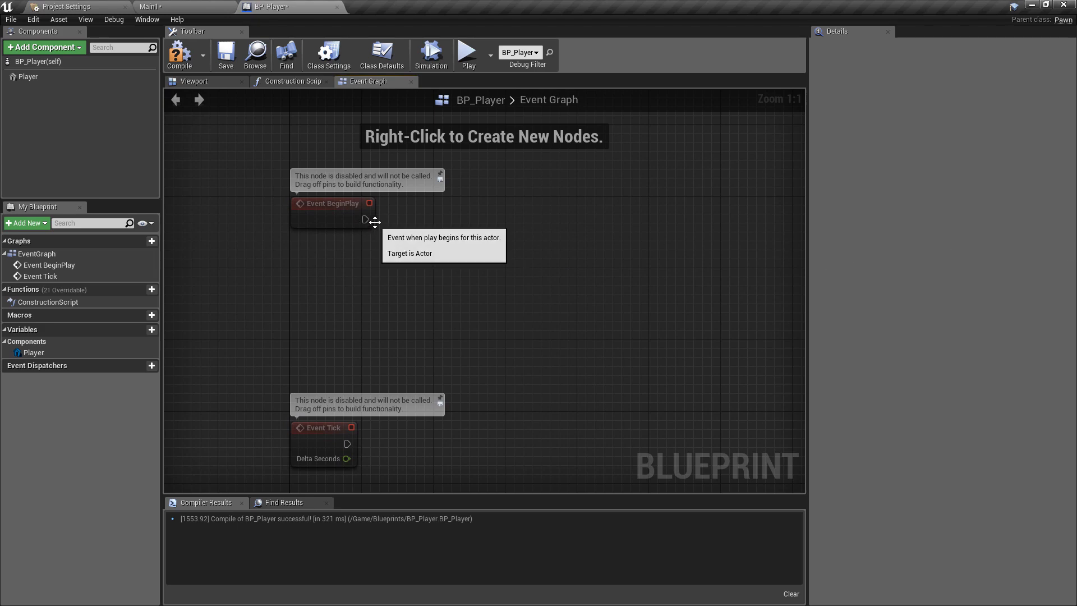
pyautogui.moveTo(377, 226)
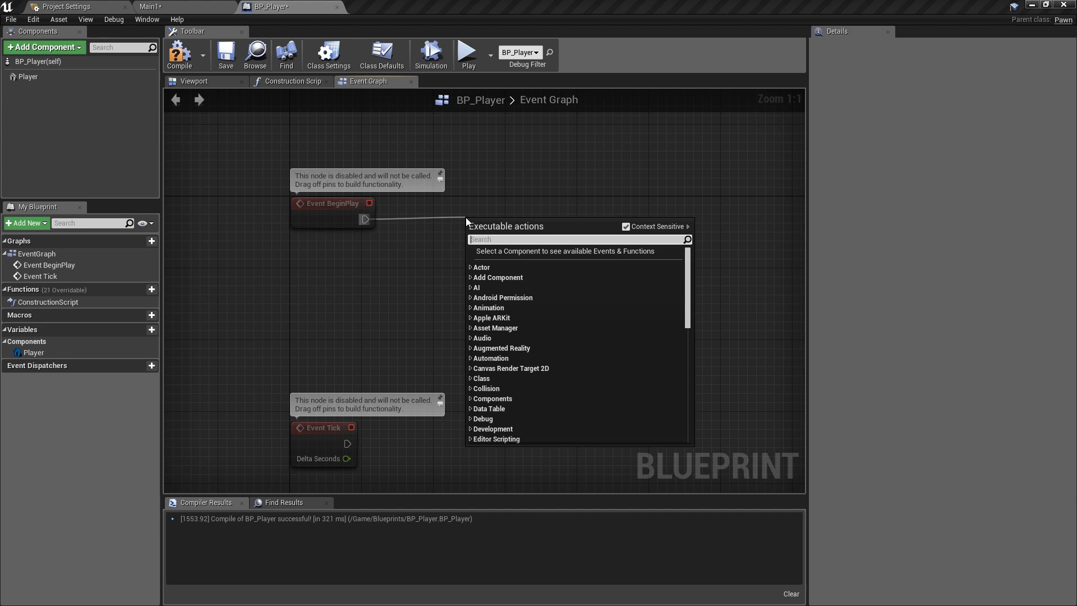
pyautogui.write('addimp')
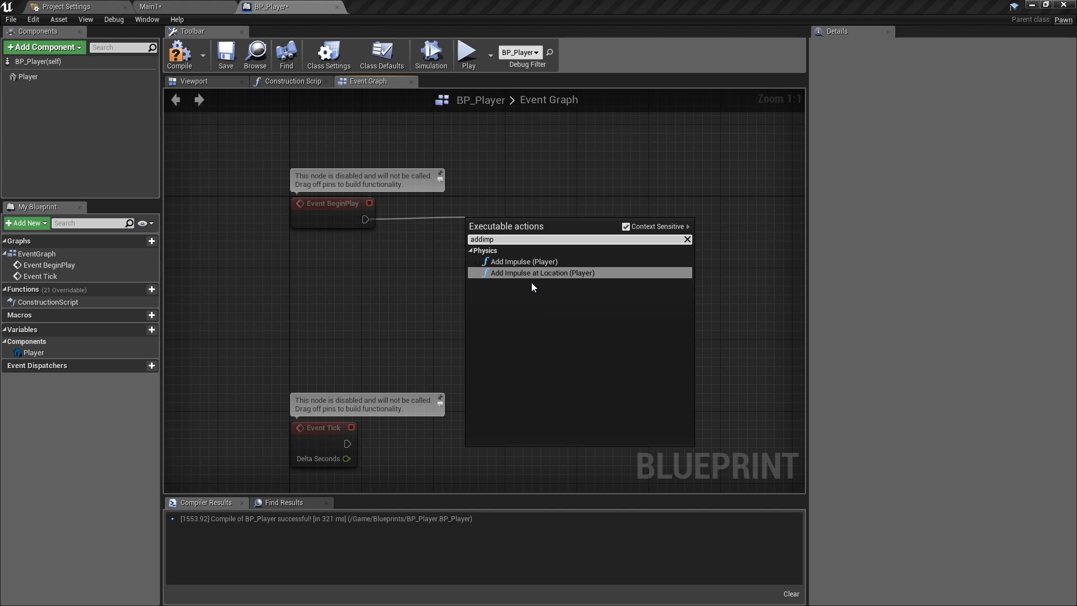
pyautogui.moveTo(542, 272)
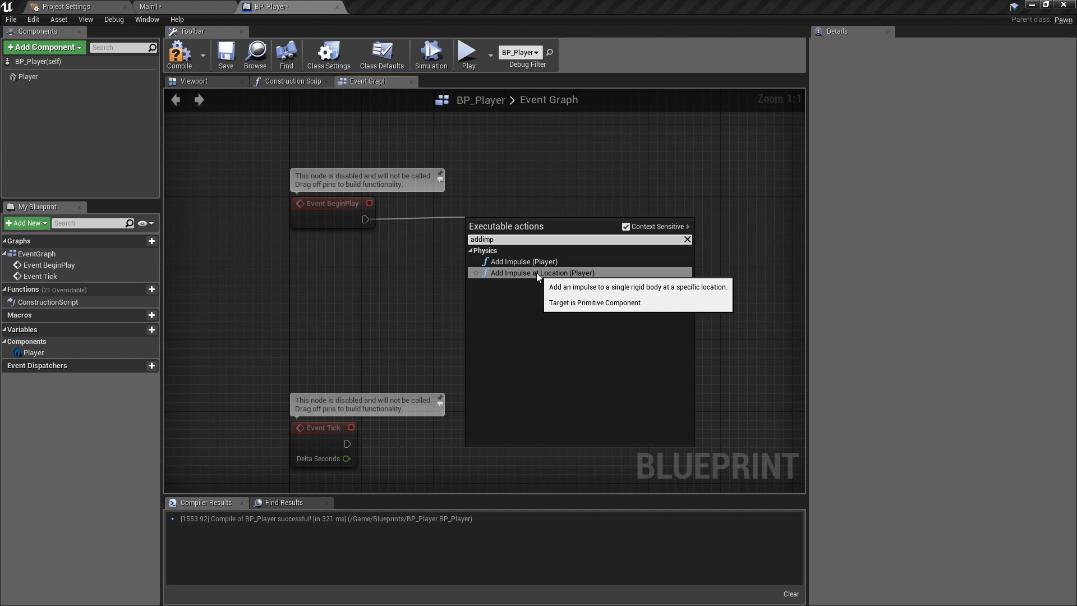
pyautogui.moveTo(524, 261)
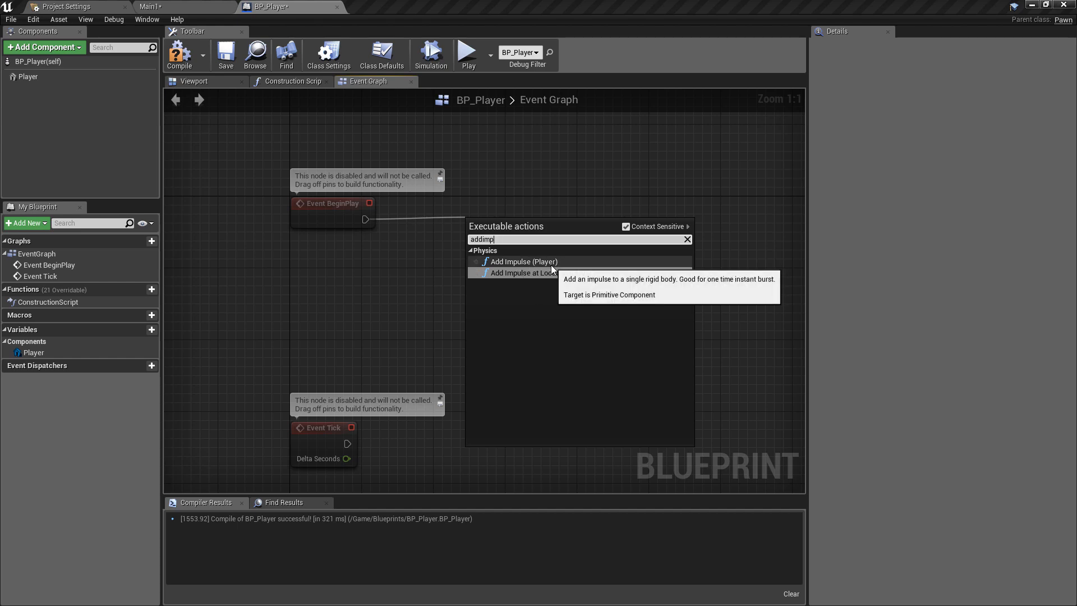
pyautogui.moveTo(542, 272)
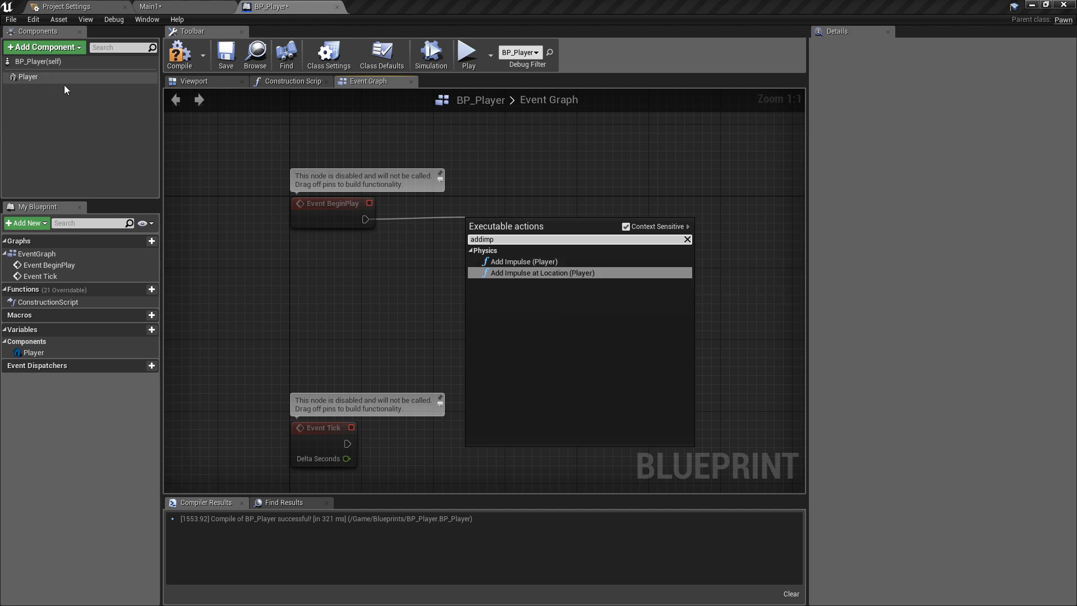
pyautogui.moveTo(28, 76)
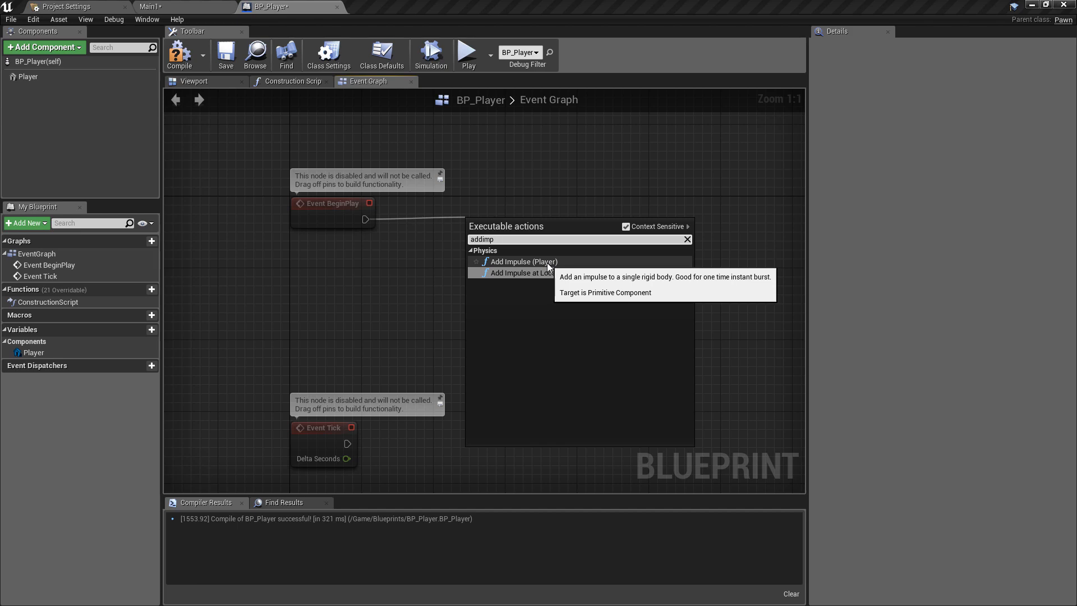
pyautogui.click(525, 262)
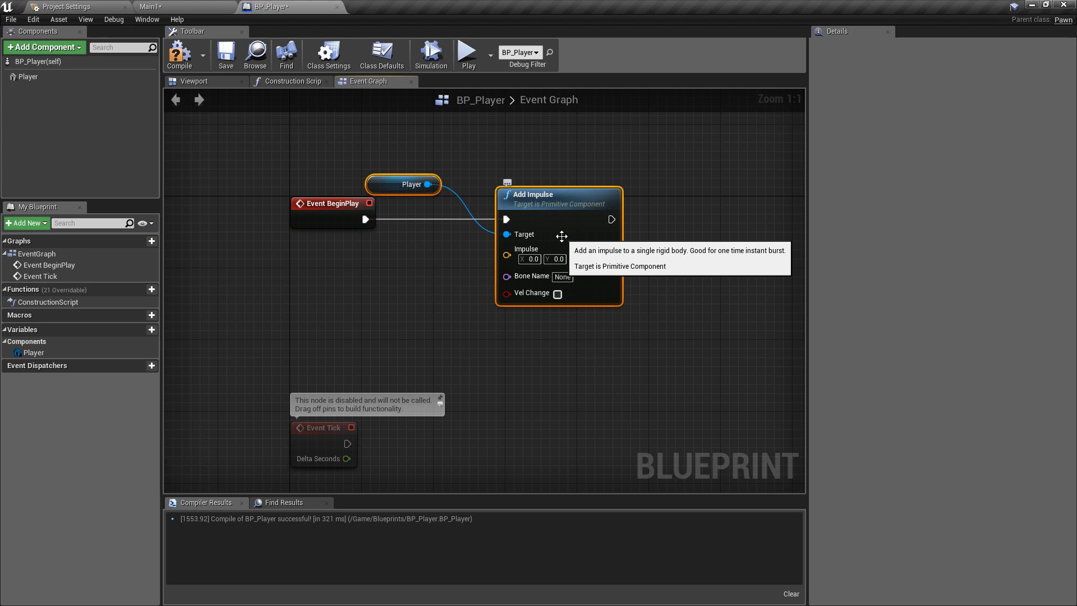
# Step: Set the Add Impulse node's Z impulse to 5000.0
pyautogui.click(584, 260)
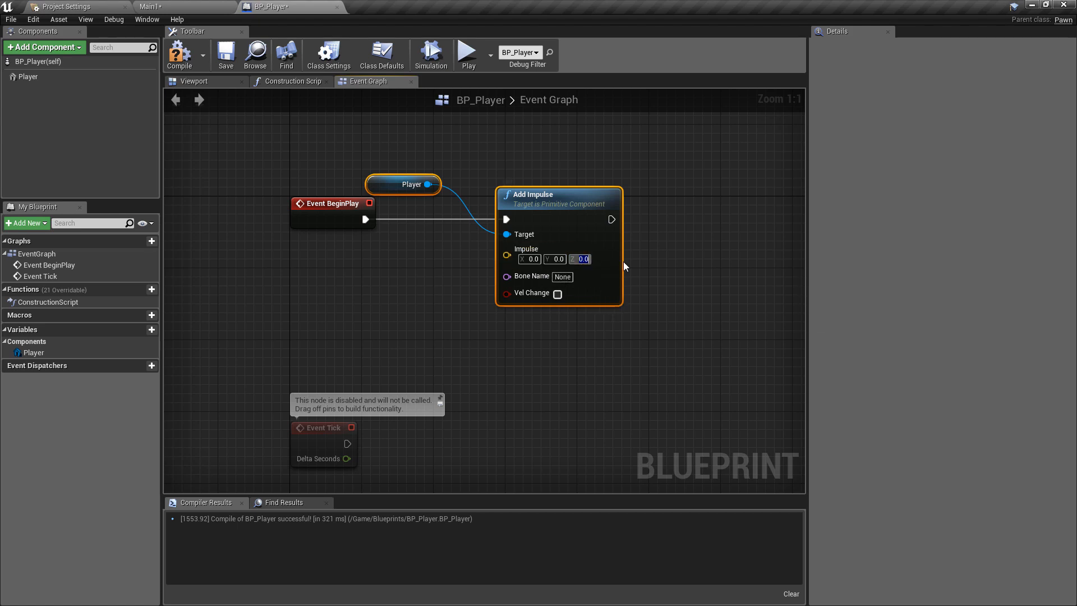
pyautogui.write('5000.0')
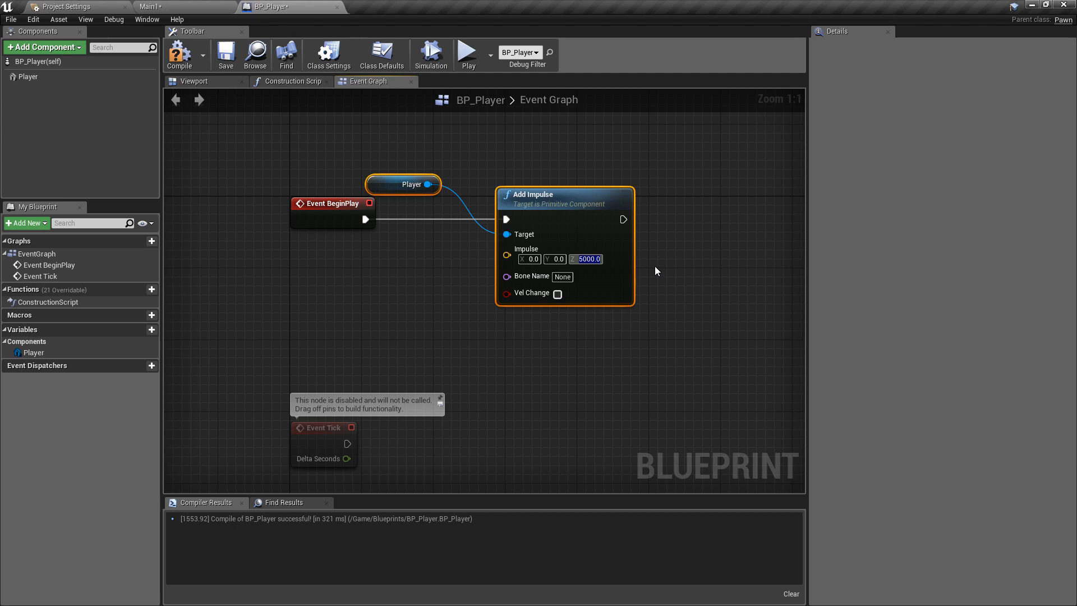
pyautogui.moveTo(507, 175)
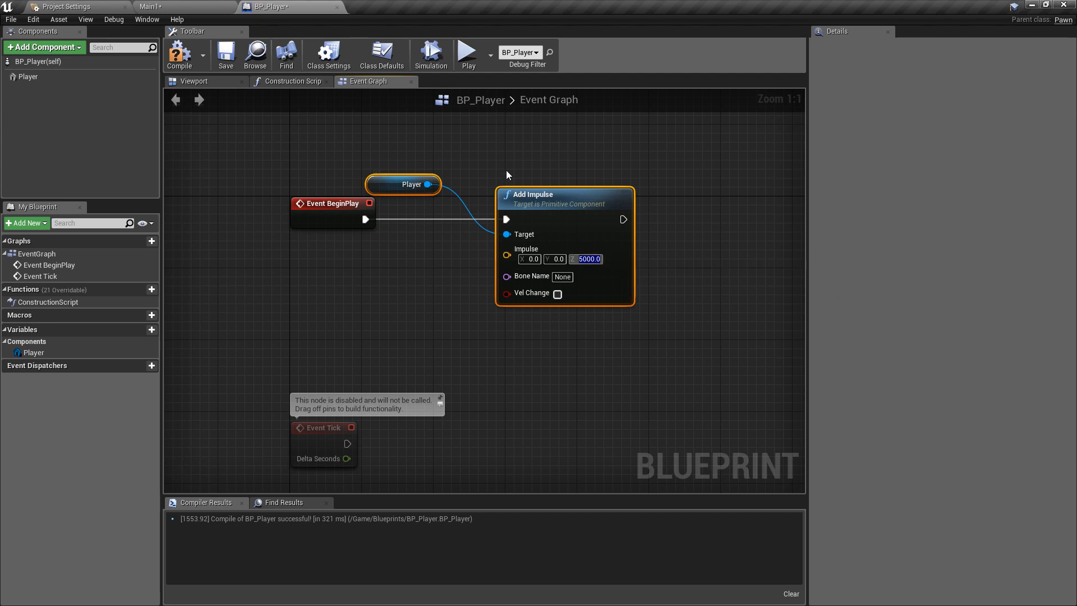
pyautogui.moveTo(162, 60)
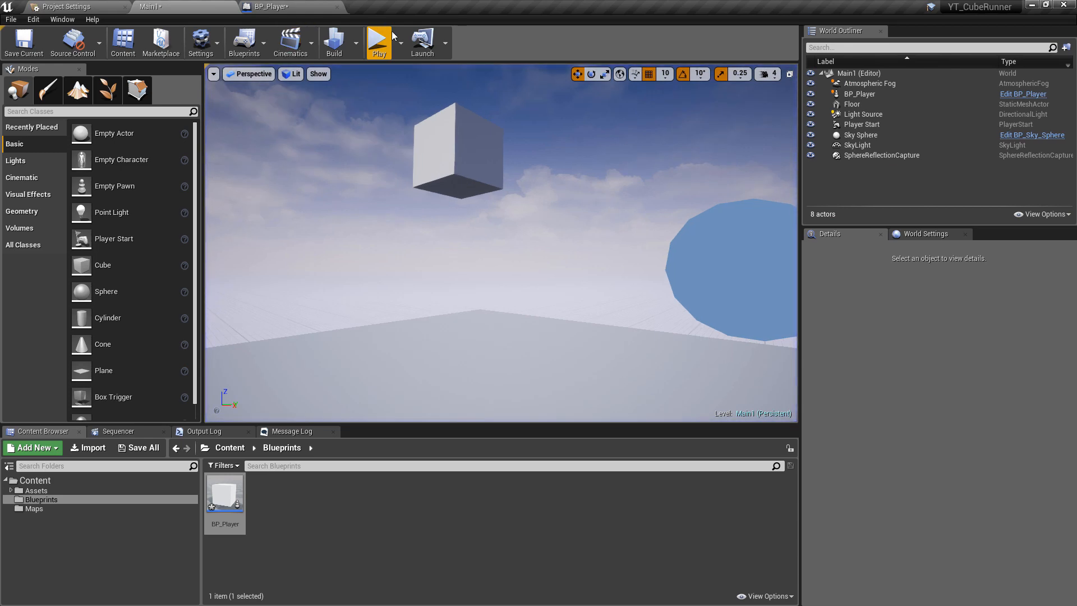
# Step: Test-play the level to watch the cube launch, then return to BP_Player
pyautogui.click(859, 134)
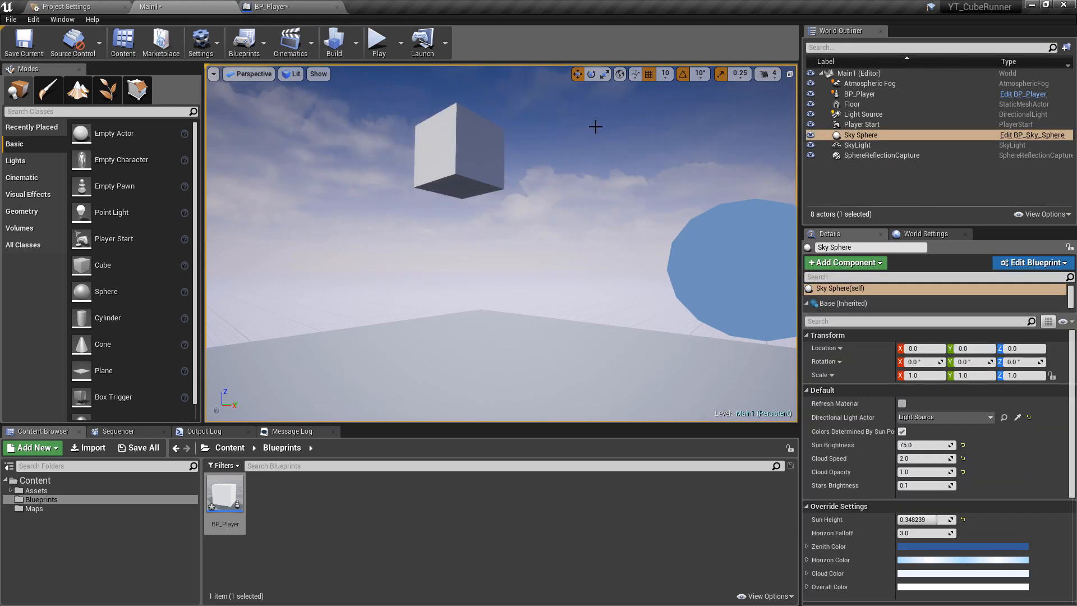
pyautogui.click(401, 43)
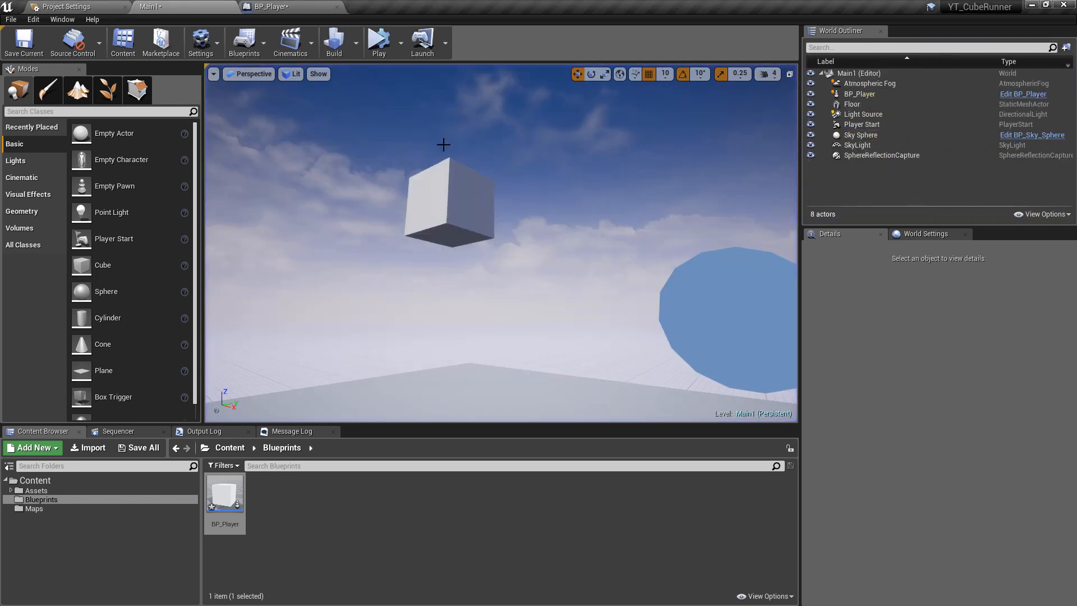
pyautogui.moveTo(480, 191)
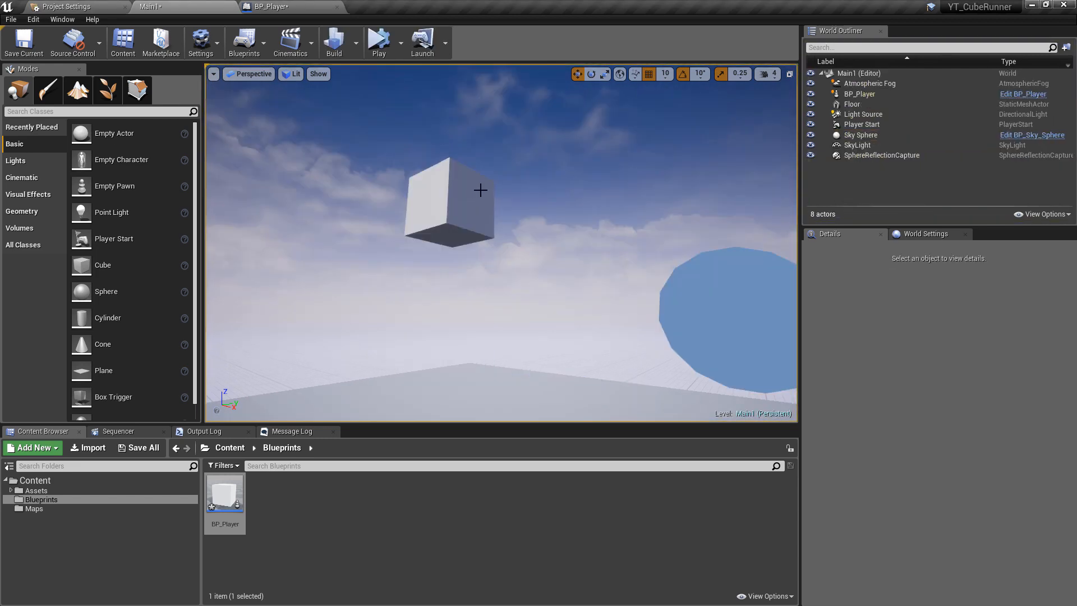
pyautogui.moveTo(429, 117)
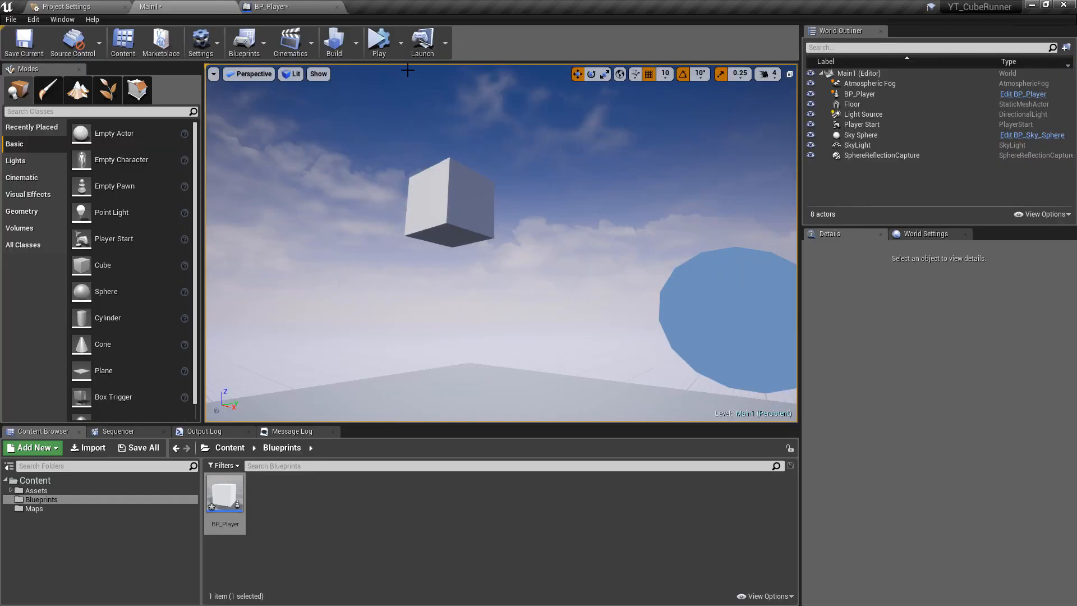
pyautogui.click(378, 42)
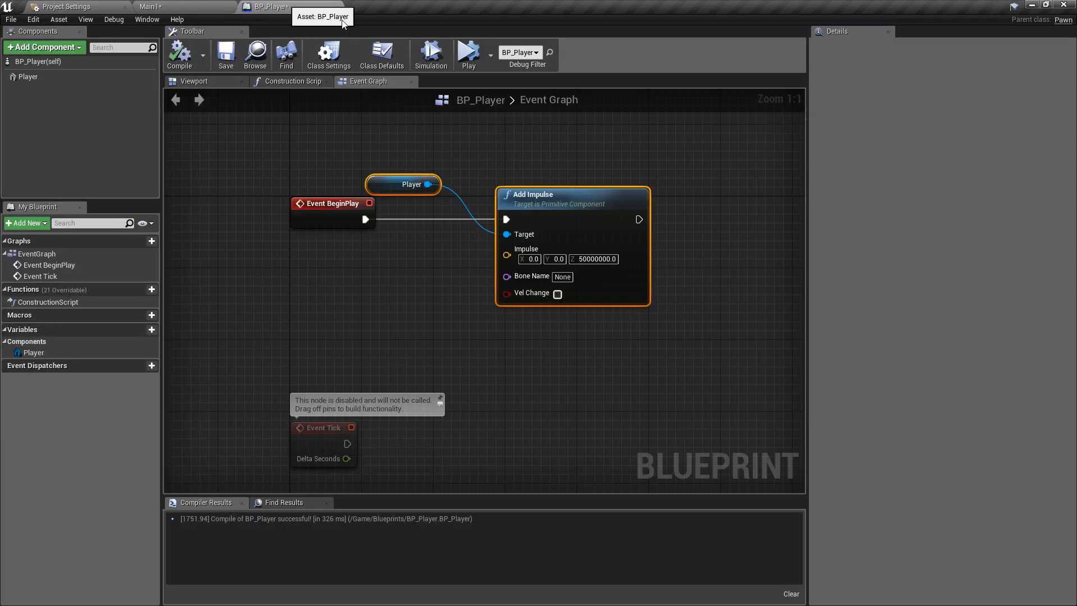
# Step: Lower the Add Impulse Z value to 500000.0
pyautogui.write('500000.0')
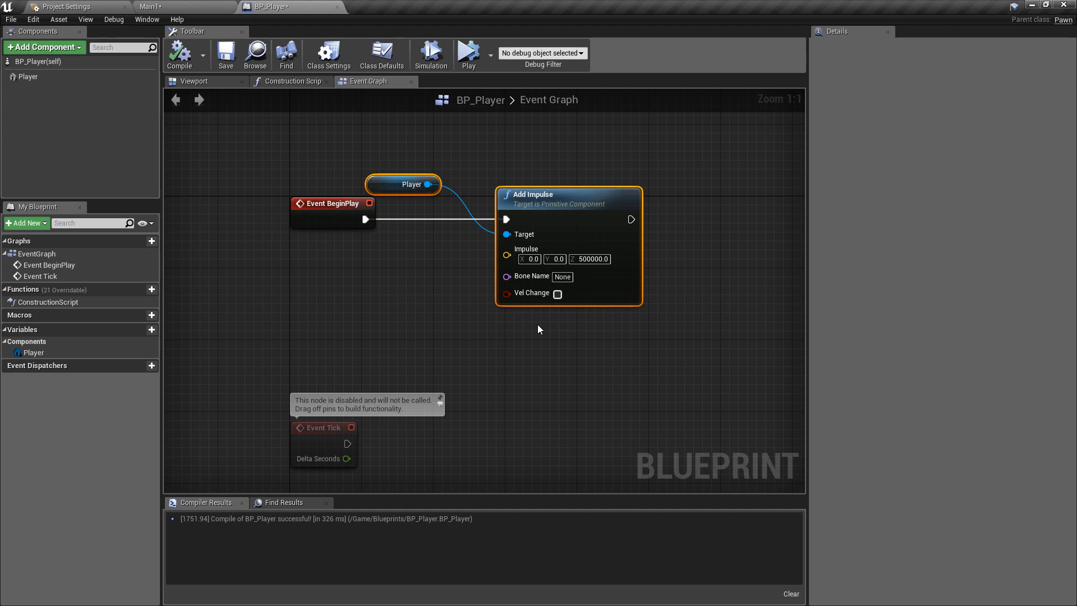
pyautogui.moveTo(659, 291)
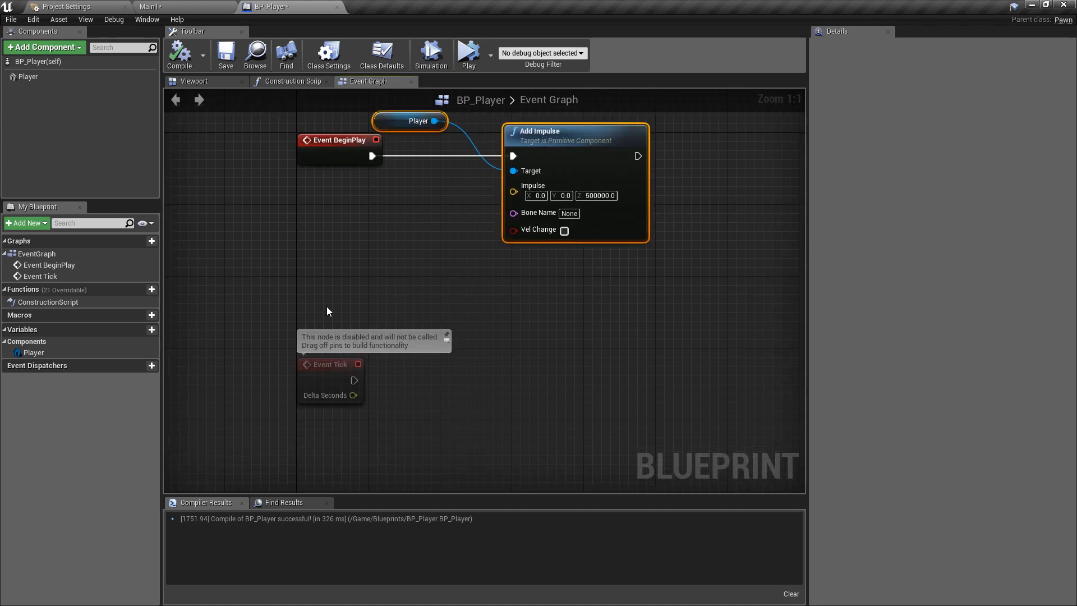
pyautogui.moveTo(504, 159)
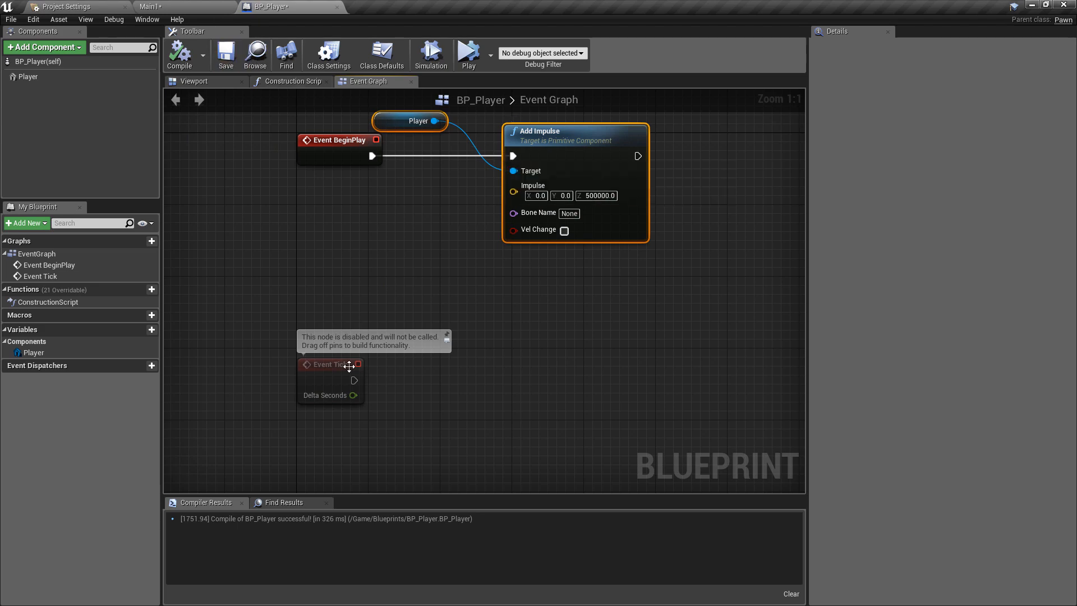
pyautogui.moveTo(466, 271)
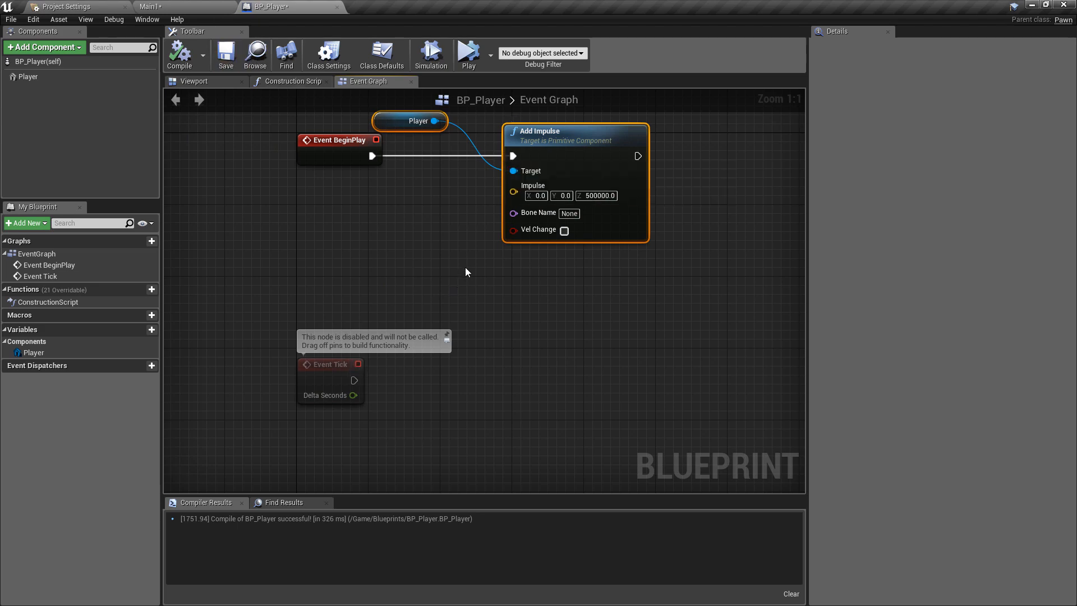
pyautogui.moveTo(513, 277)
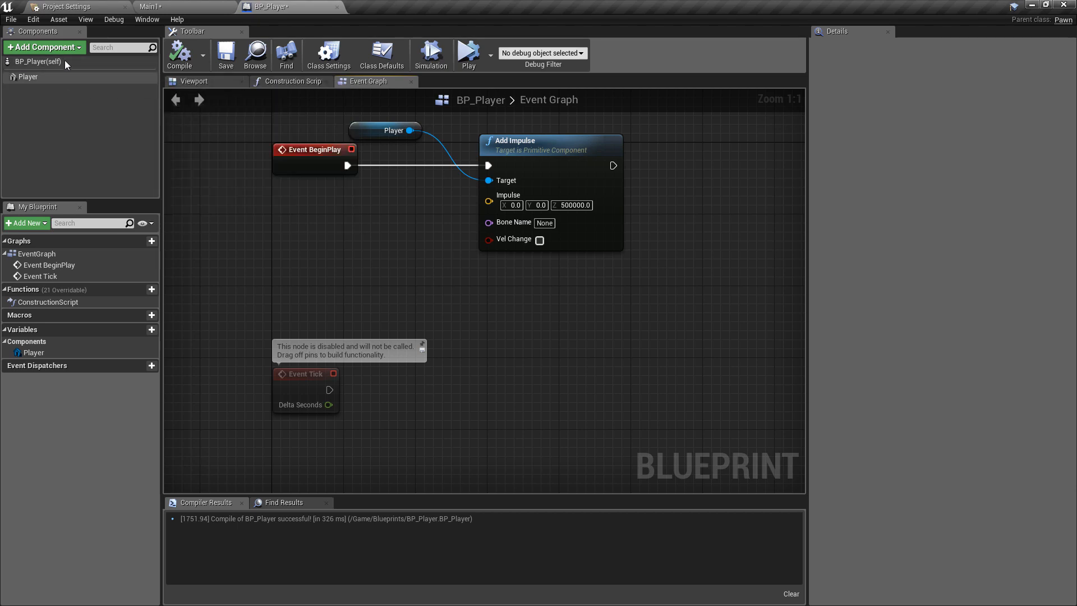
# Step: Add a SpringArm component to BP_Player and select it as the attach parent
pyautogui.click(44, 47)
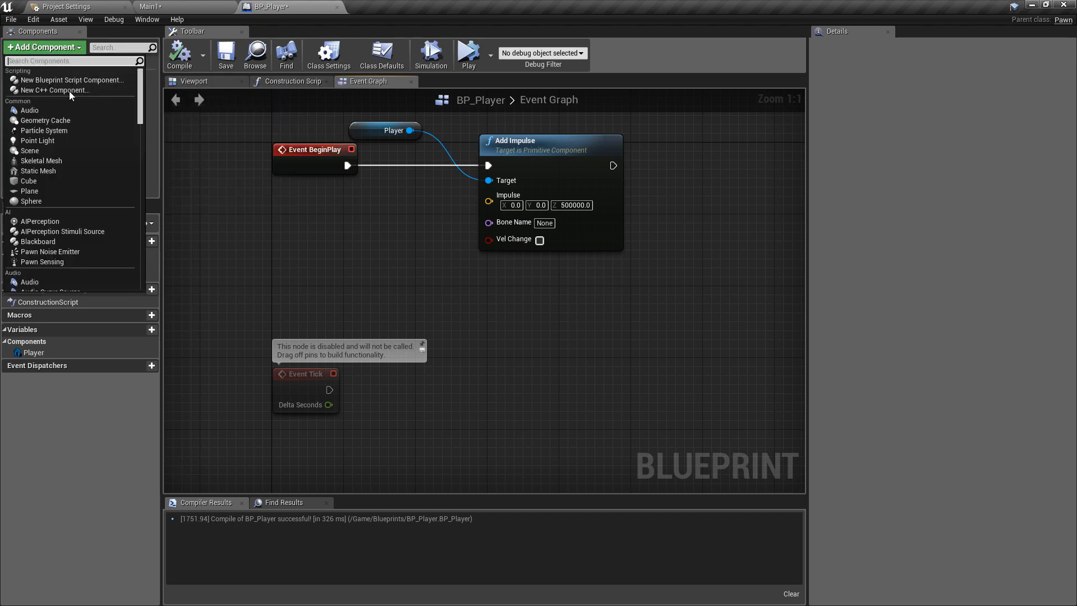
pyautogui.scroll(-3)
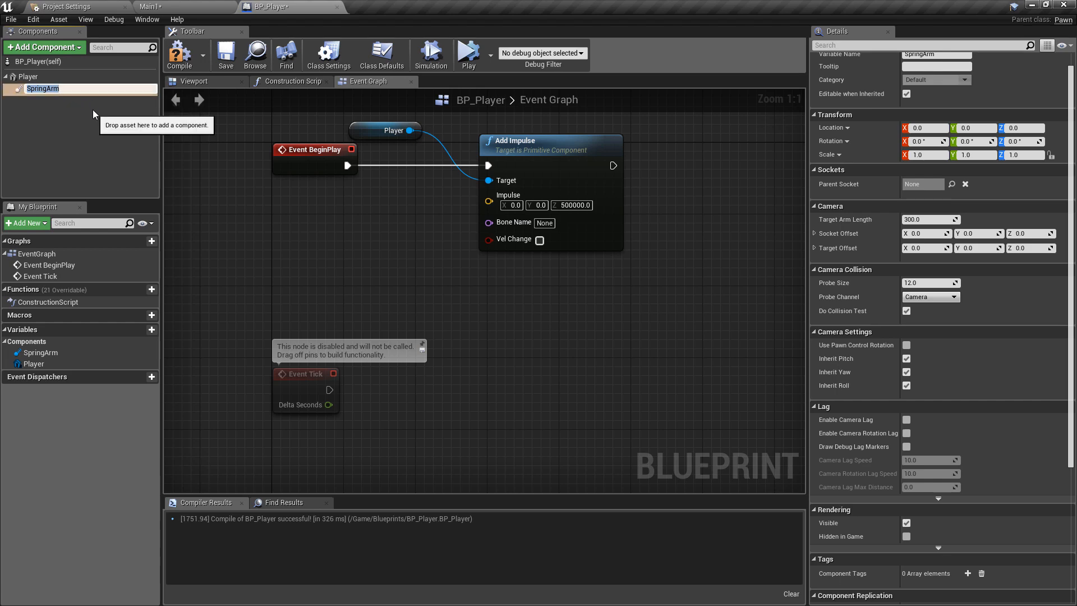
pyautogui.moveTo(31, 87)
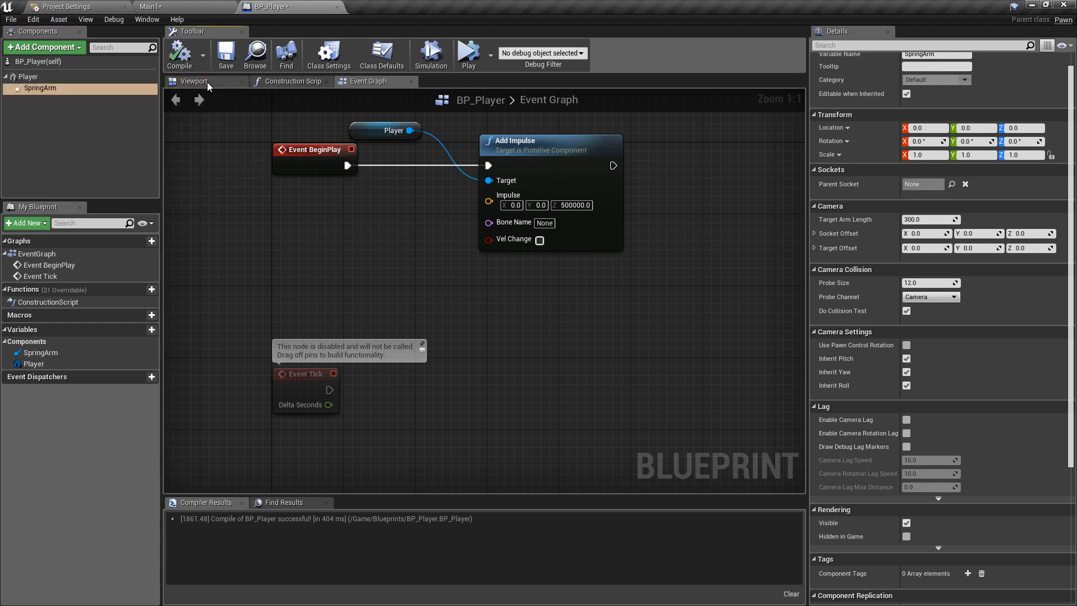
pyautogui.click(194, 81)
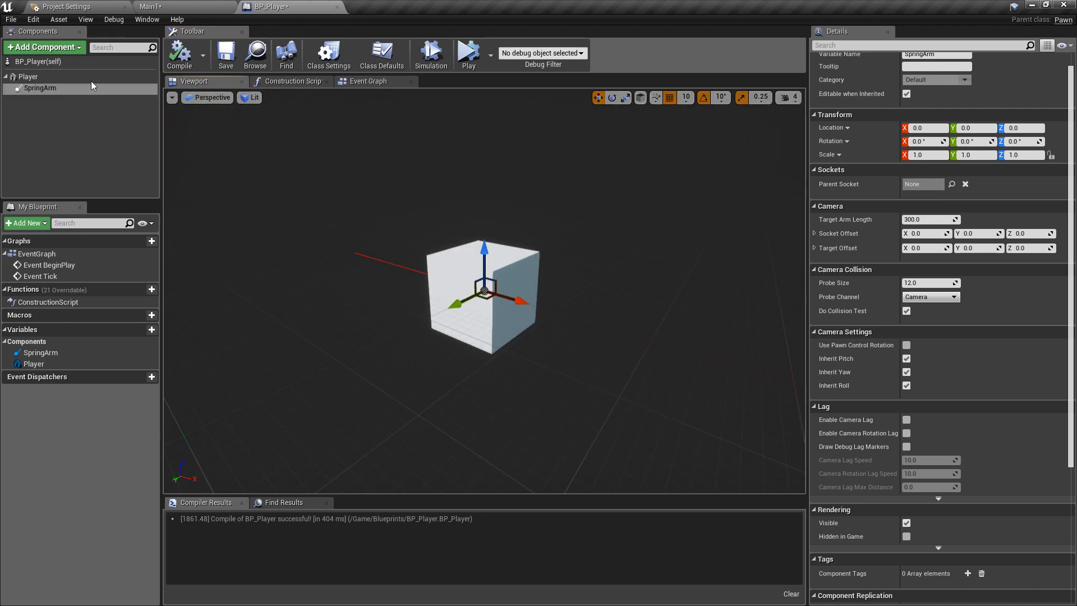
pyautogui.click(39, 88)
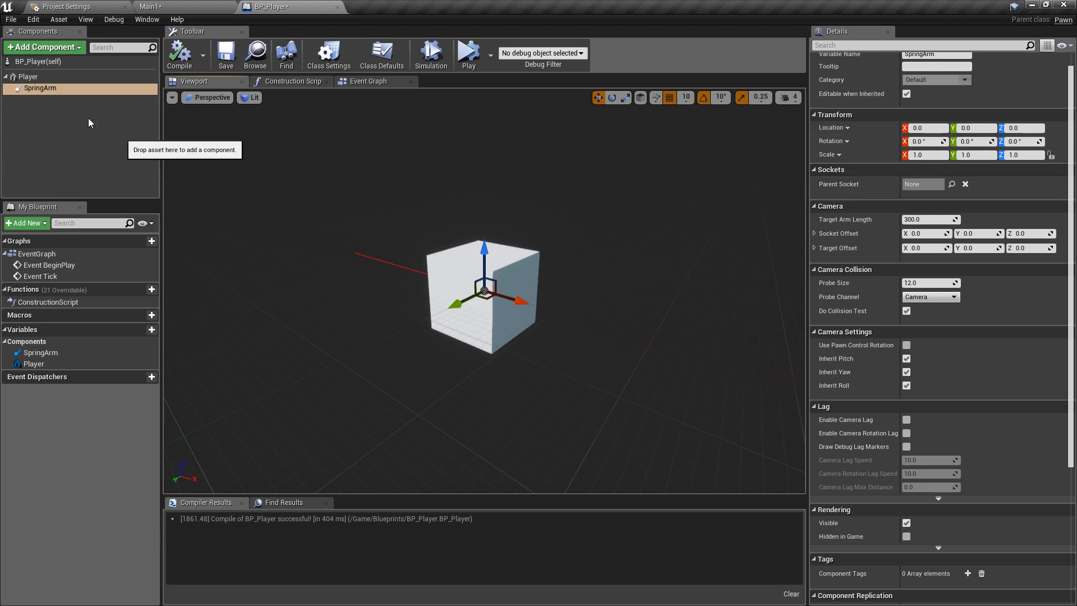
# Step: Add a Camera component parented under the SpringArm
pyautogui.click(42, 47)
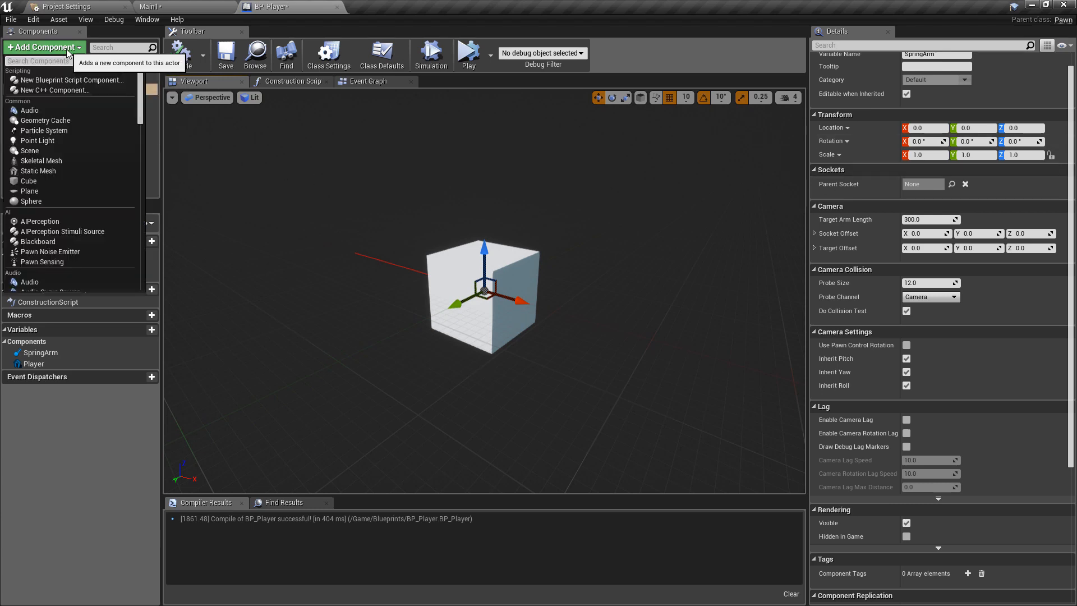
pyautogui.moveTo(87, 74)
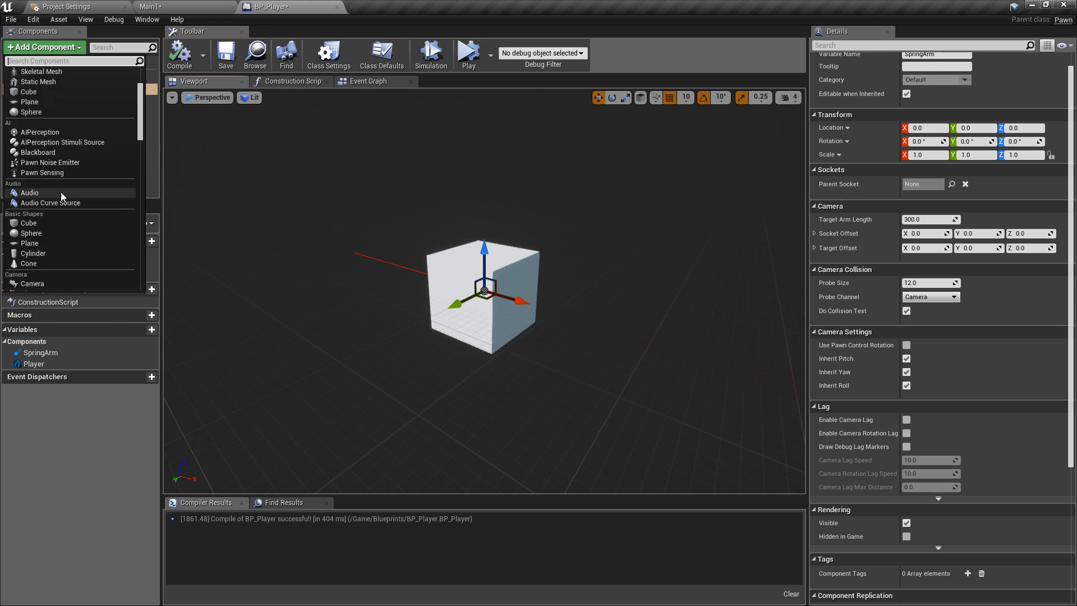
pyautogui.scroll(-3)
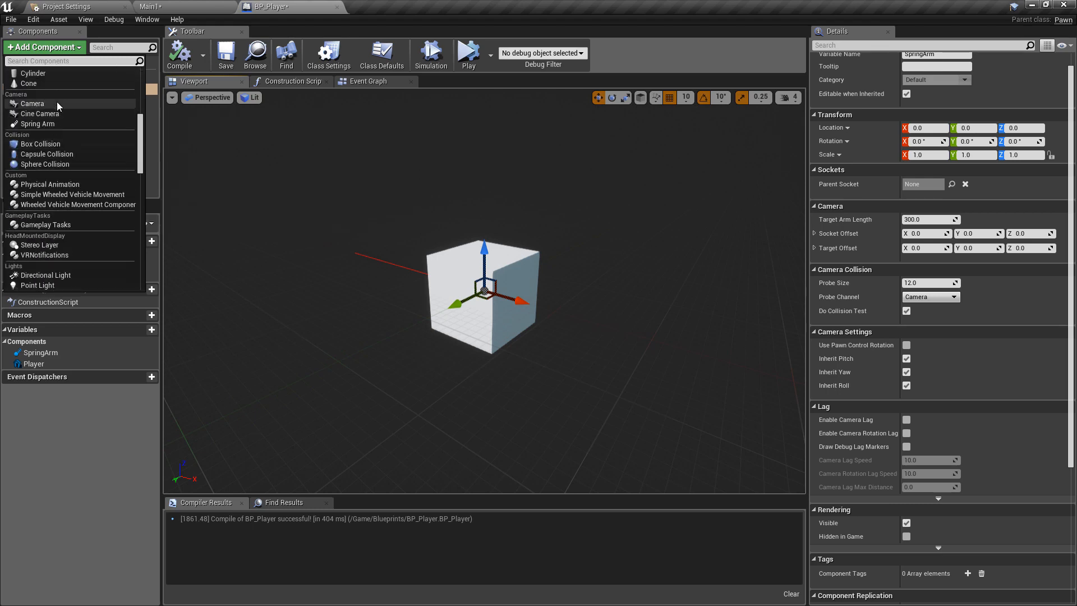
pyautogui.click(33, 103)
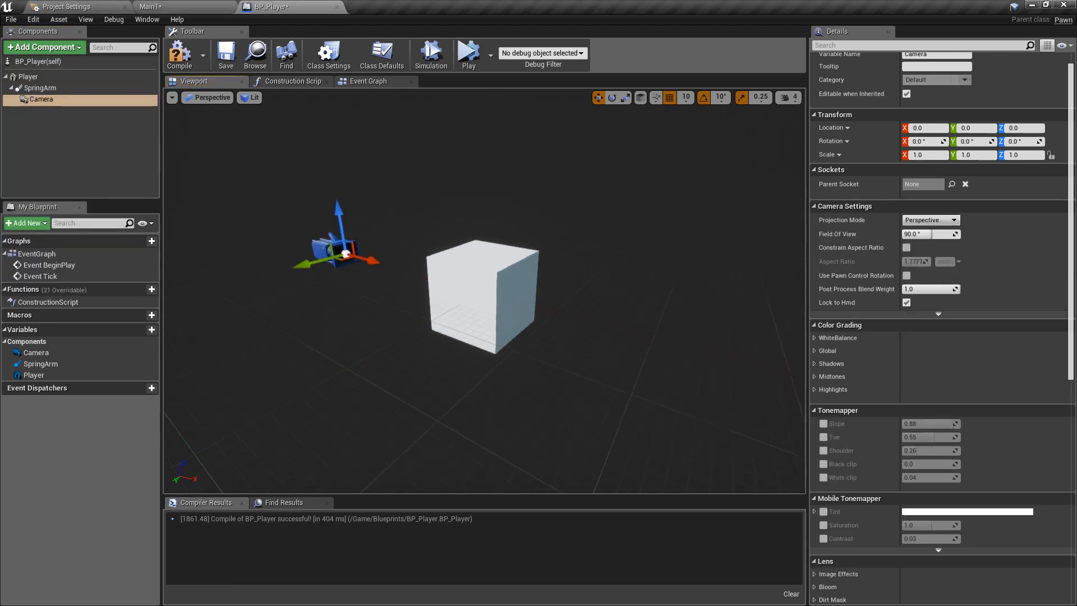
pyautogui.click(40, 88)
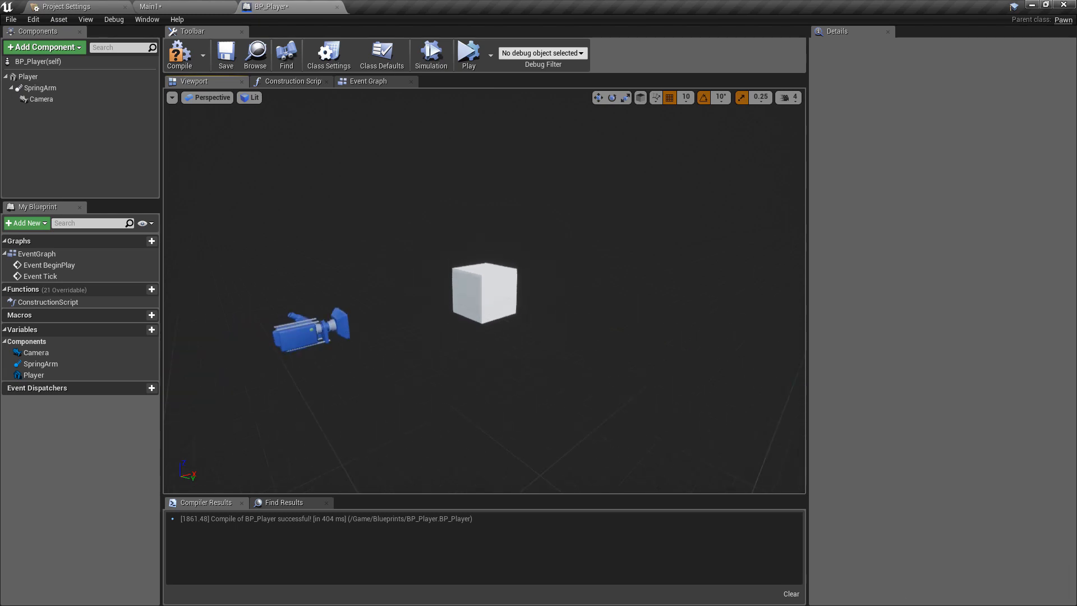
# Step: Set the SpringArm's Rotation Y to -20 and Target Arm Length to 500.0
pyautogui.click(40, 88)
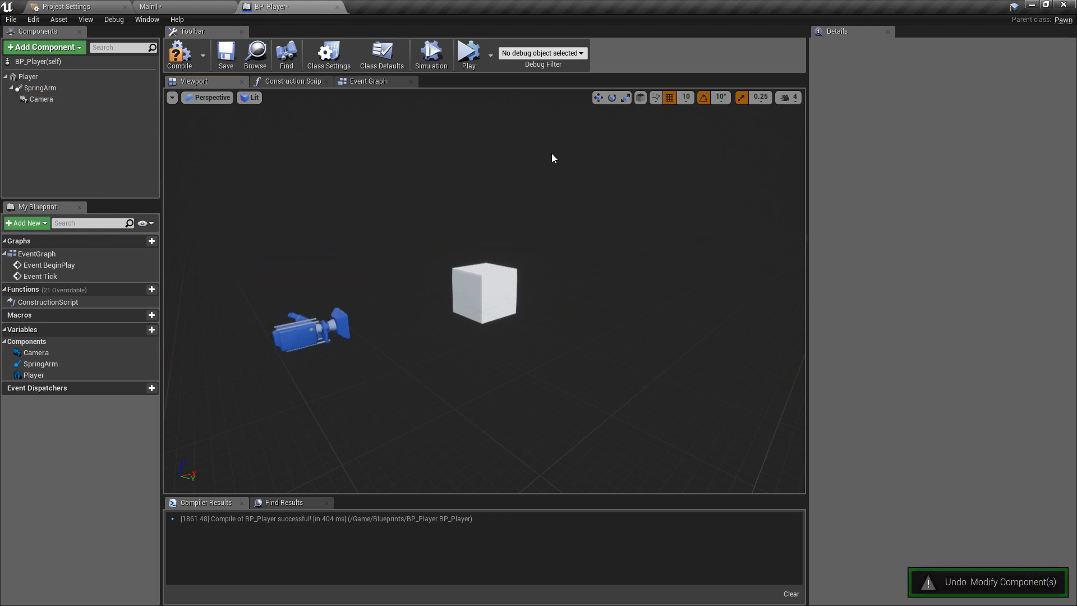
pyautogui.click(41, 87)
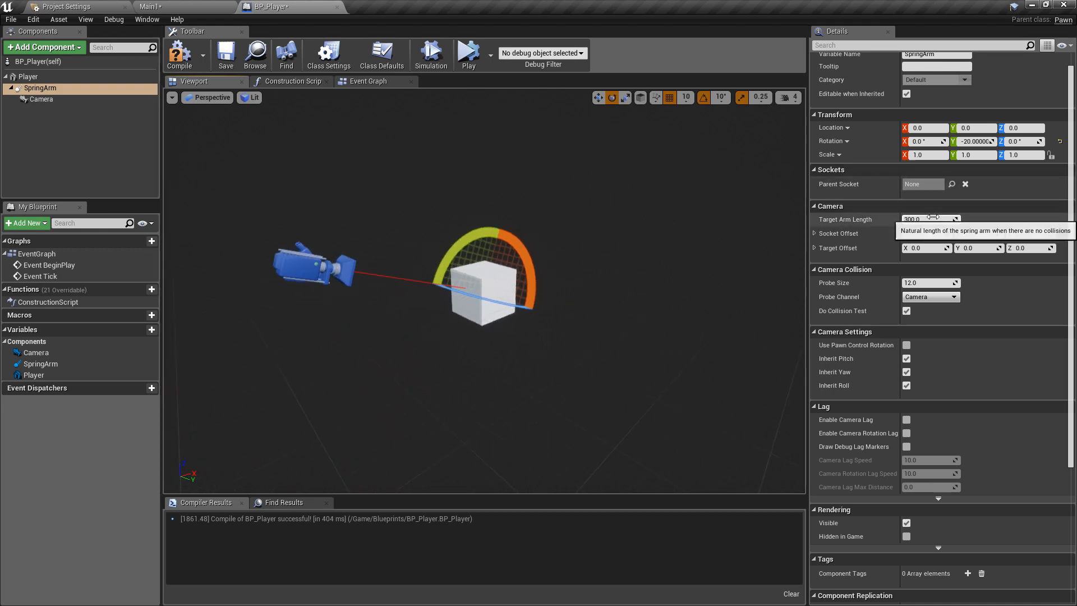
pyautogui.click(931, 219)
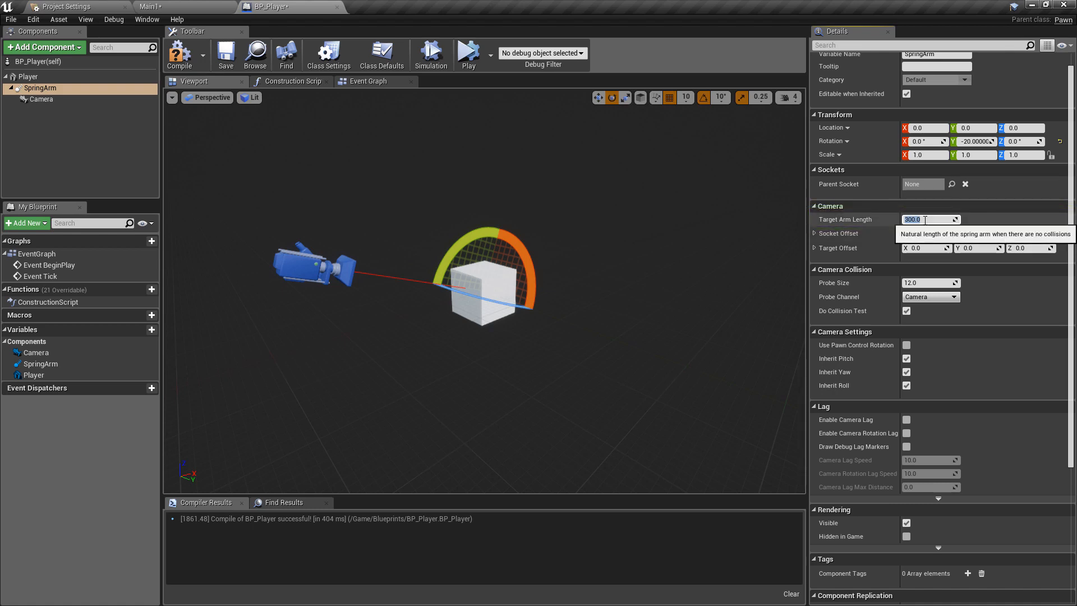
pyautogui.write('500.0')
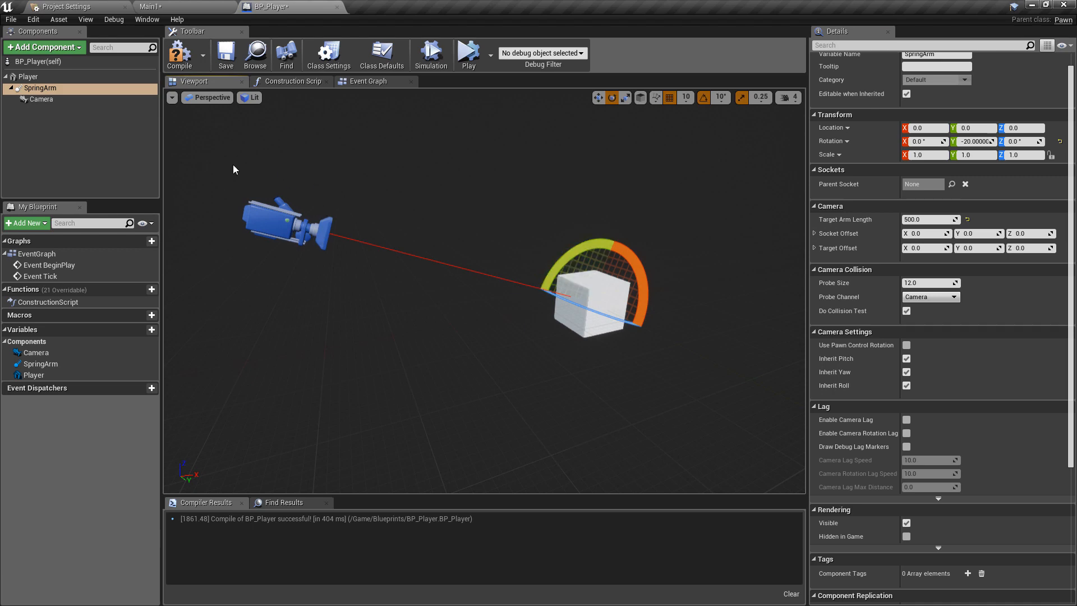
pyautogui.moveTo(52, 91)
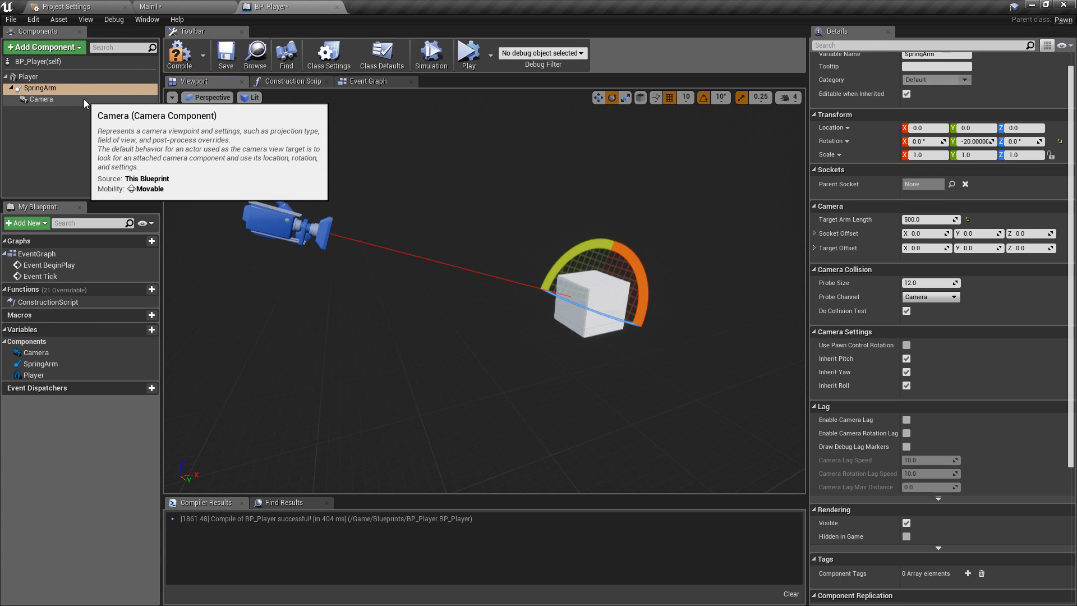
# Step: Select the Camera component to review its perspective, 90° FOV settings before compiling
pyautogui.click(41, 99)
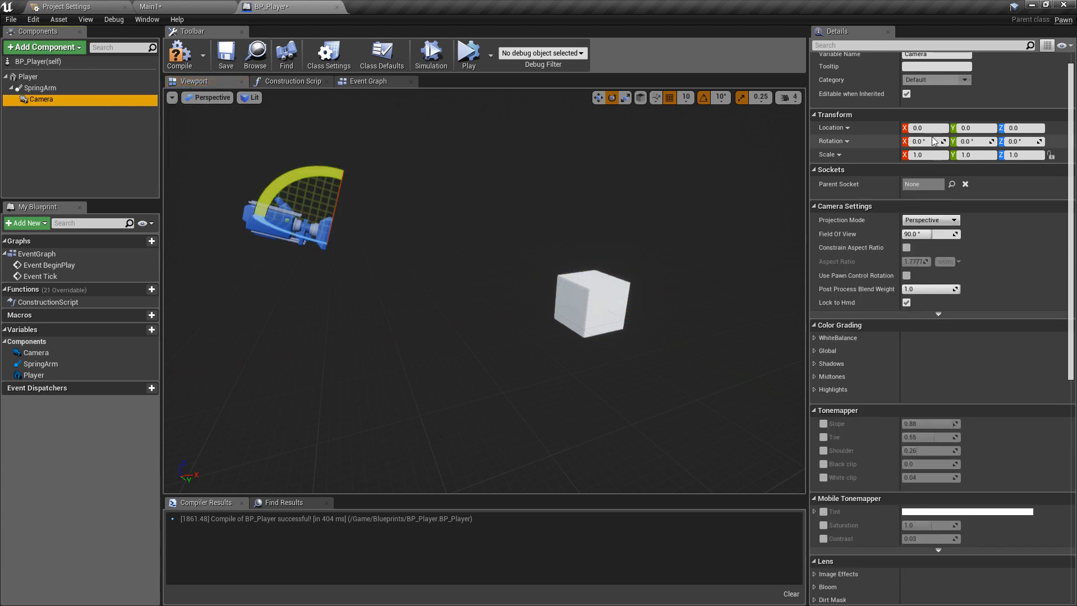
pyautogui.moveTo(255, 54)
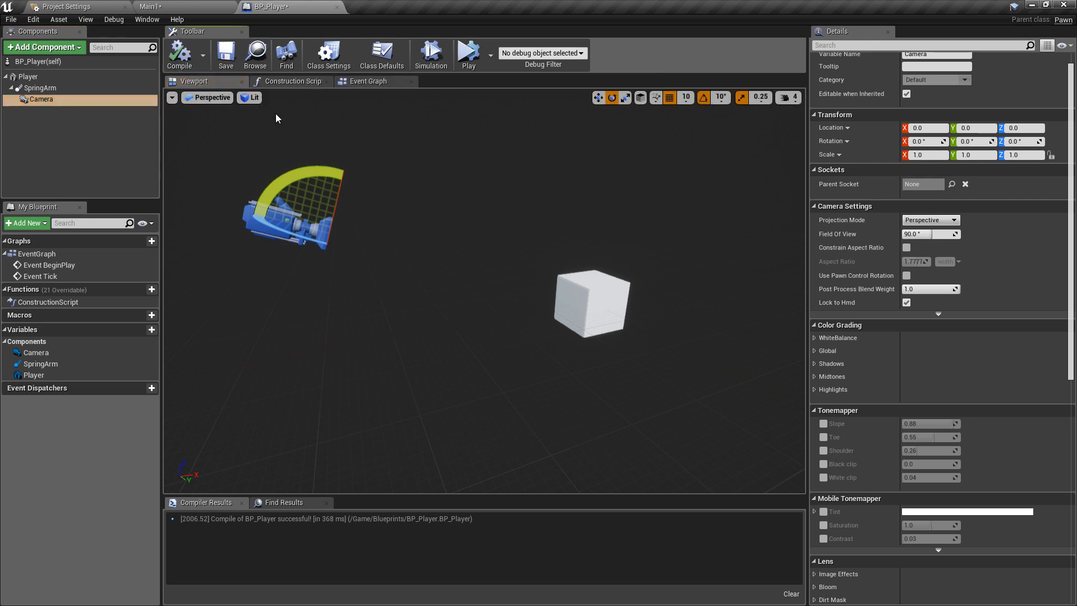
pyautogui.moveTo(337, 165)
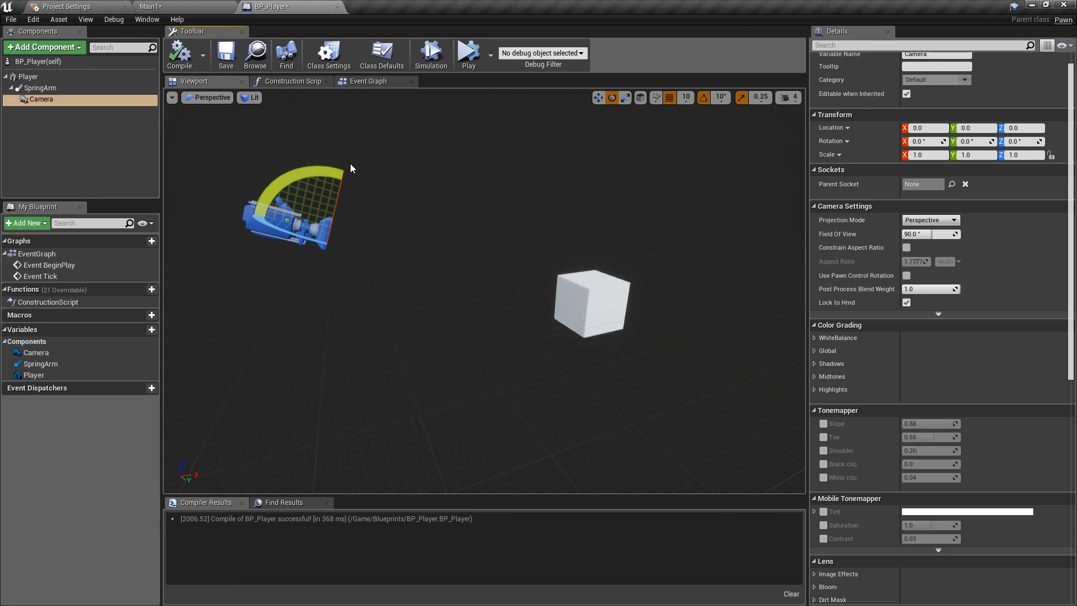
pyautogui.moveTo(391, 200)
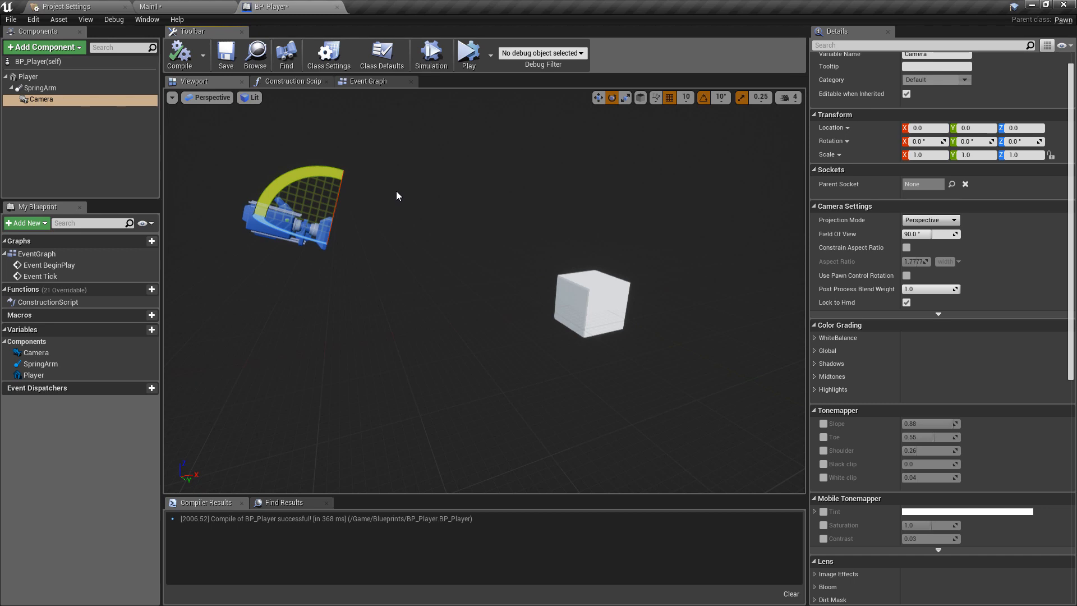
pyautogui.moveTo(558, 251)
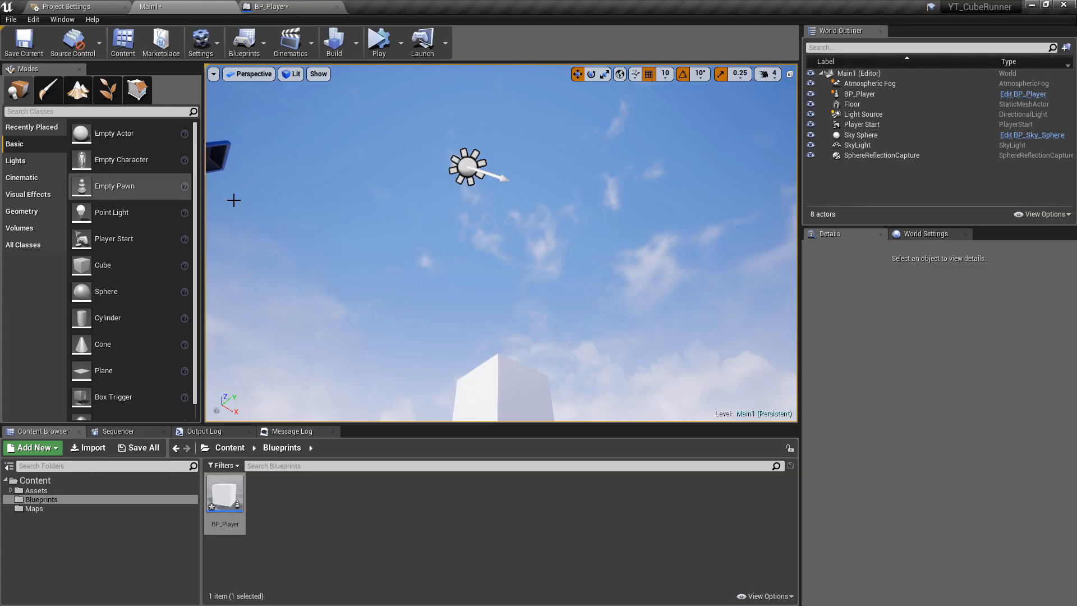
# Step: Create a new Game Mode Base blueprint named BP_GameMode in the Blueprints folder
pyautogui.click(224, 491)
pyautogui.write('BP_GameMode')
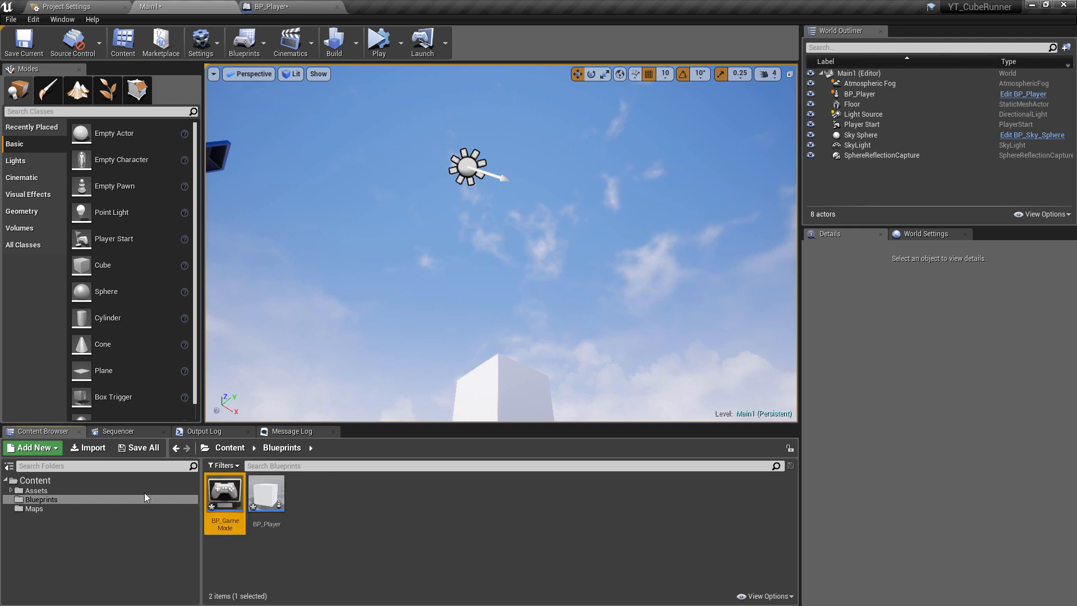
pyautogui.moveTo(224, 491)
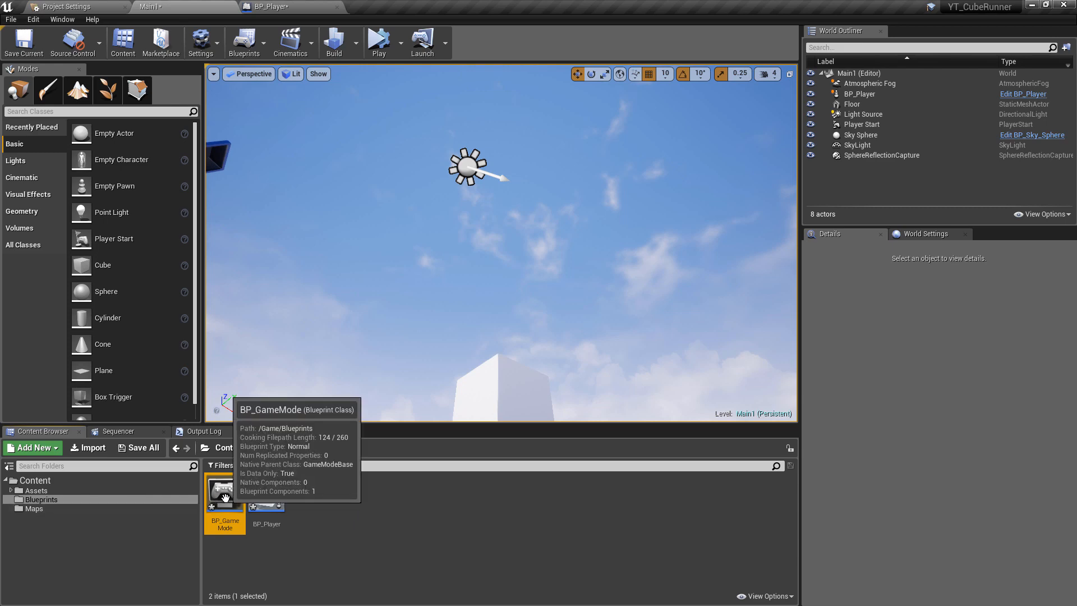
# Step: Set BP_GameMode's Default Pawn Class to BP_Player
pyautogui.doubleClick(225, 489)
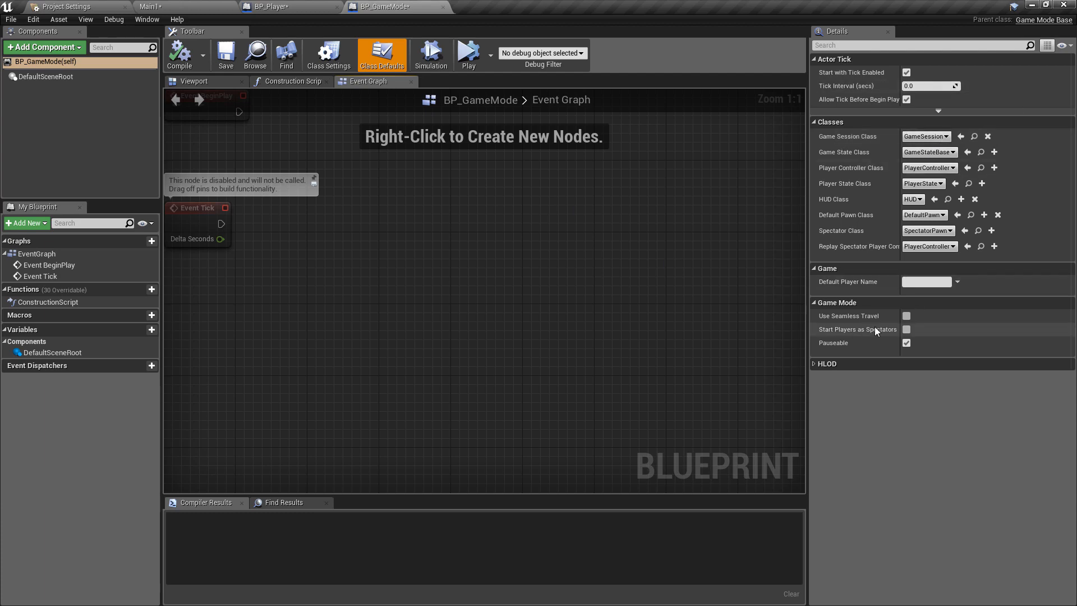
pyautogui.moveTo(970, 337)
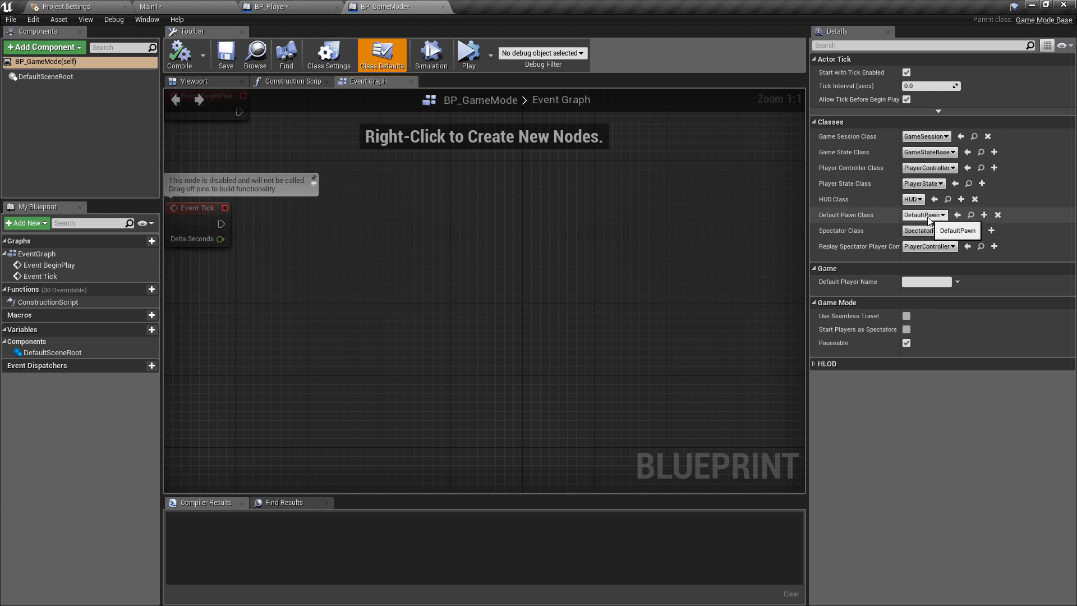
pyautogui.click(924, 214)
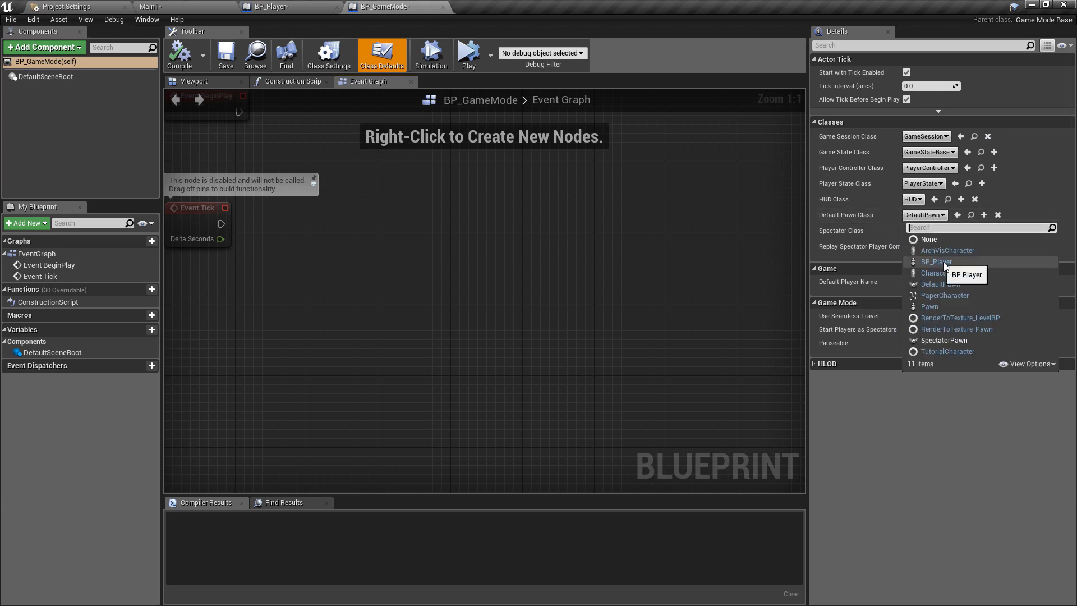
pyautogui.click(936, 262)
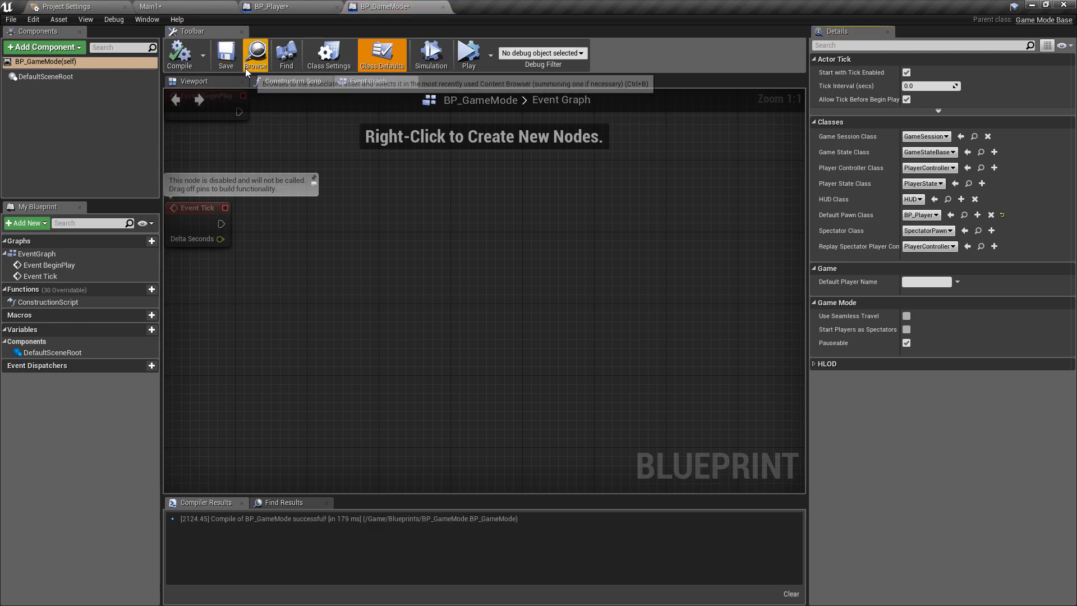
# Step: Set the project's Default GameMode to BP_GameMode in Maps & Modes, showing BP_Player as its pawn
pyautogui.click(67, 7)
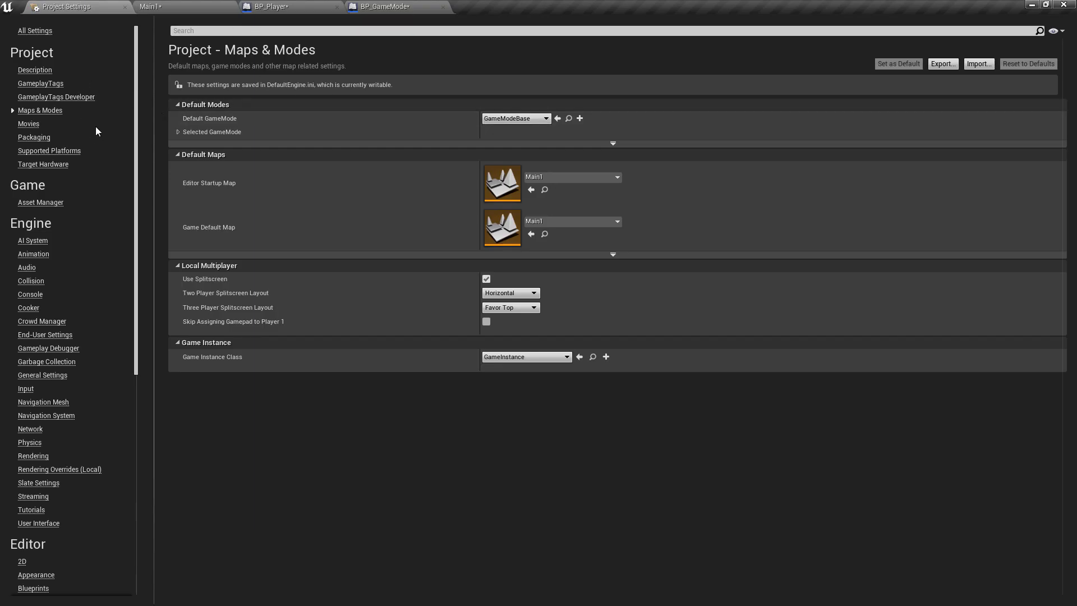
pyautogui.moveTo(85, 113)
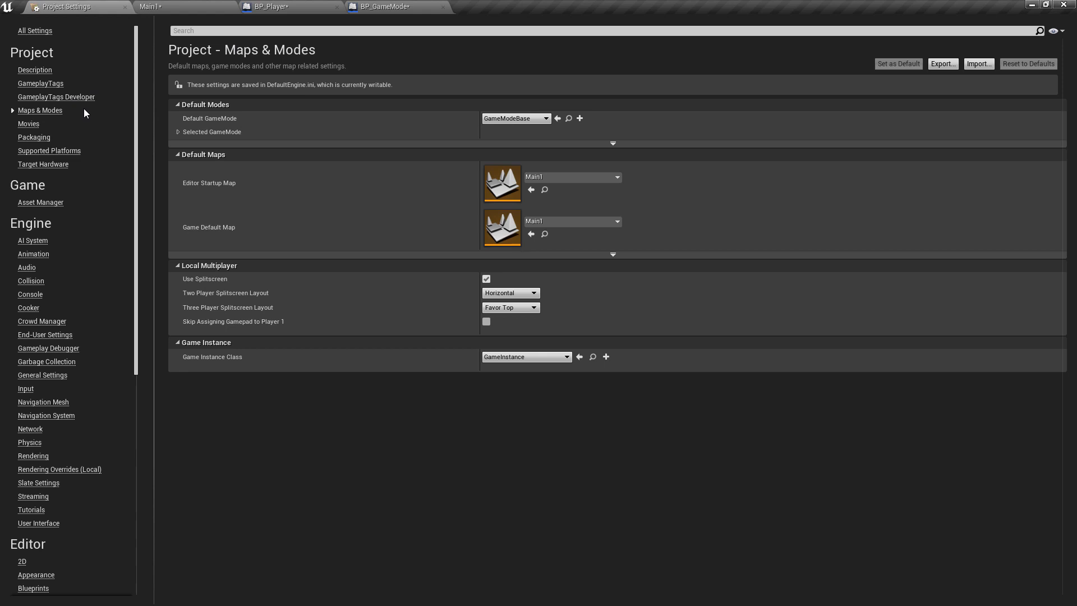
pyautogui.moveTo(58, 72)
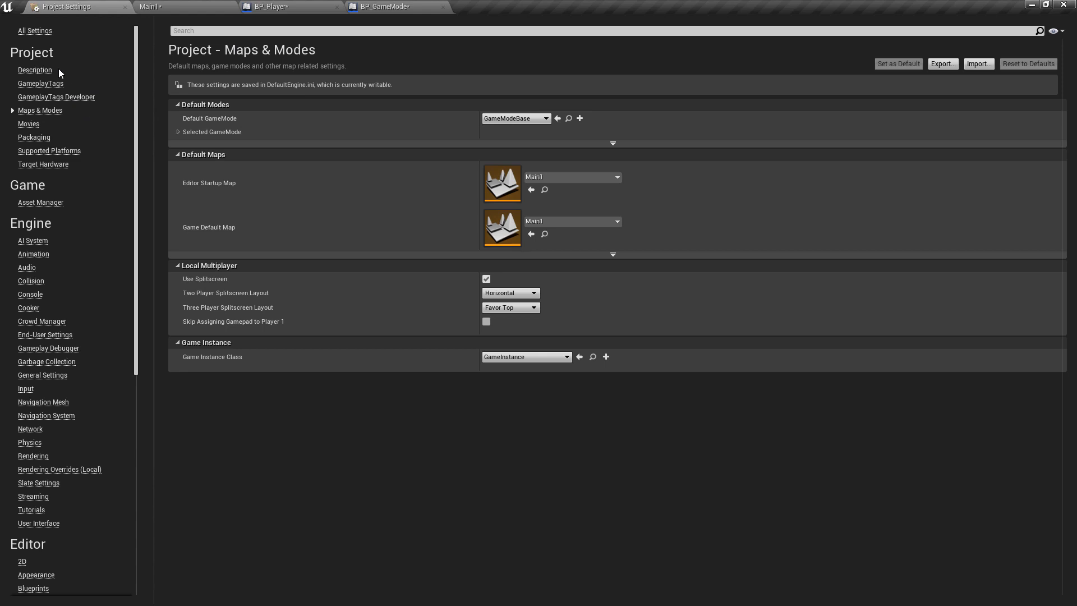
pyautogui.moveTo(41, 111)
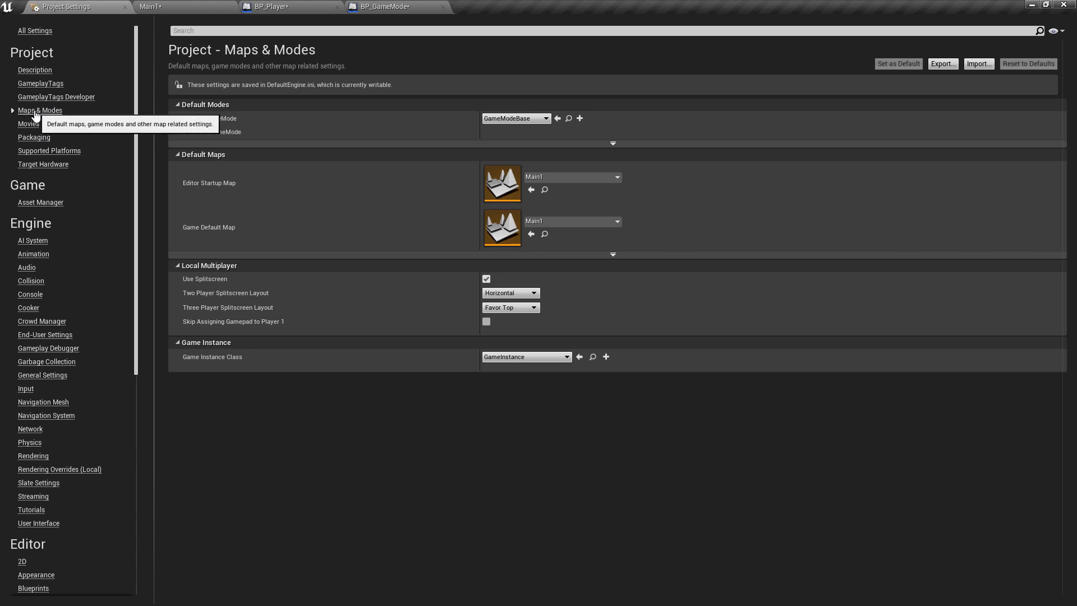
pyautogui.moveTo(440, 157)
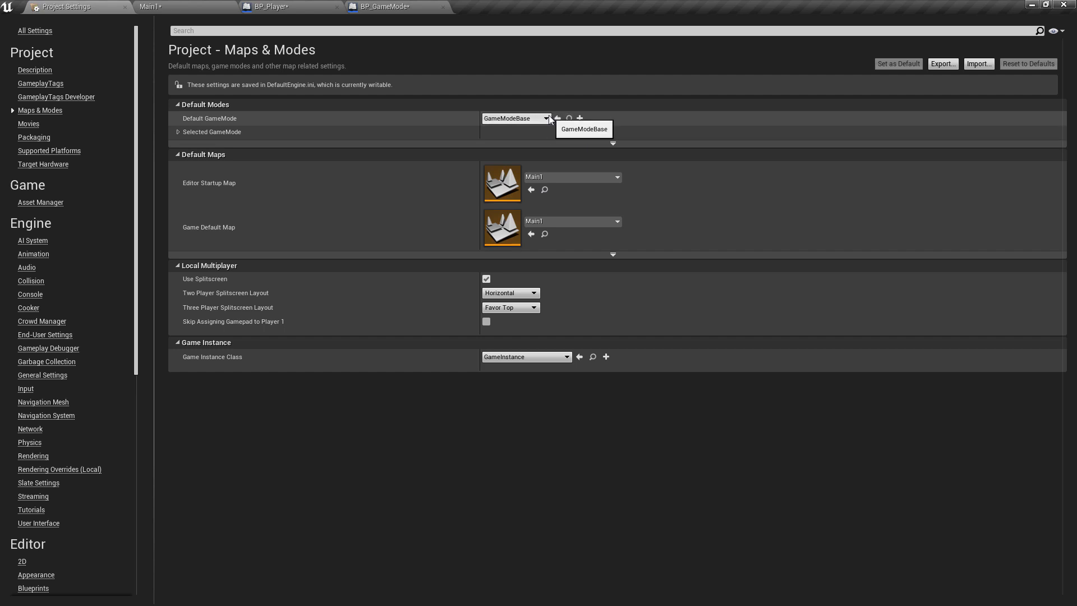
pyautogui.click(546, 118)
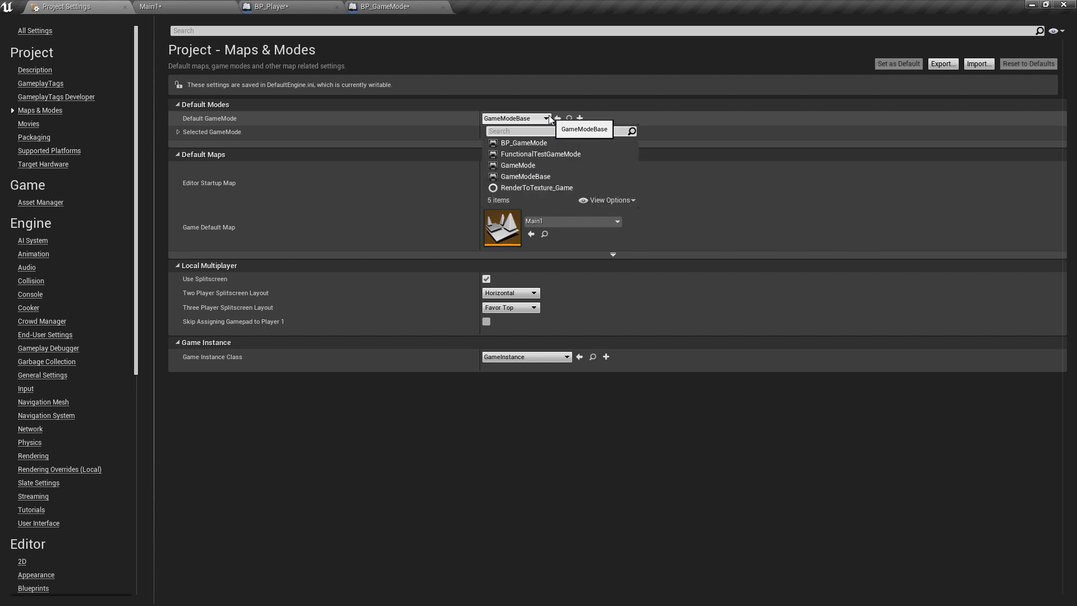
pyautogui.click(523, 142)
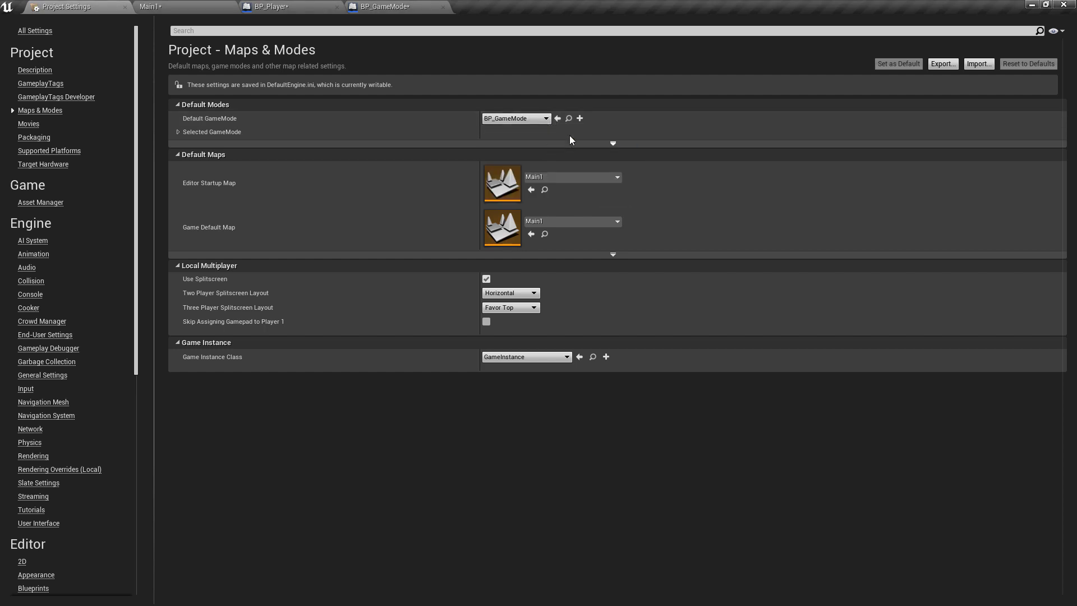
pyautogui.click(179, 132)
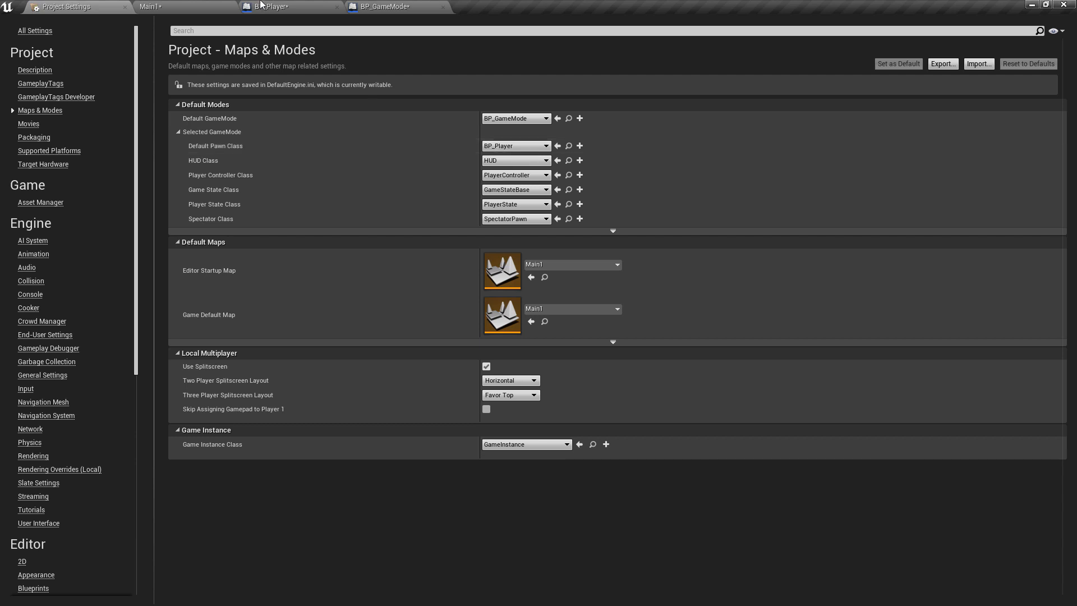
# Step: Return to the Main1 level and inspect the Player Start (Z 112) and Floor actors
pyautogui.click(151, 6)
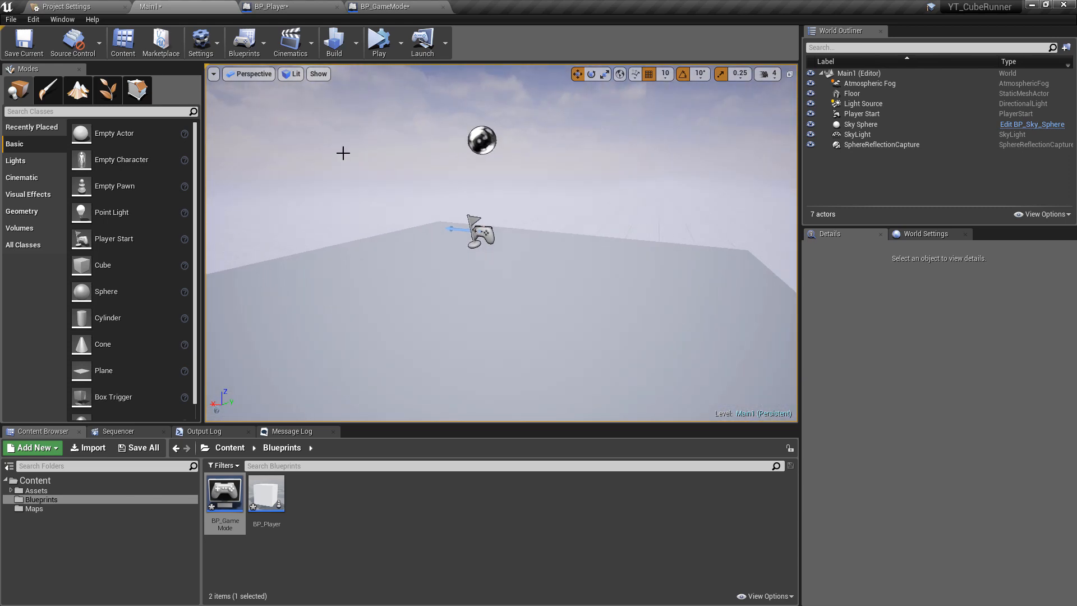
pyautogui.click(862, 113)
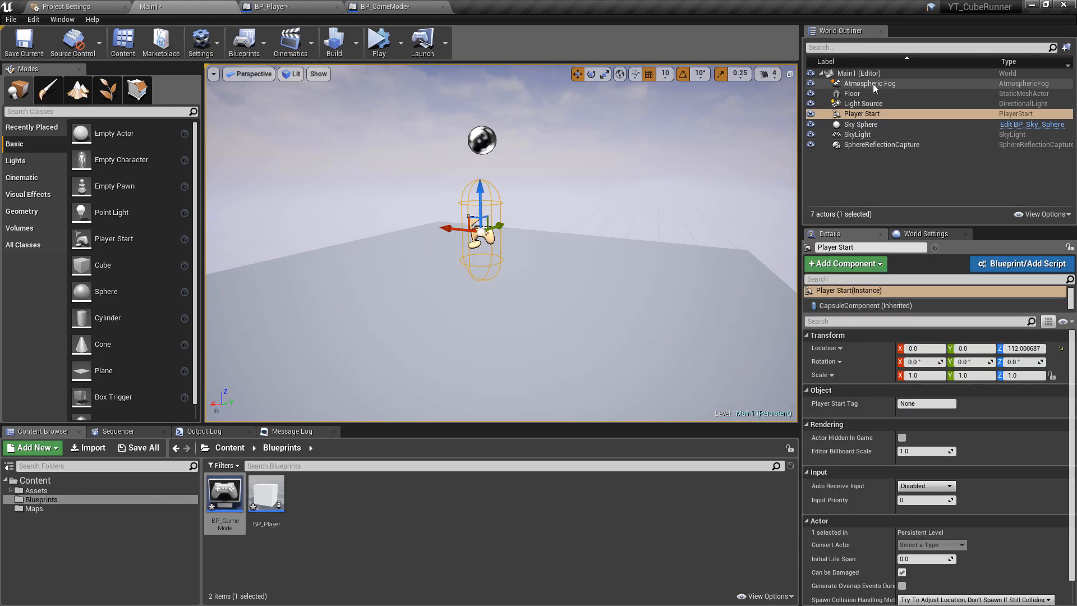
pyautogui.click(852, 93)
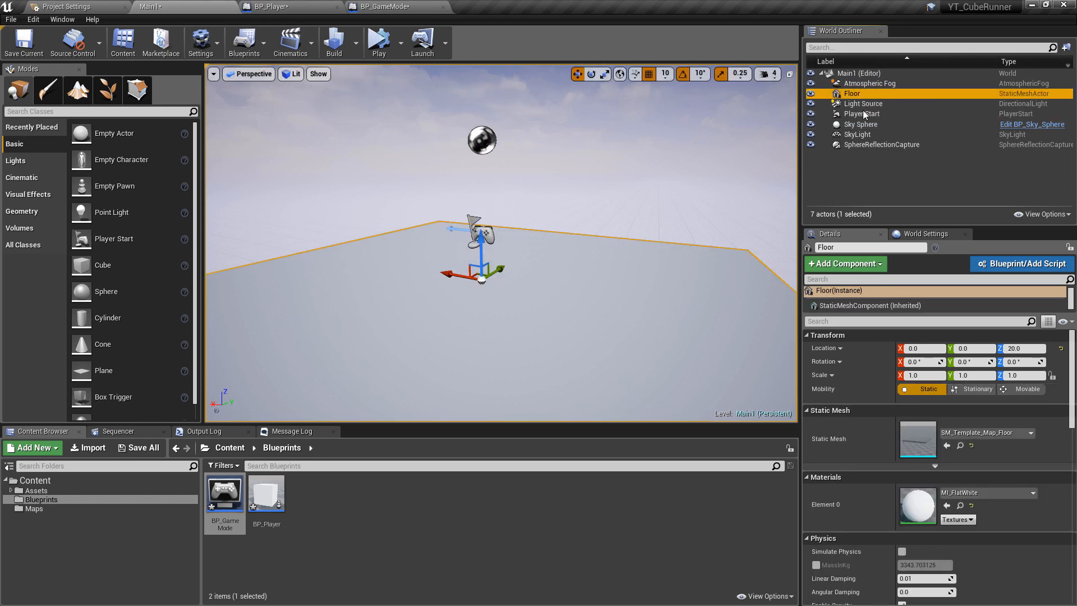
pyautogui.click(866, 114)
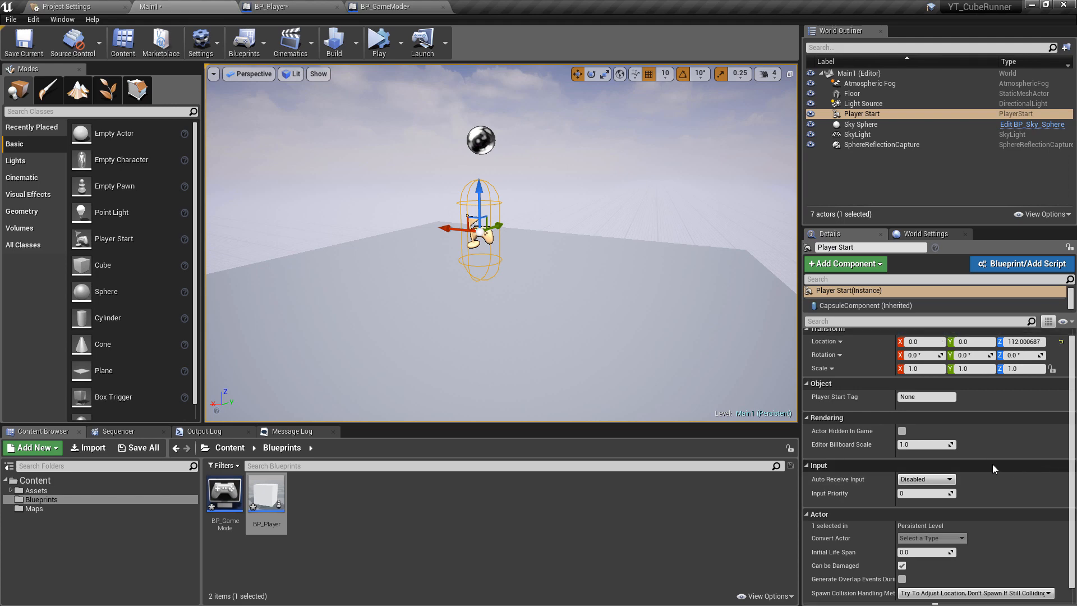
pyautogui.moveTo(974, 474)
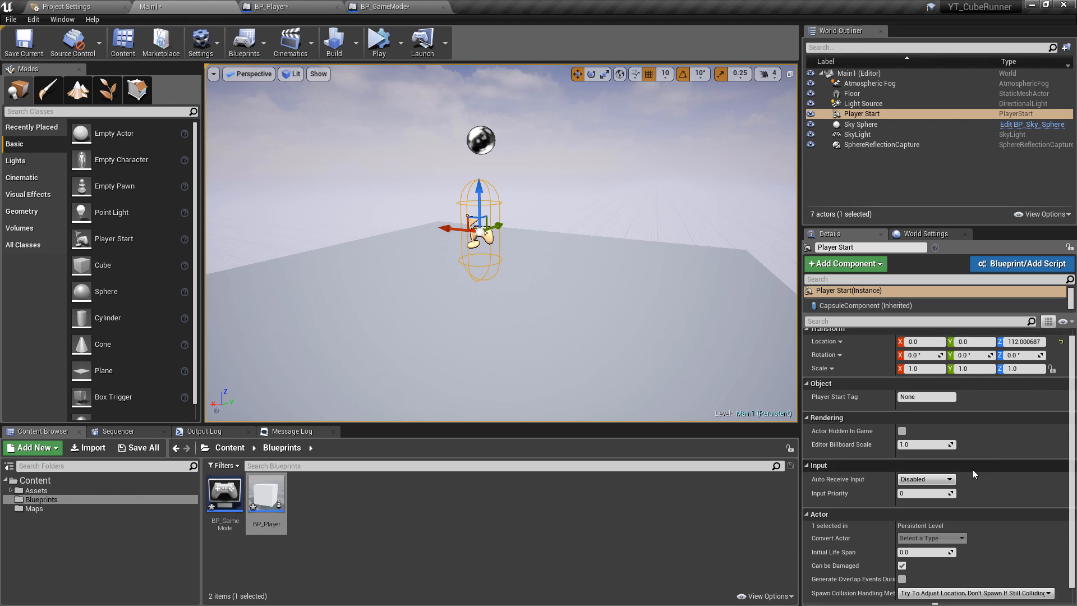
pyautogui.moveTo(489, 351)
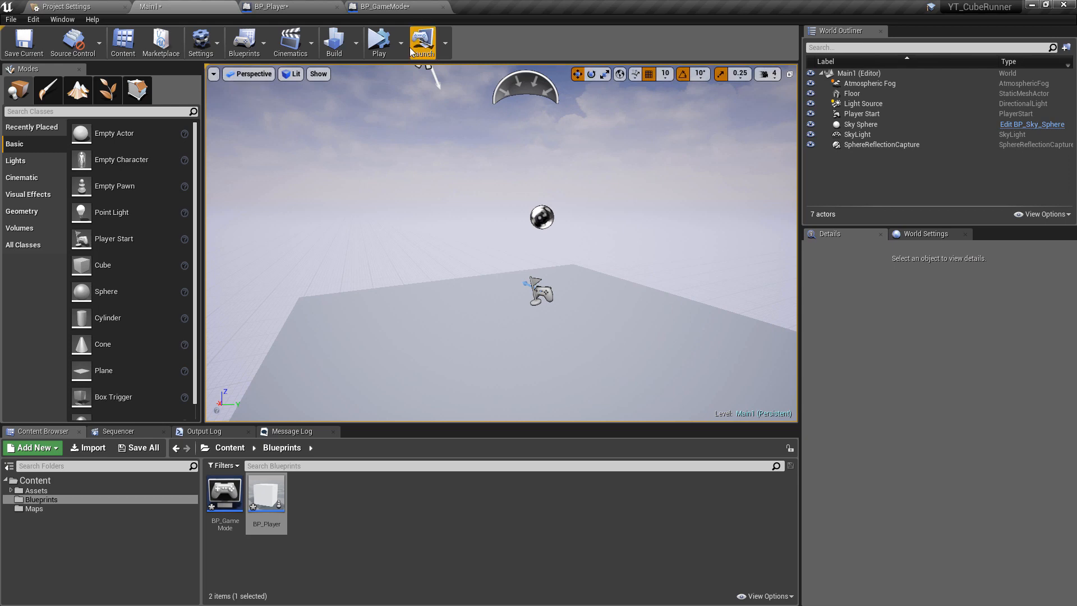
pyautogui.moveTo(379, 42)
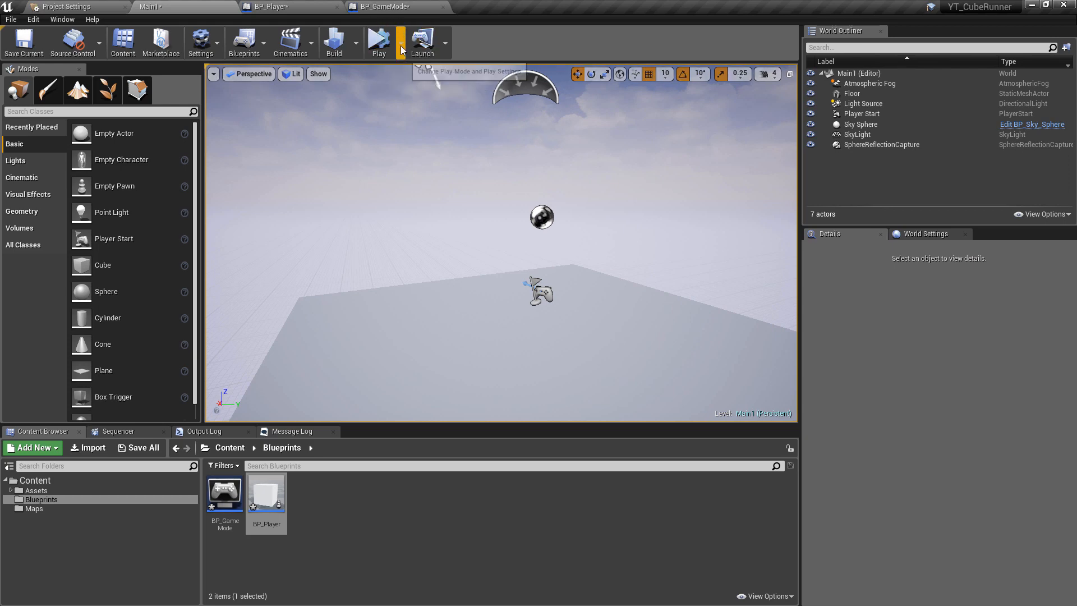
# Step: Play Main1 in the Selected Viewport so the cube pawn spawns, then return to BP_Player
pyautogui.click(392, 43)
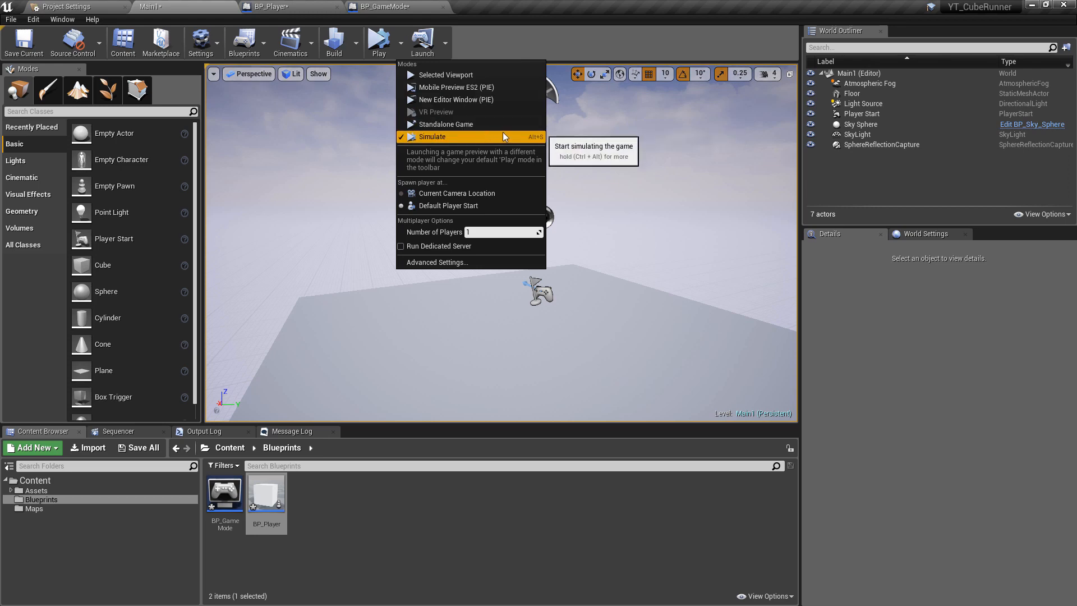
pyautogui.moveTo(461, 75)
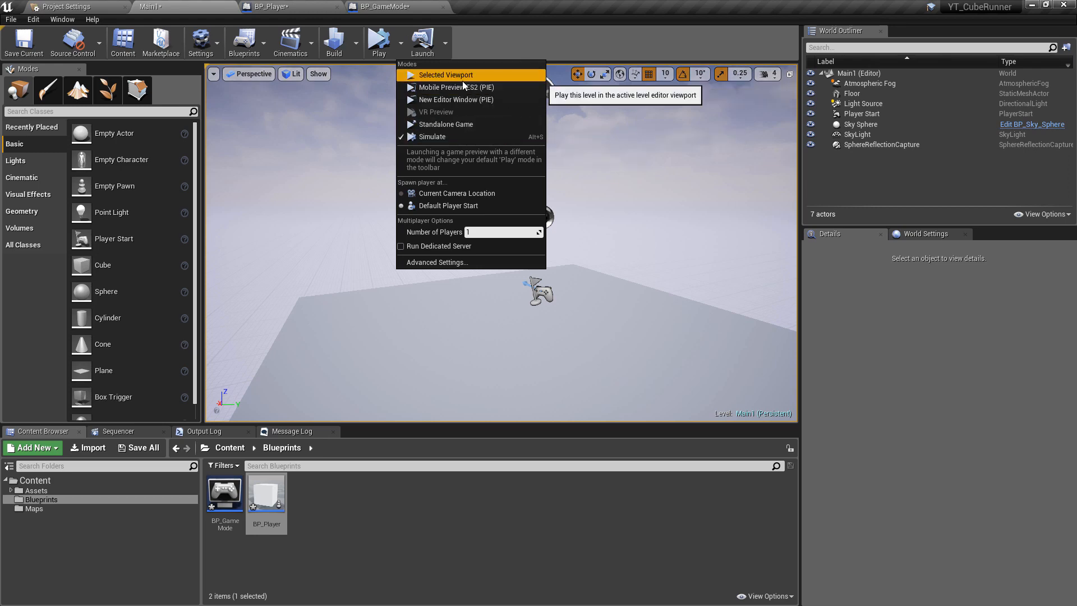
pyautogui.click(449, 75)
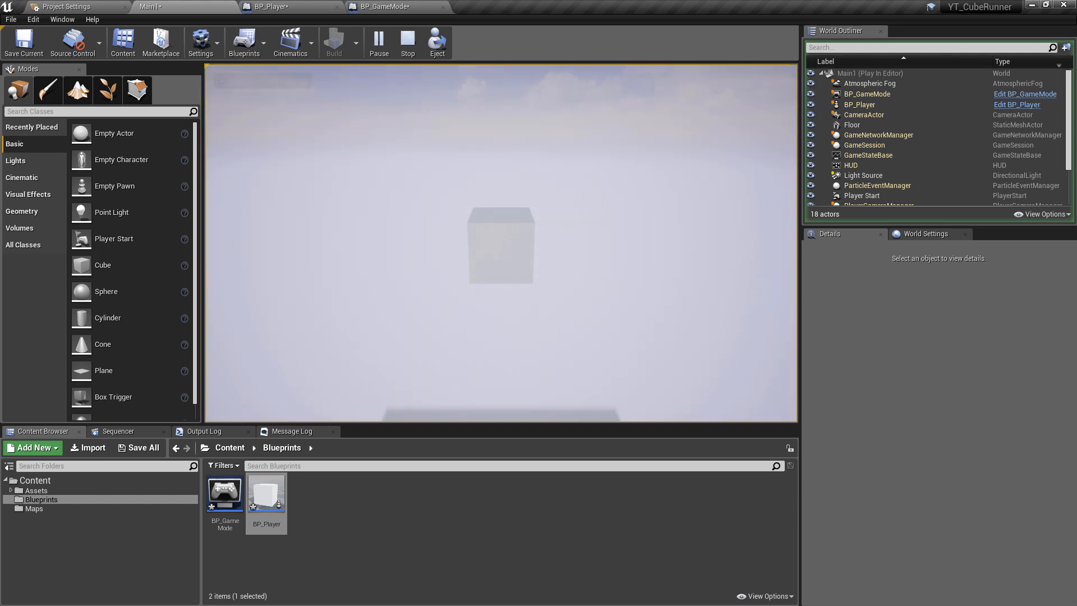
pyautogui.click(268, 6)
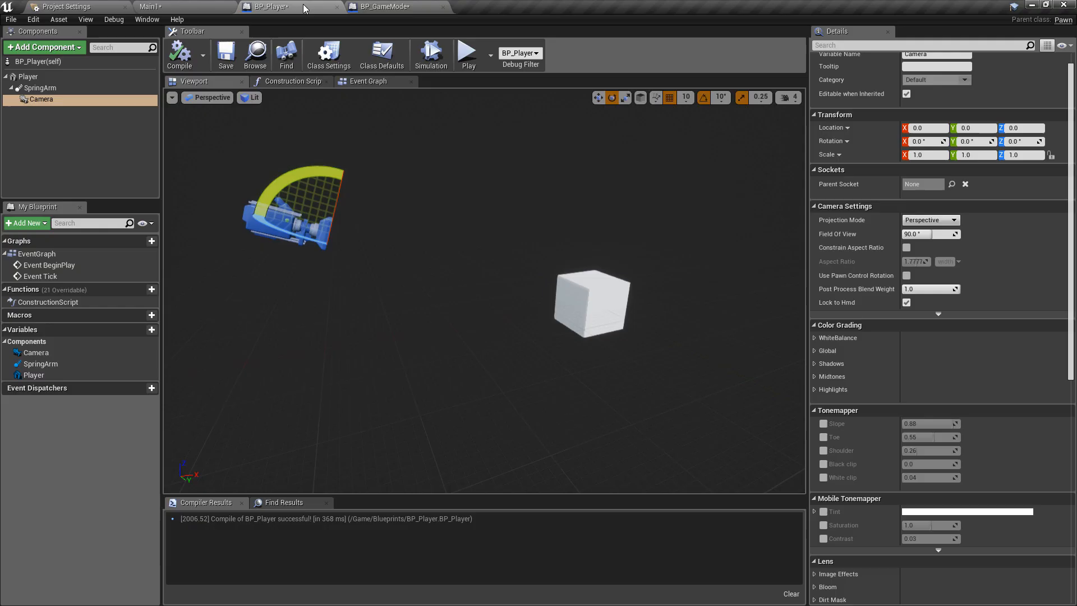
# Step: View BP_Player's Event Graph with BeginPlay wired to Add Impulse at Z 500000
pyautogui.click(368, 80)
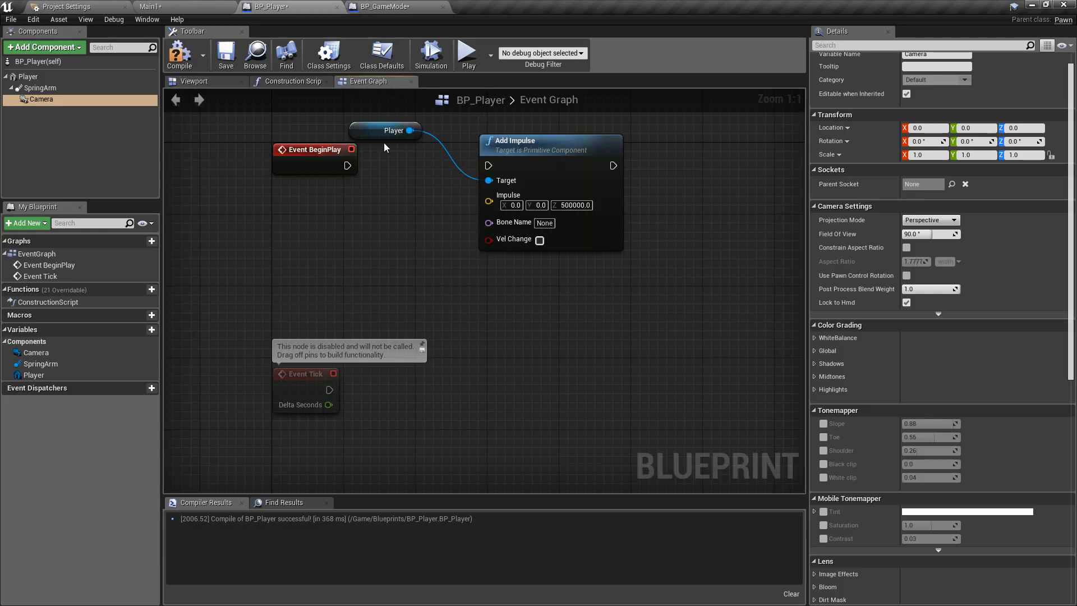
pyautogui.moveTo(354, 149)
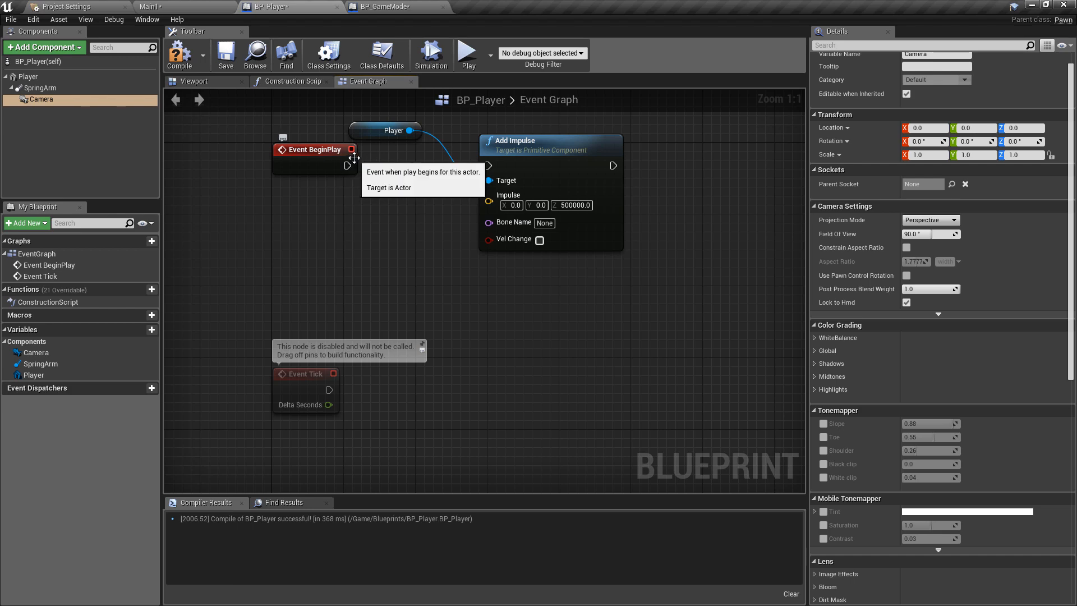
pyautogui.moveTo(212, 87)
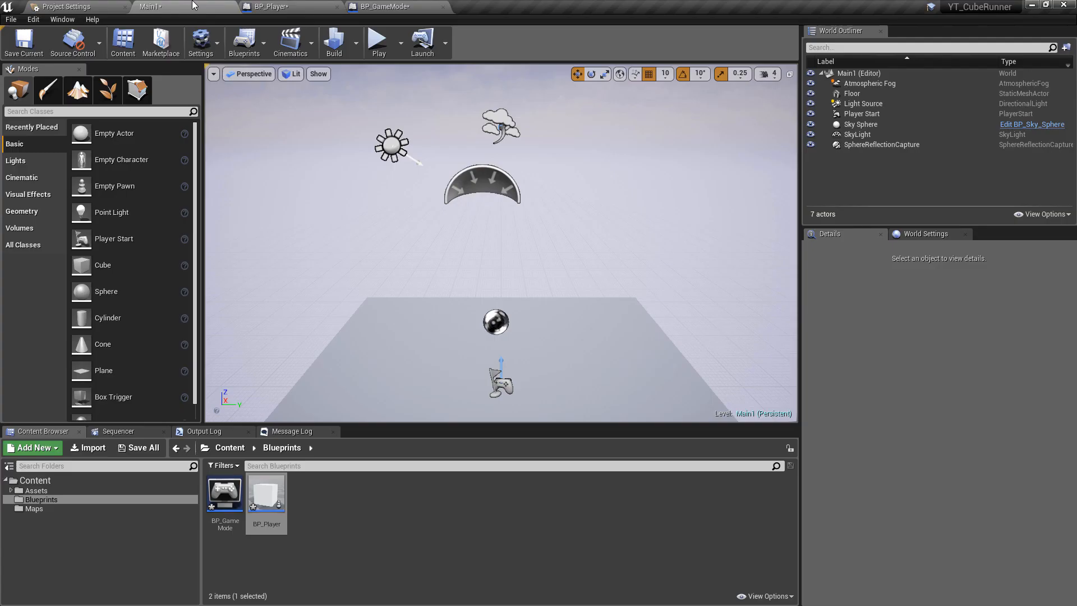
# Step: Test-play Main1 so the cube lands on the floor, stop, then switch to BP_GameMode
pyautogui.click(378, 41)
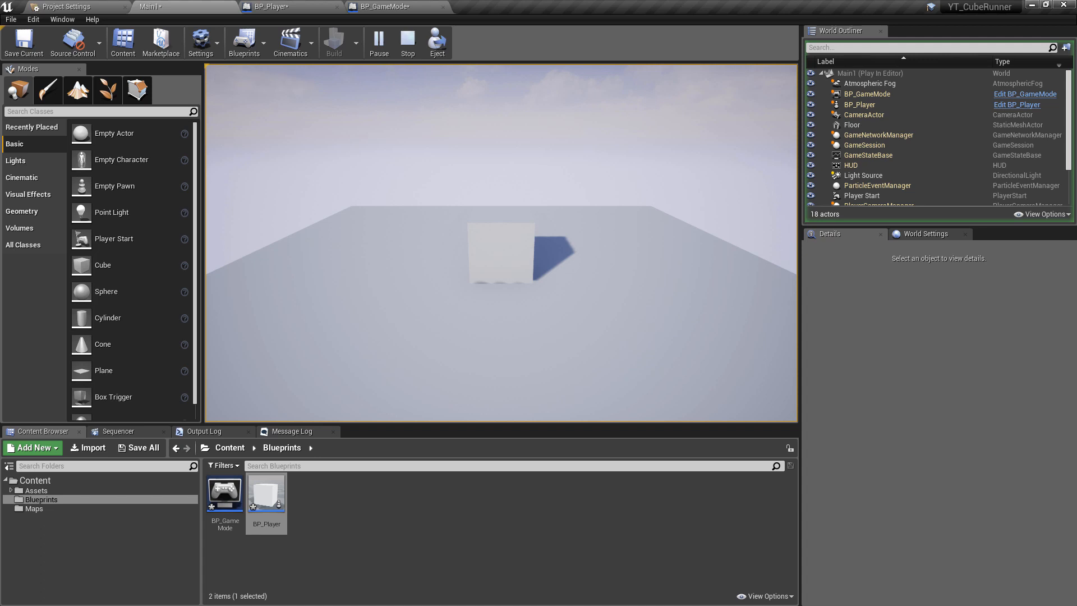
pyautogui.click(406, 42)
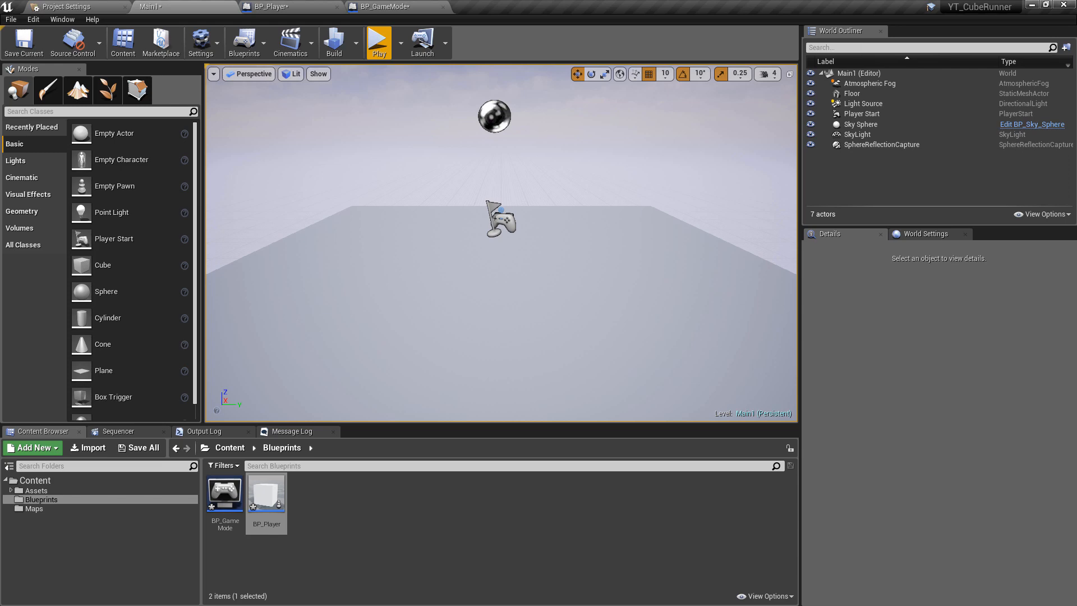
pyautogui.click(382, 7)
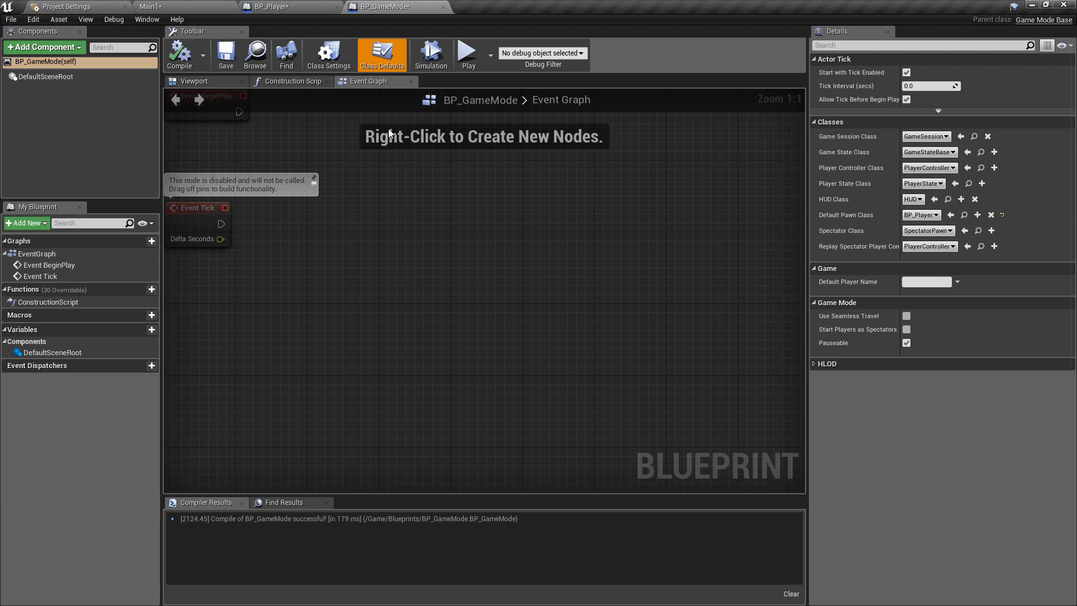
# Step: Review BP_Player, the Maps & Modes project settings and BP_GameMode, returning to the Main1 level
pyautogui.click(271, 7)
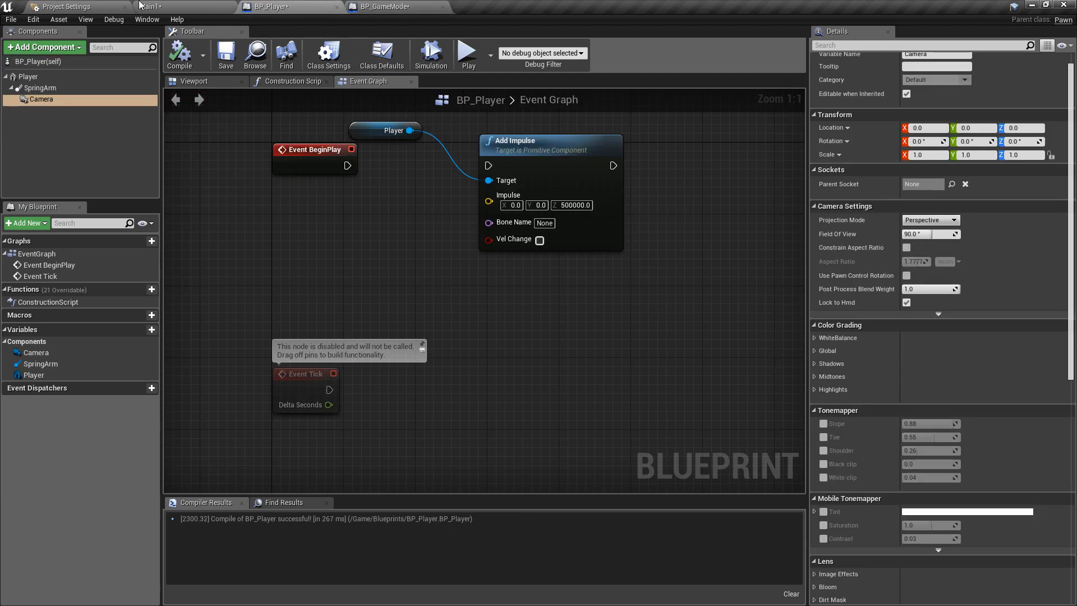
pyautogui.click(65, 6)
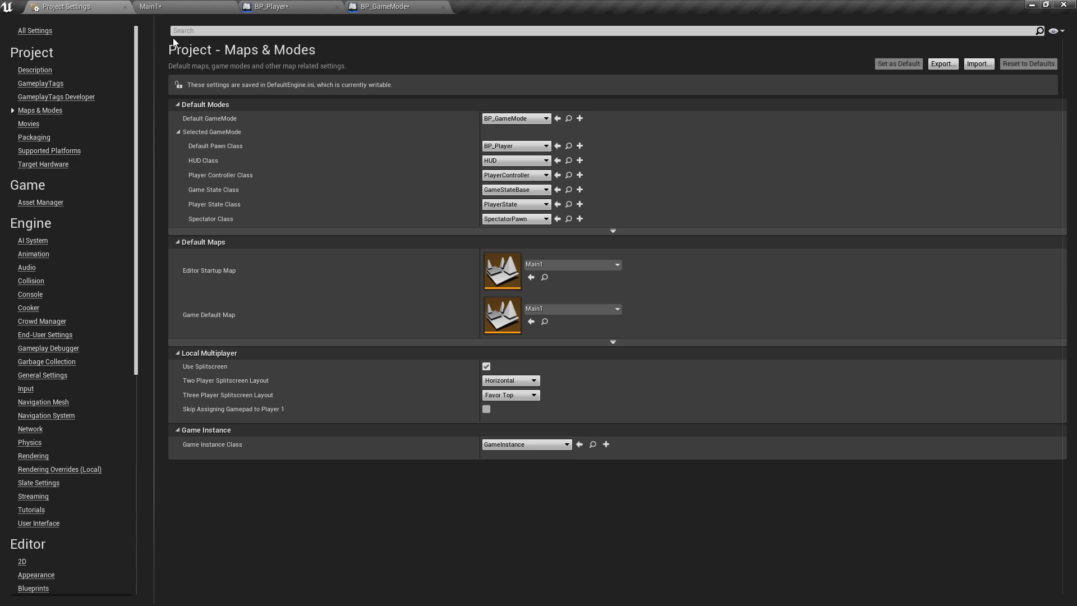
pyautogui.moveTo(574, 265)
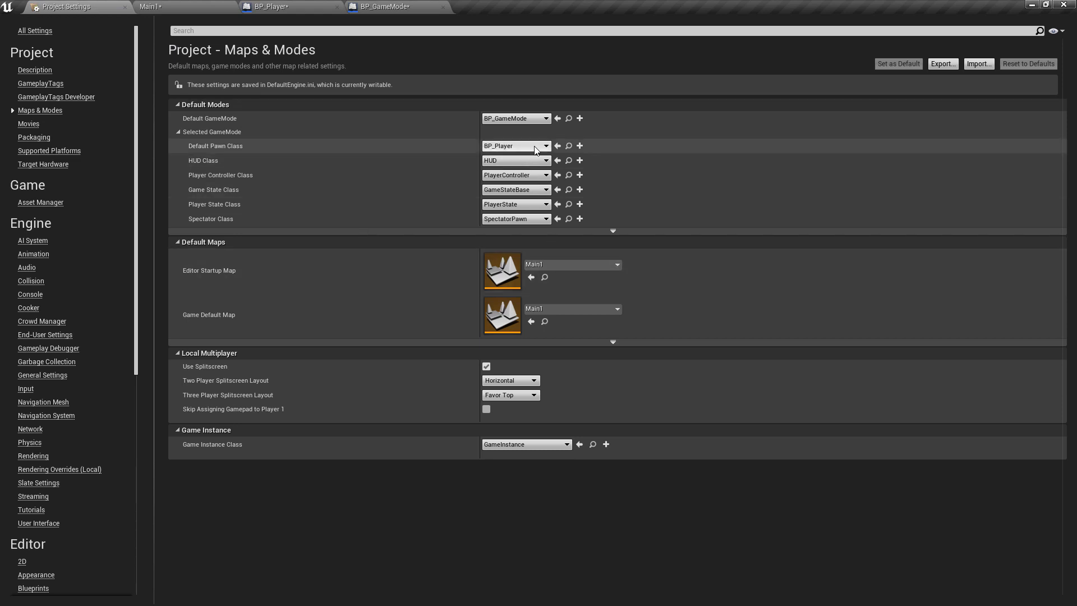
pyautogui.moveTo(543, 118)
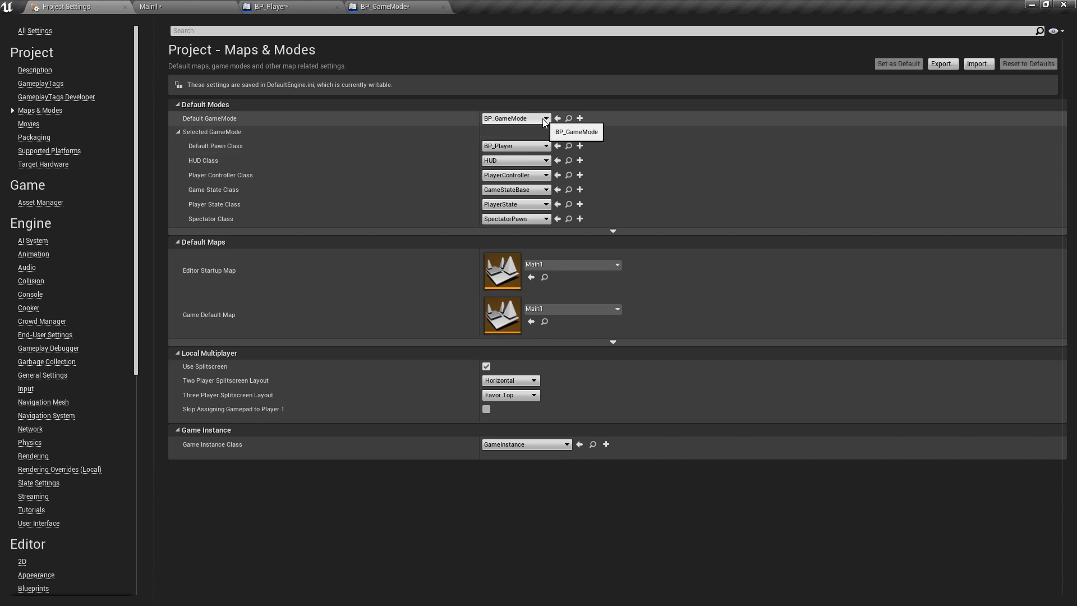
pyautogui.moveTo(528, 146)
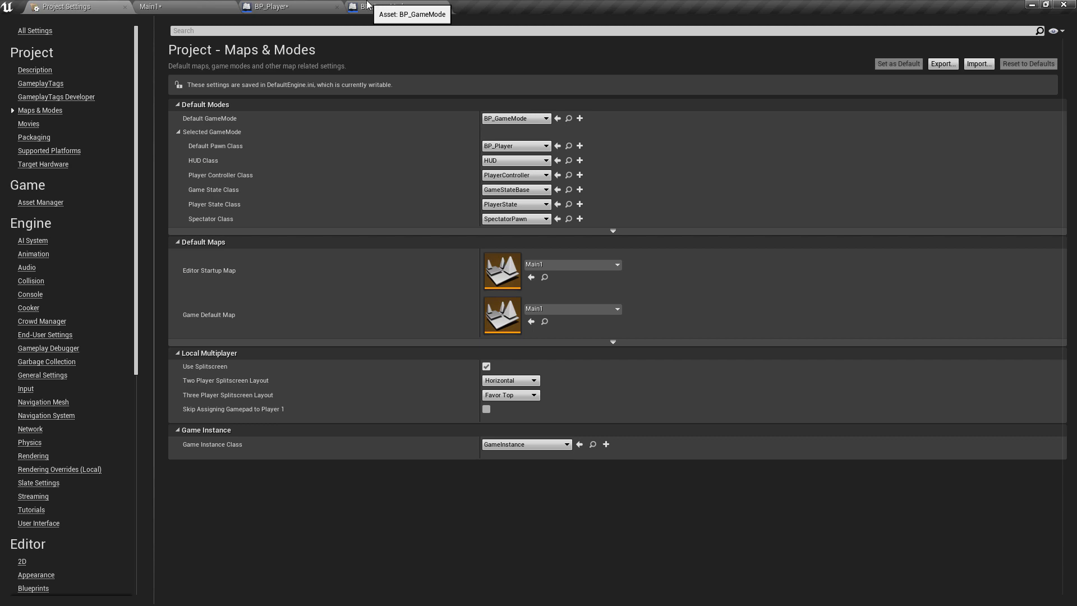
pyautogui.click(165, 6)
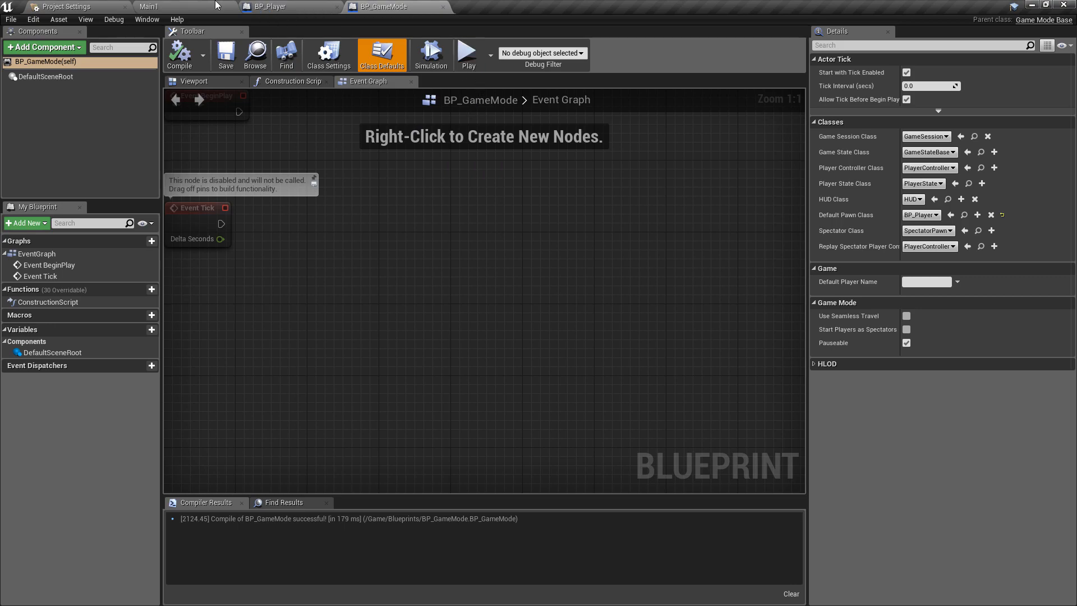
pyautogui.click(149, 6)
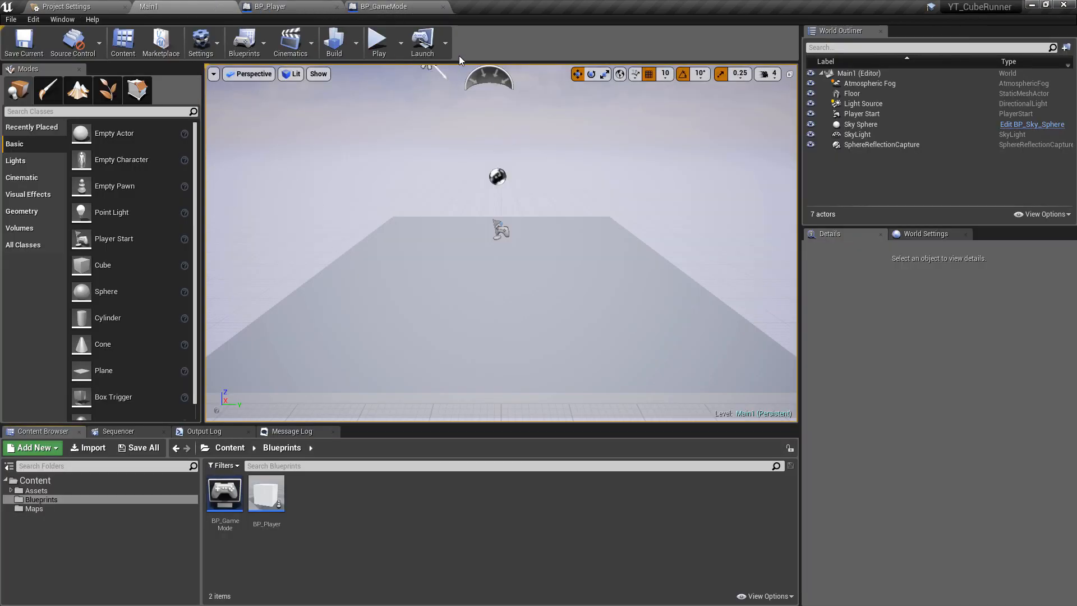